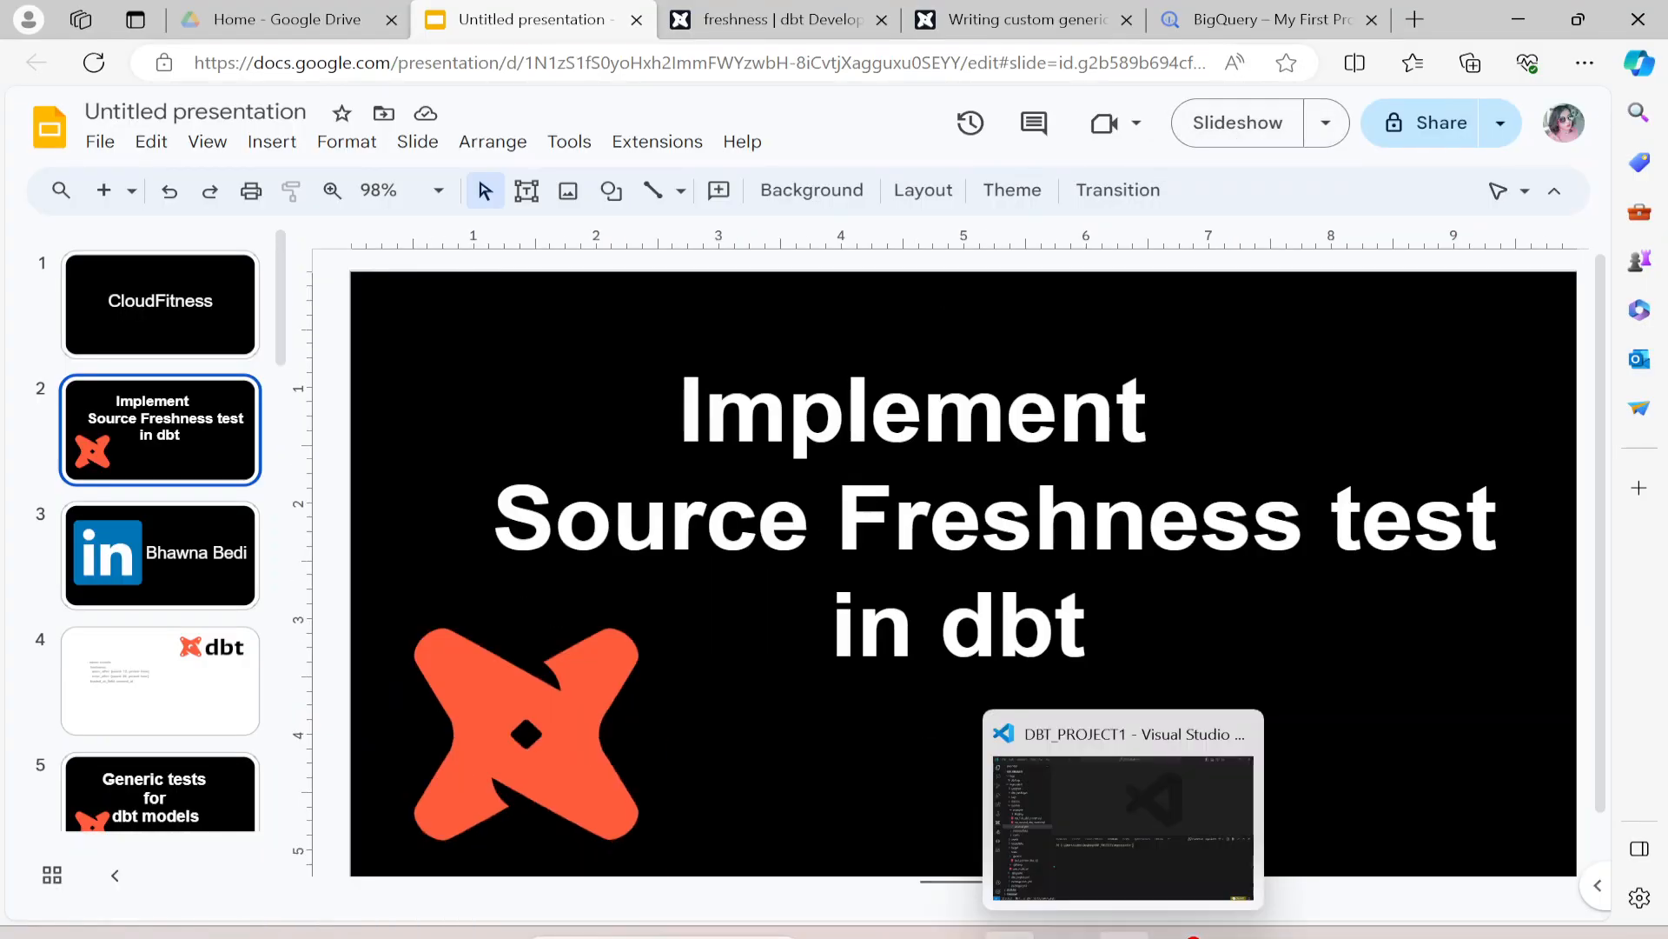
# - Tidy the dbt project explorer so the models/staging files are visible
pyautogui.click(1119, 809)
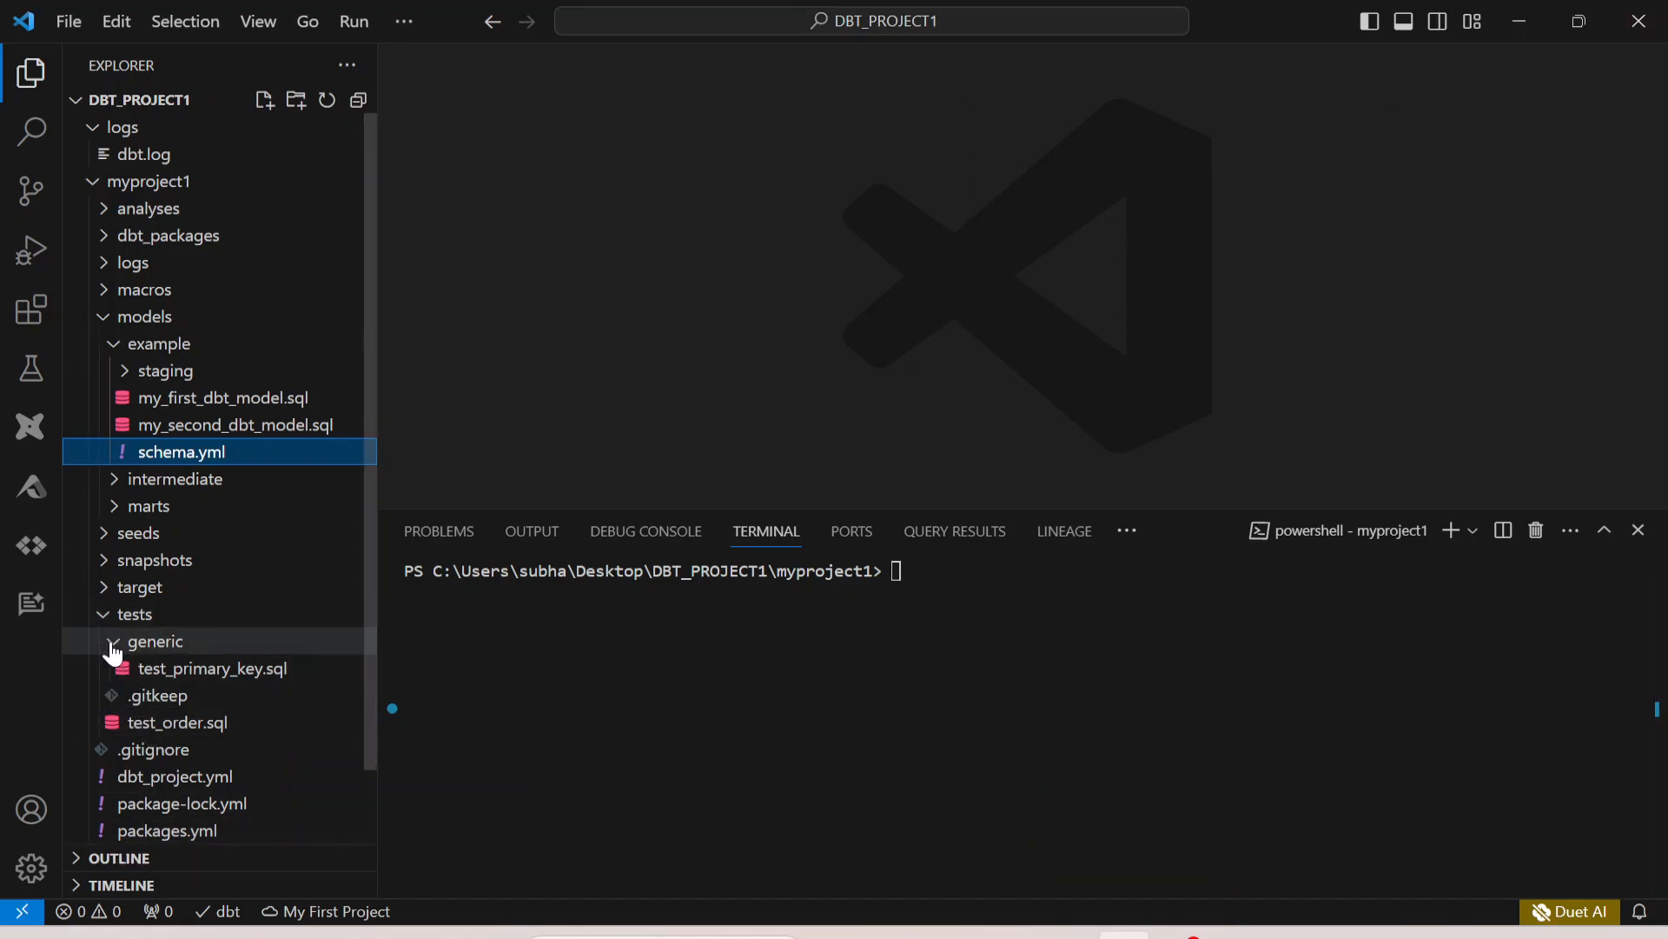
pyautogui.moveTo(155, 702)
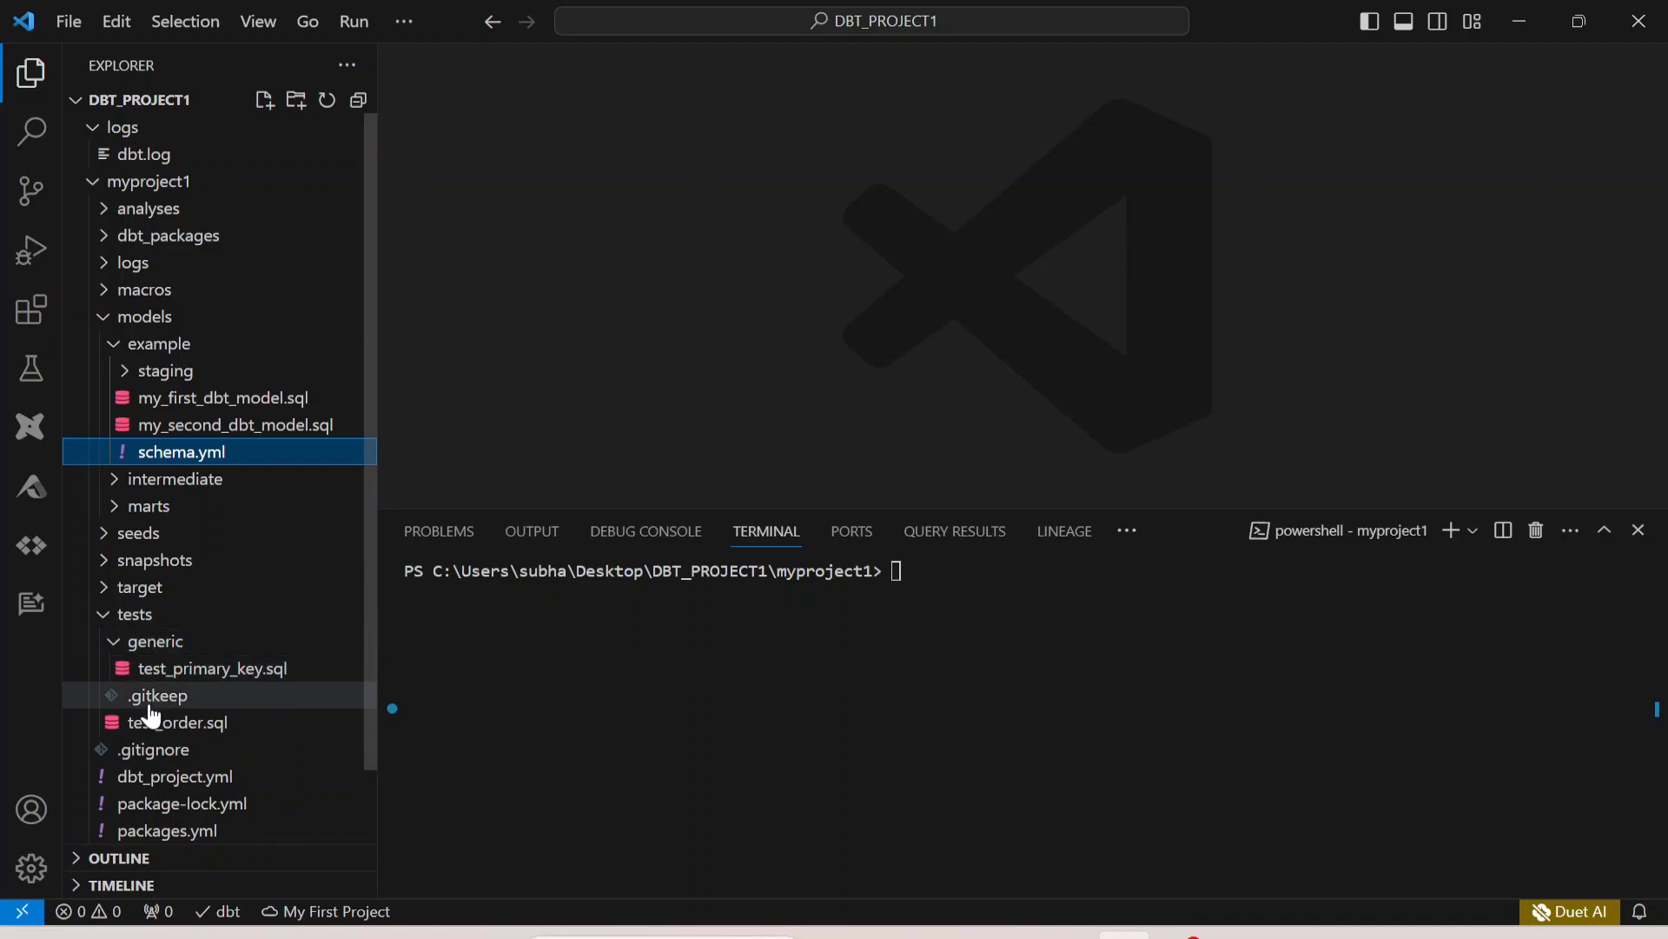
pyautogui.click(134, 612)
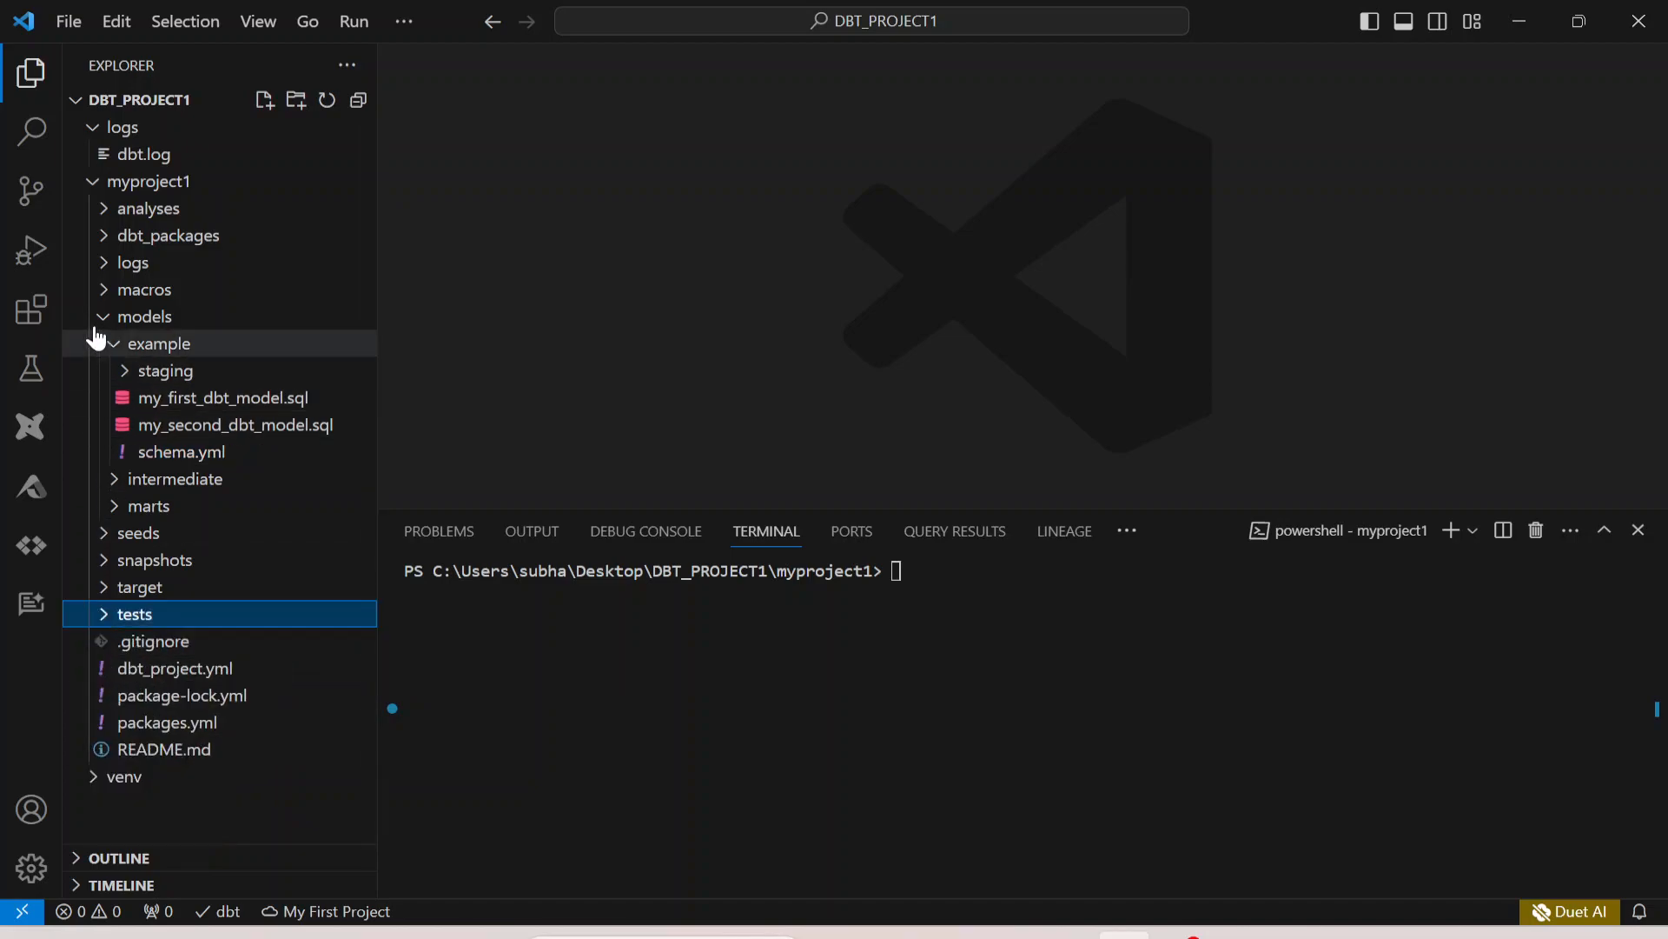
pyautogui.click(145, 317)
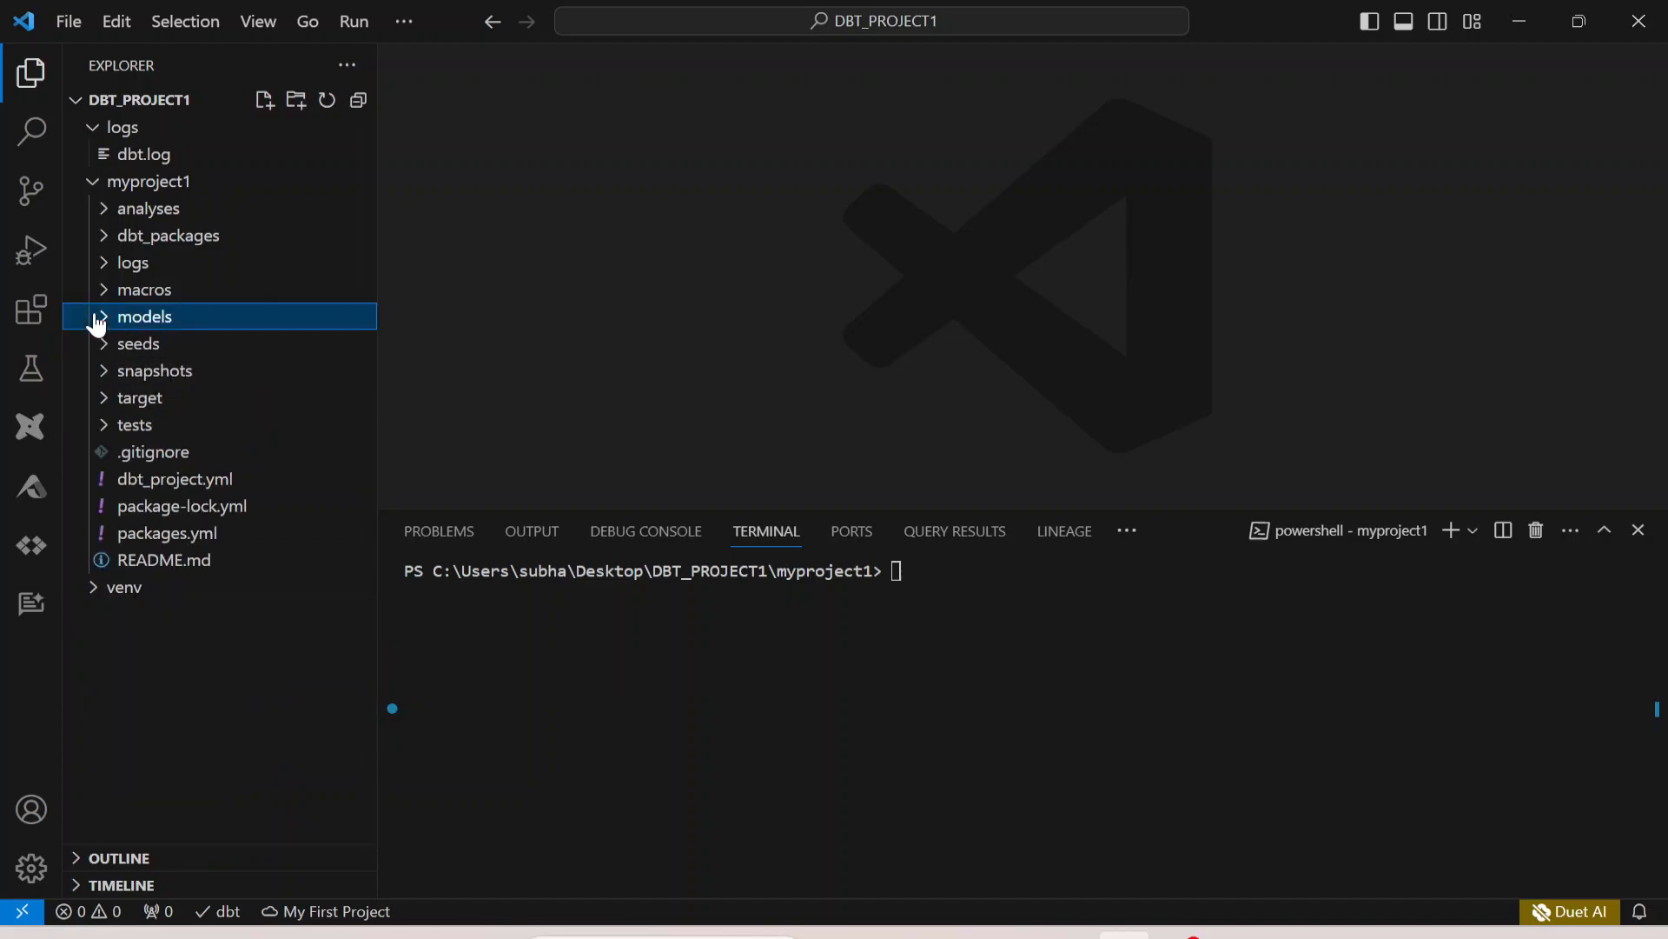
pyautogui.click(143, 317)
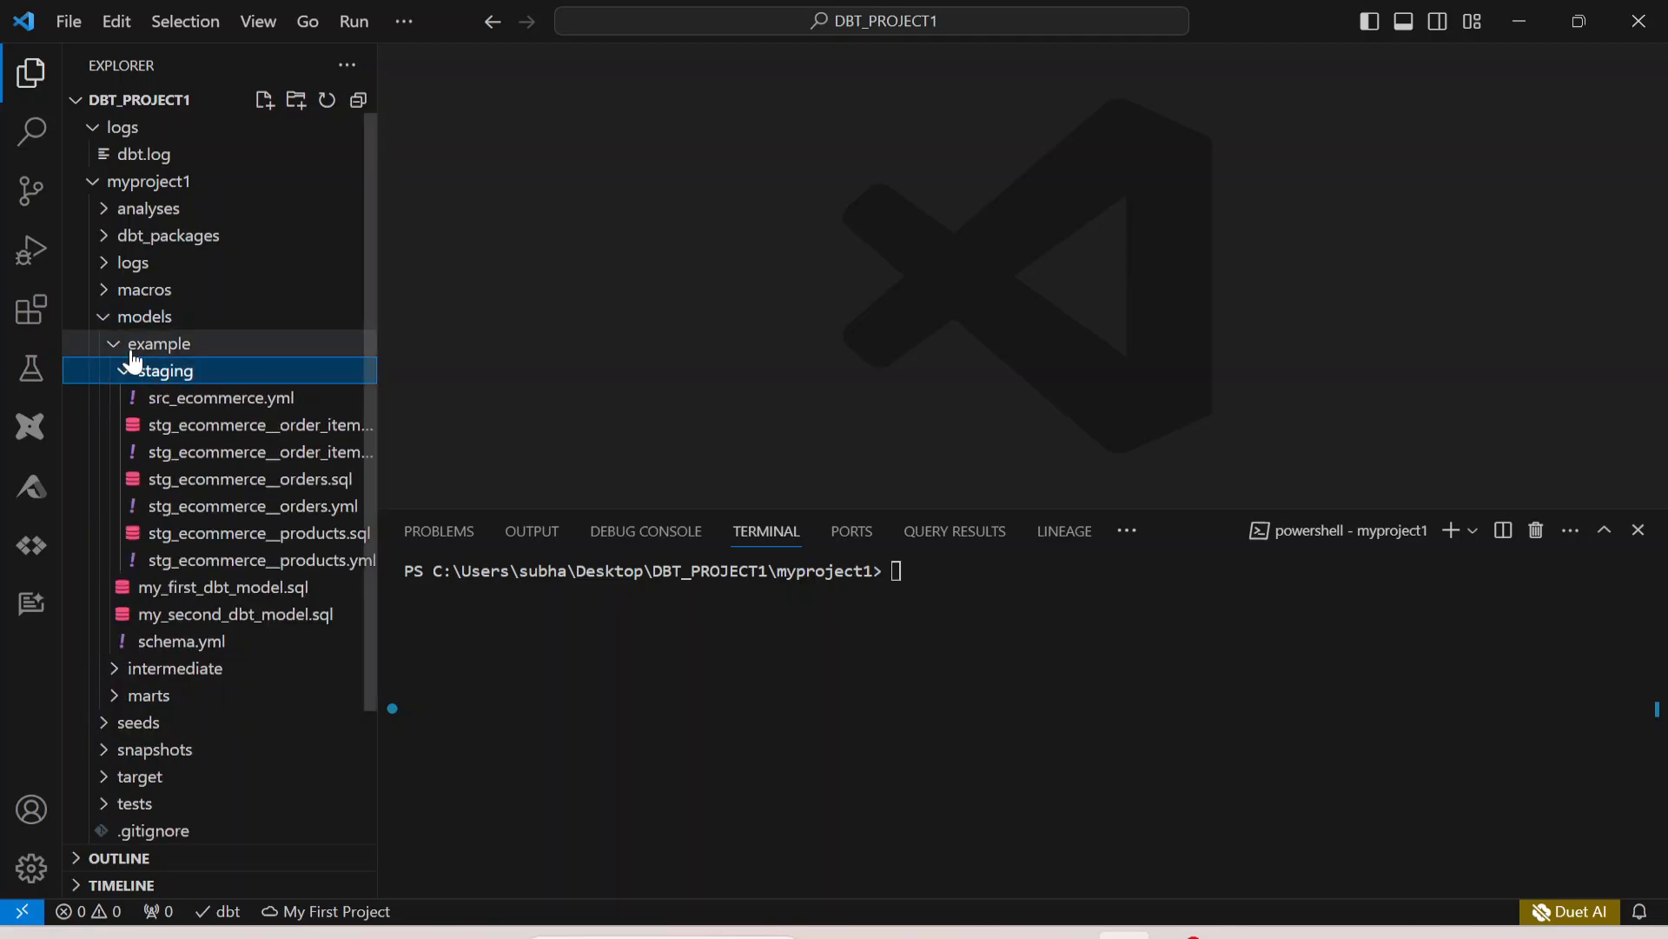
pyautogui.click(222, 397)
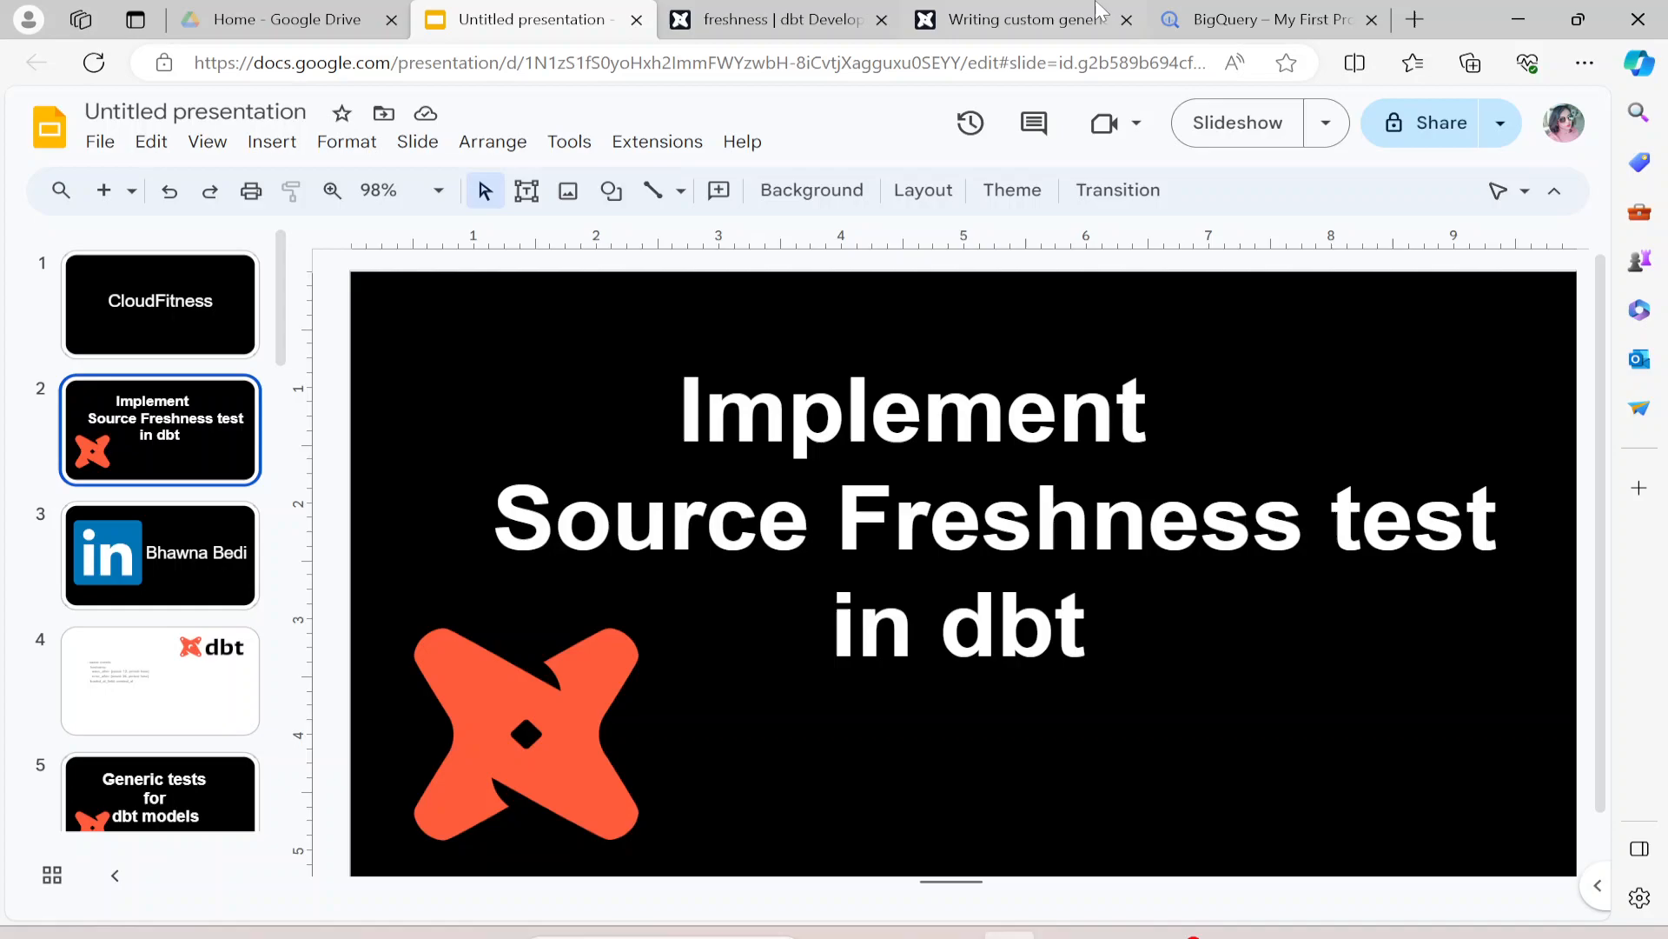
# - Inspect the thelook_ecommerce events table in BigQuery: schema, details and preview rows with created_at
pyautogui.click(1266, 19)
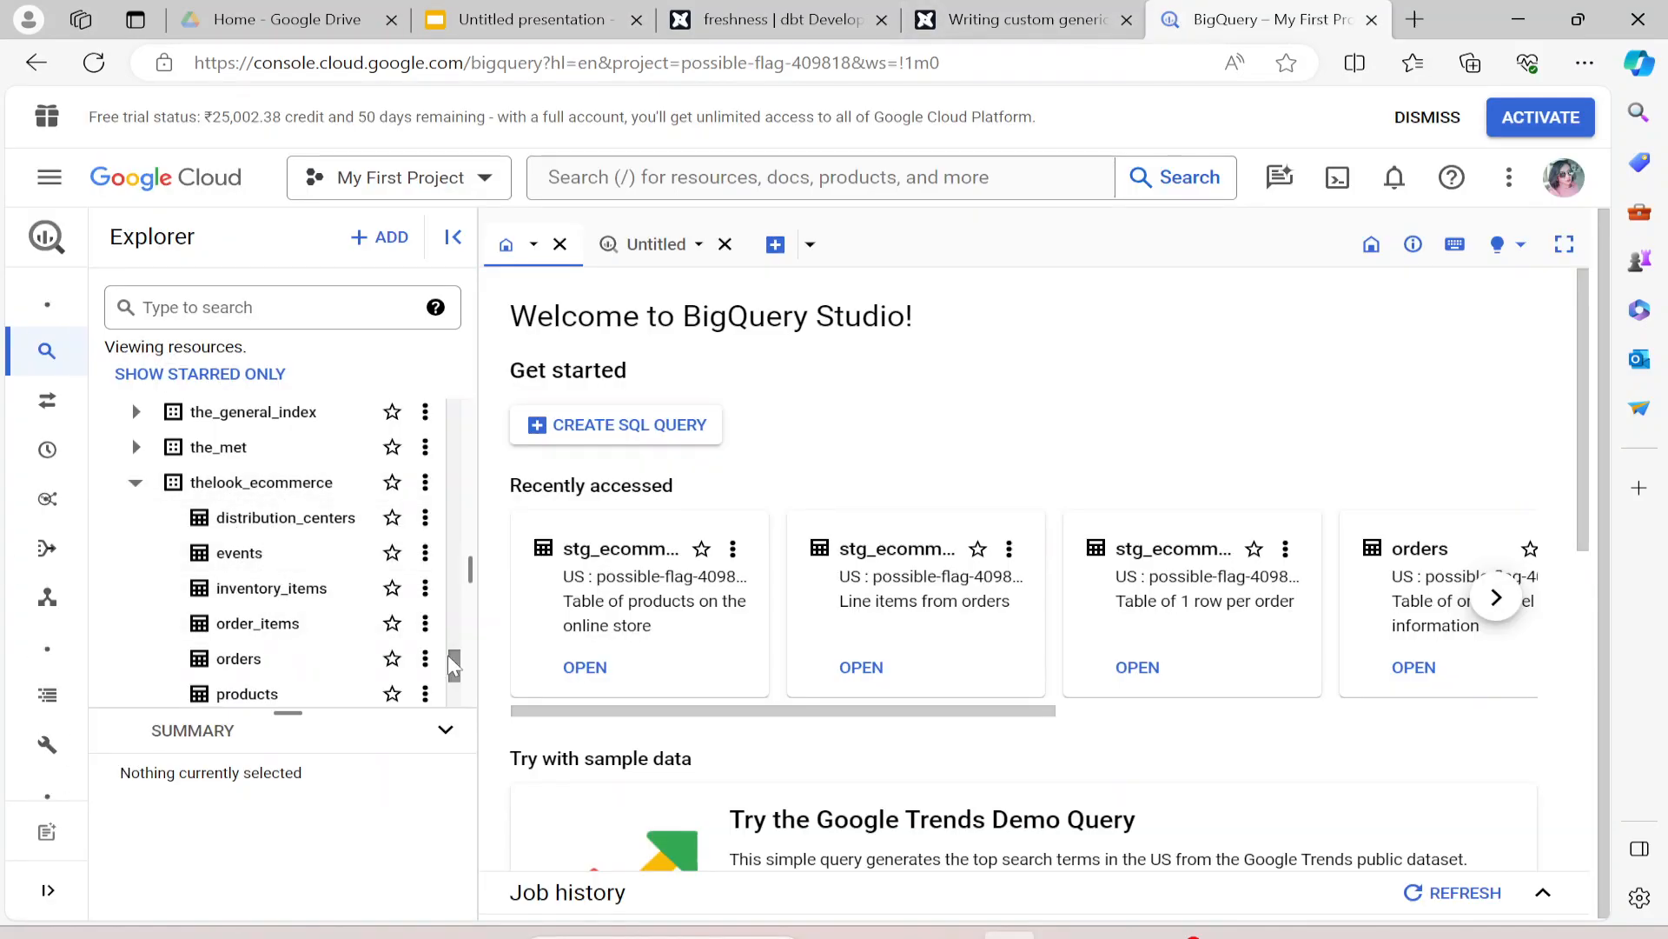
pyautogui.scroll(-3)
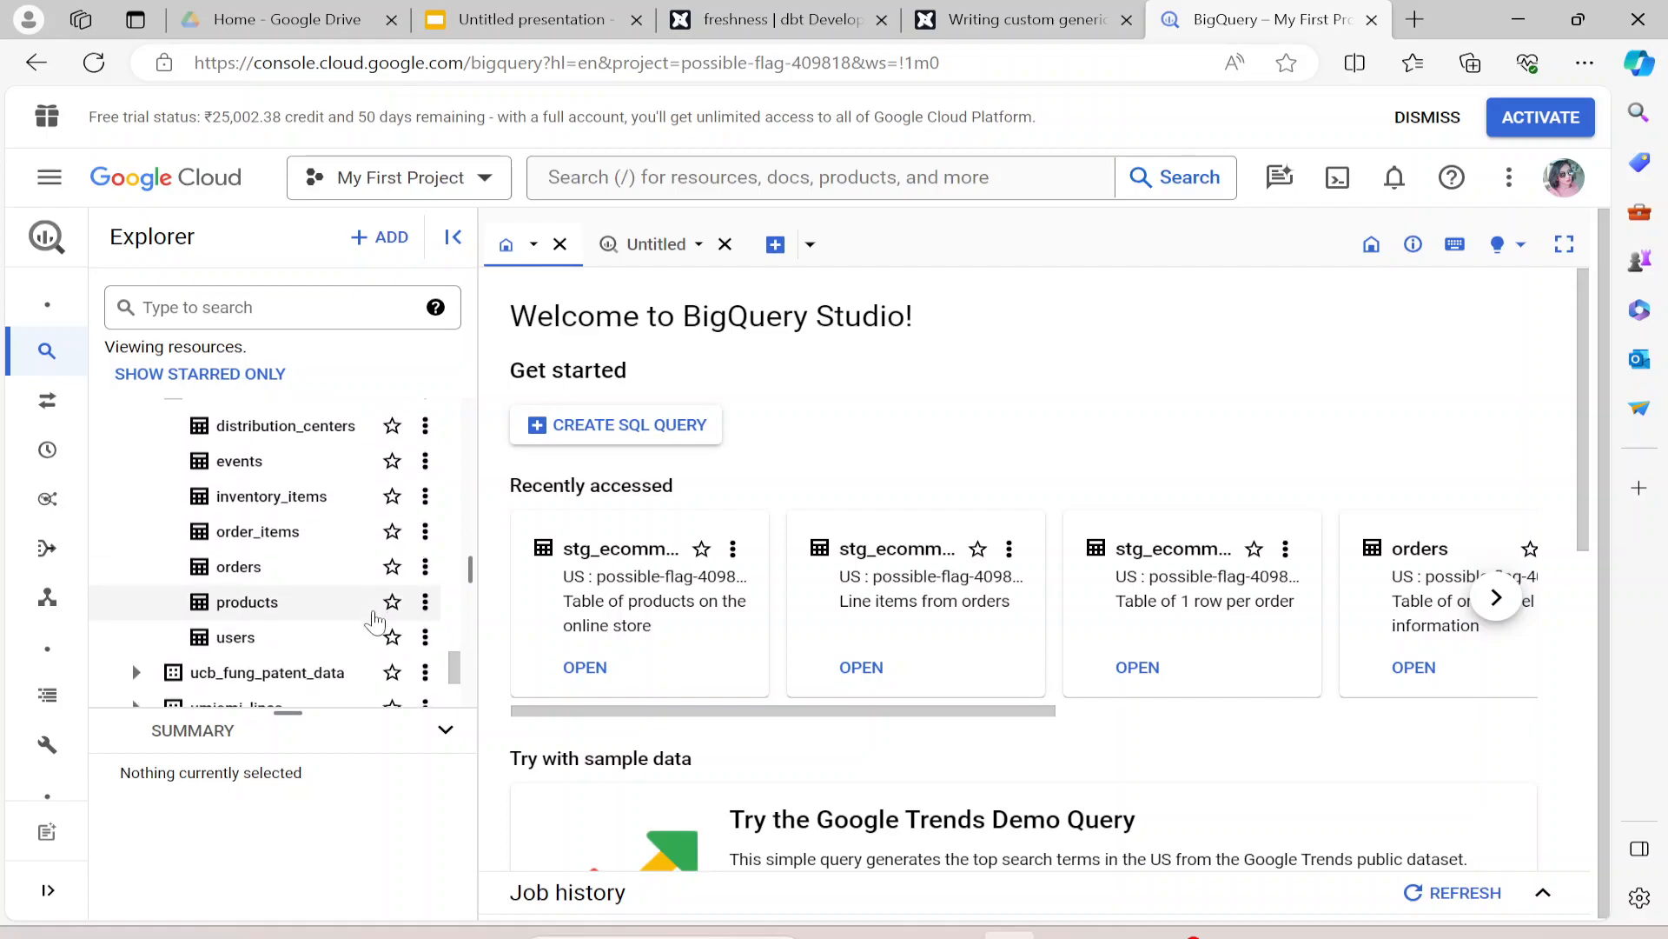
pyautogui.moveTo(238, 460)
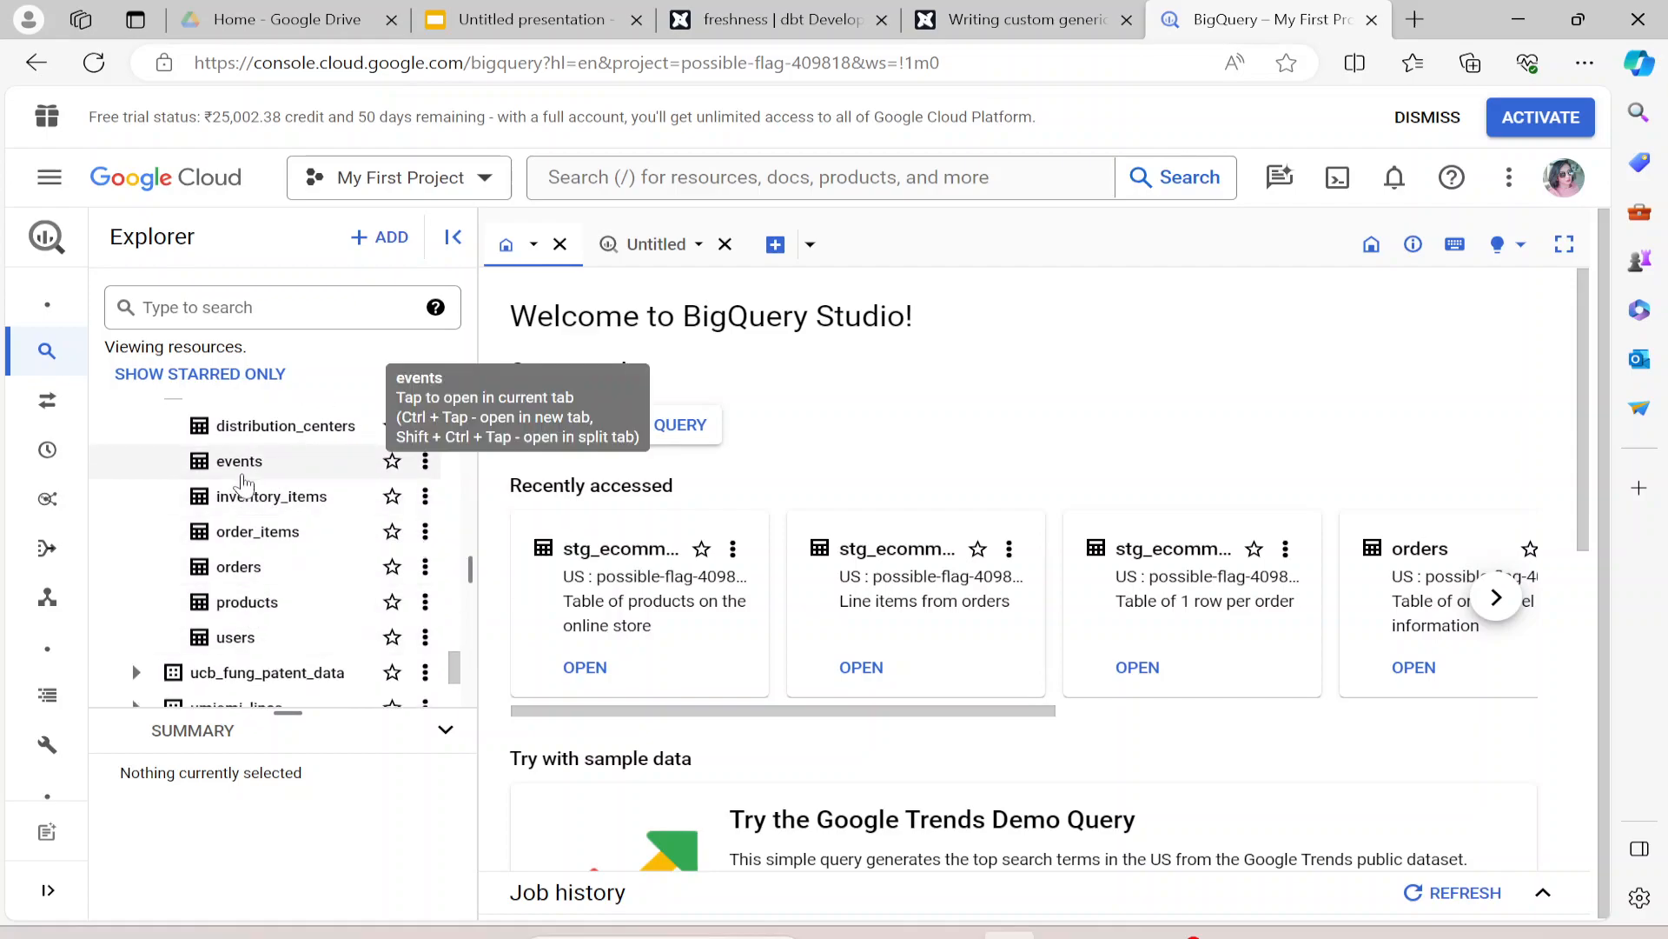
pyautogui.click(237, 461)
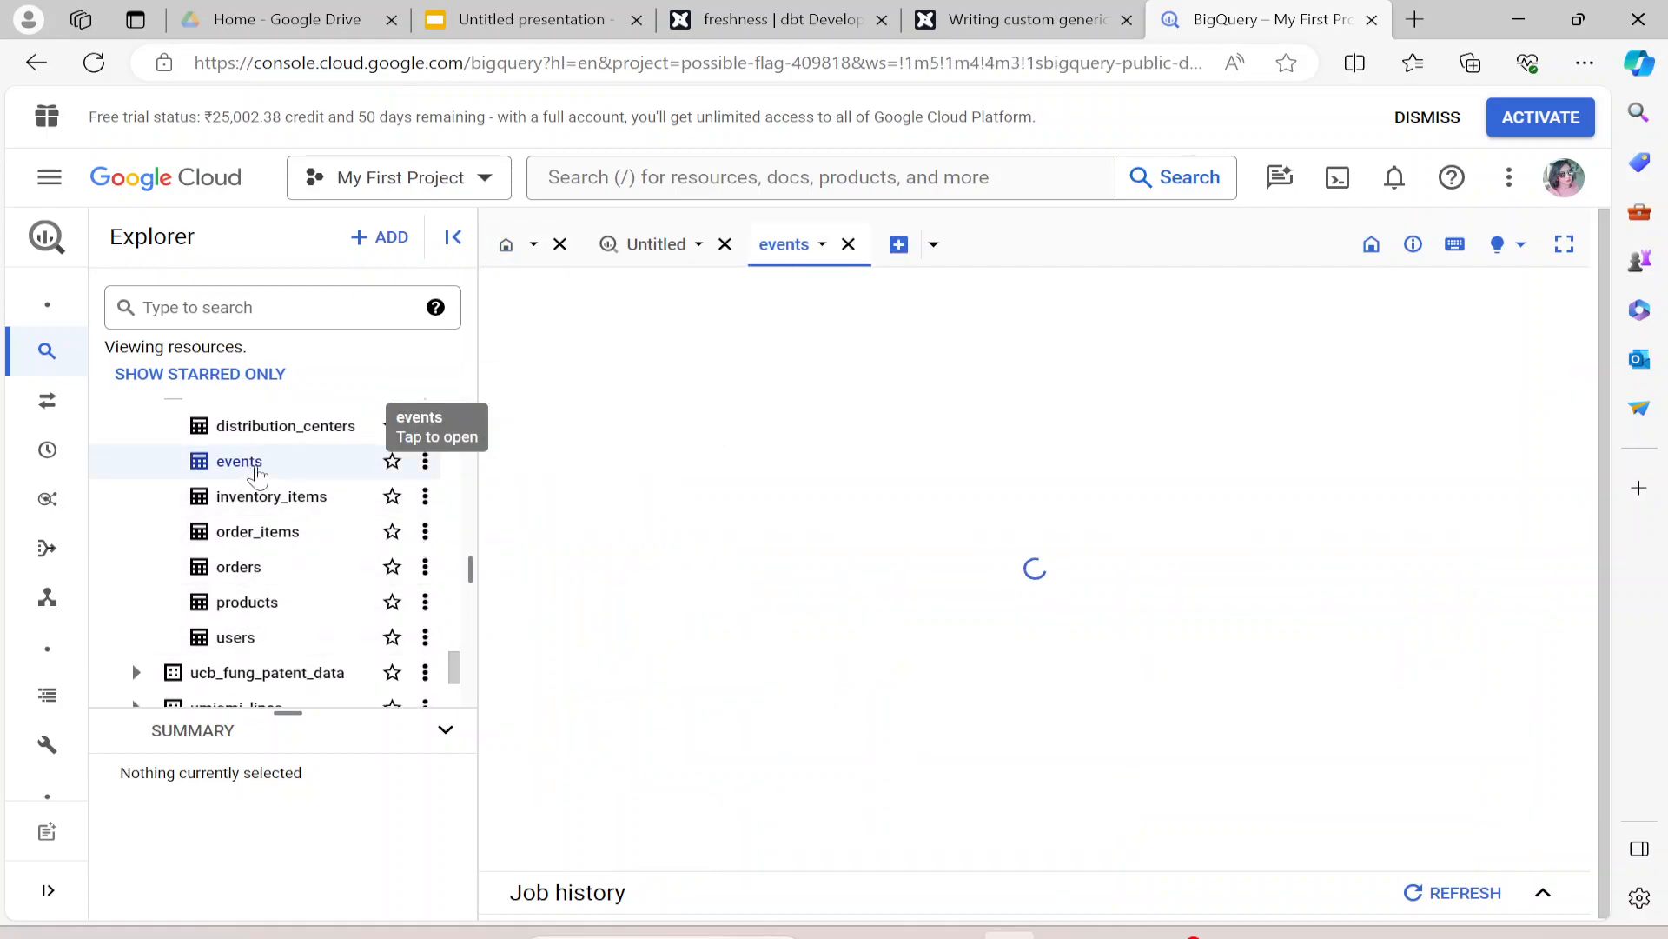
pyautogui.click(238, 461)
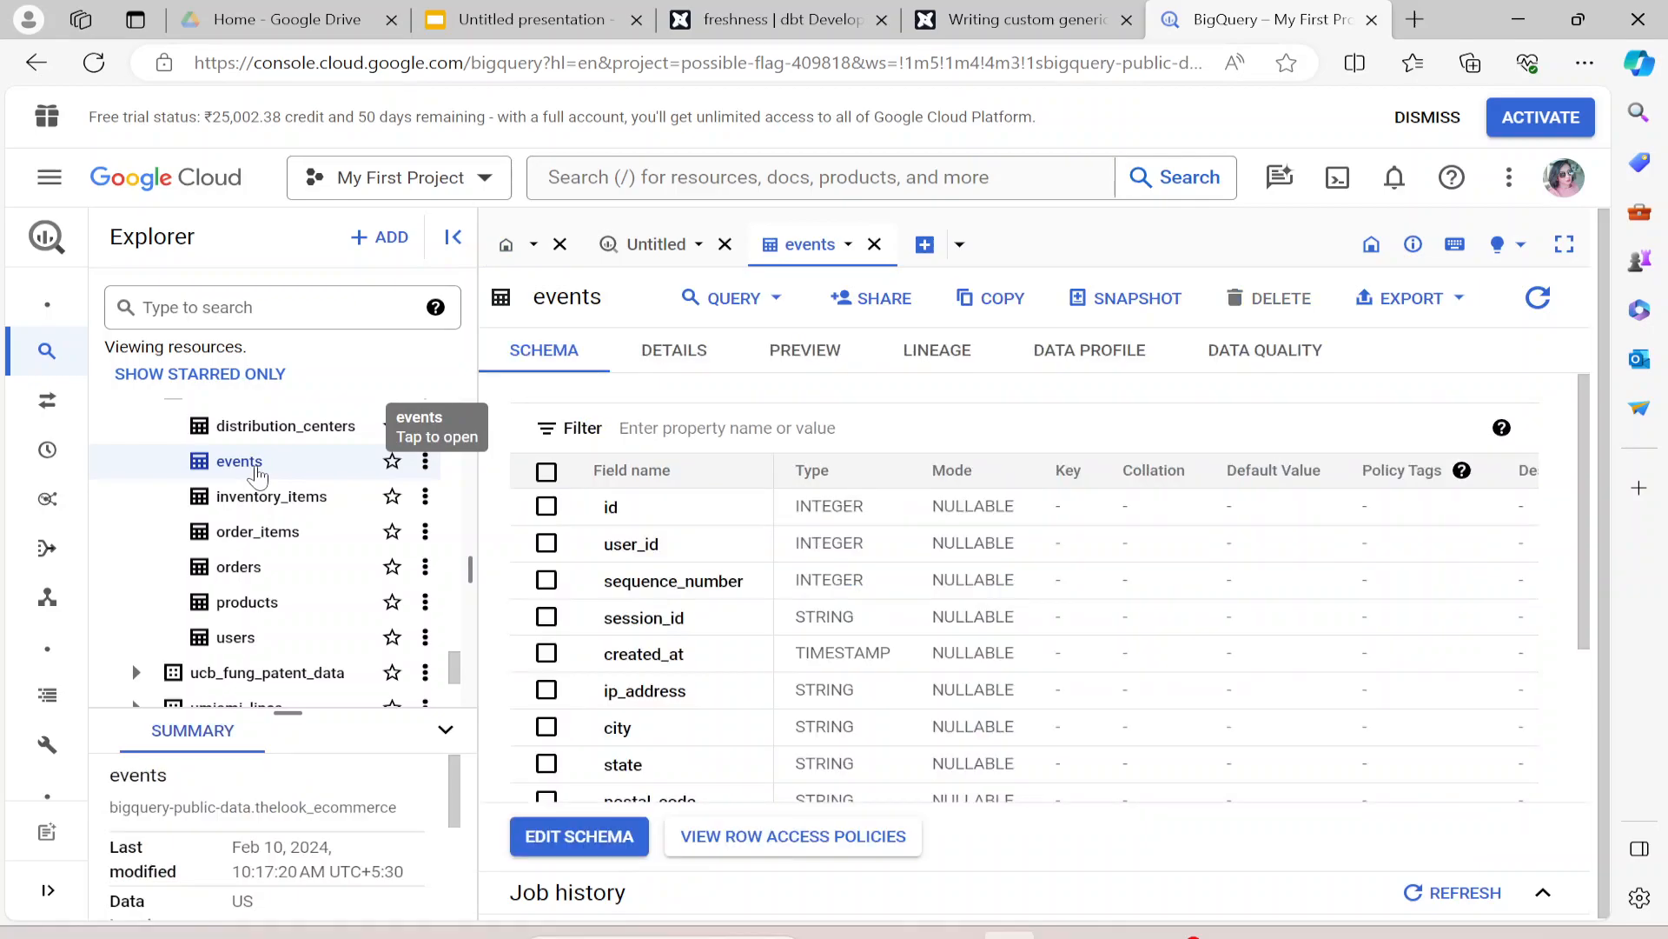
pyautogui.click(674, 350)
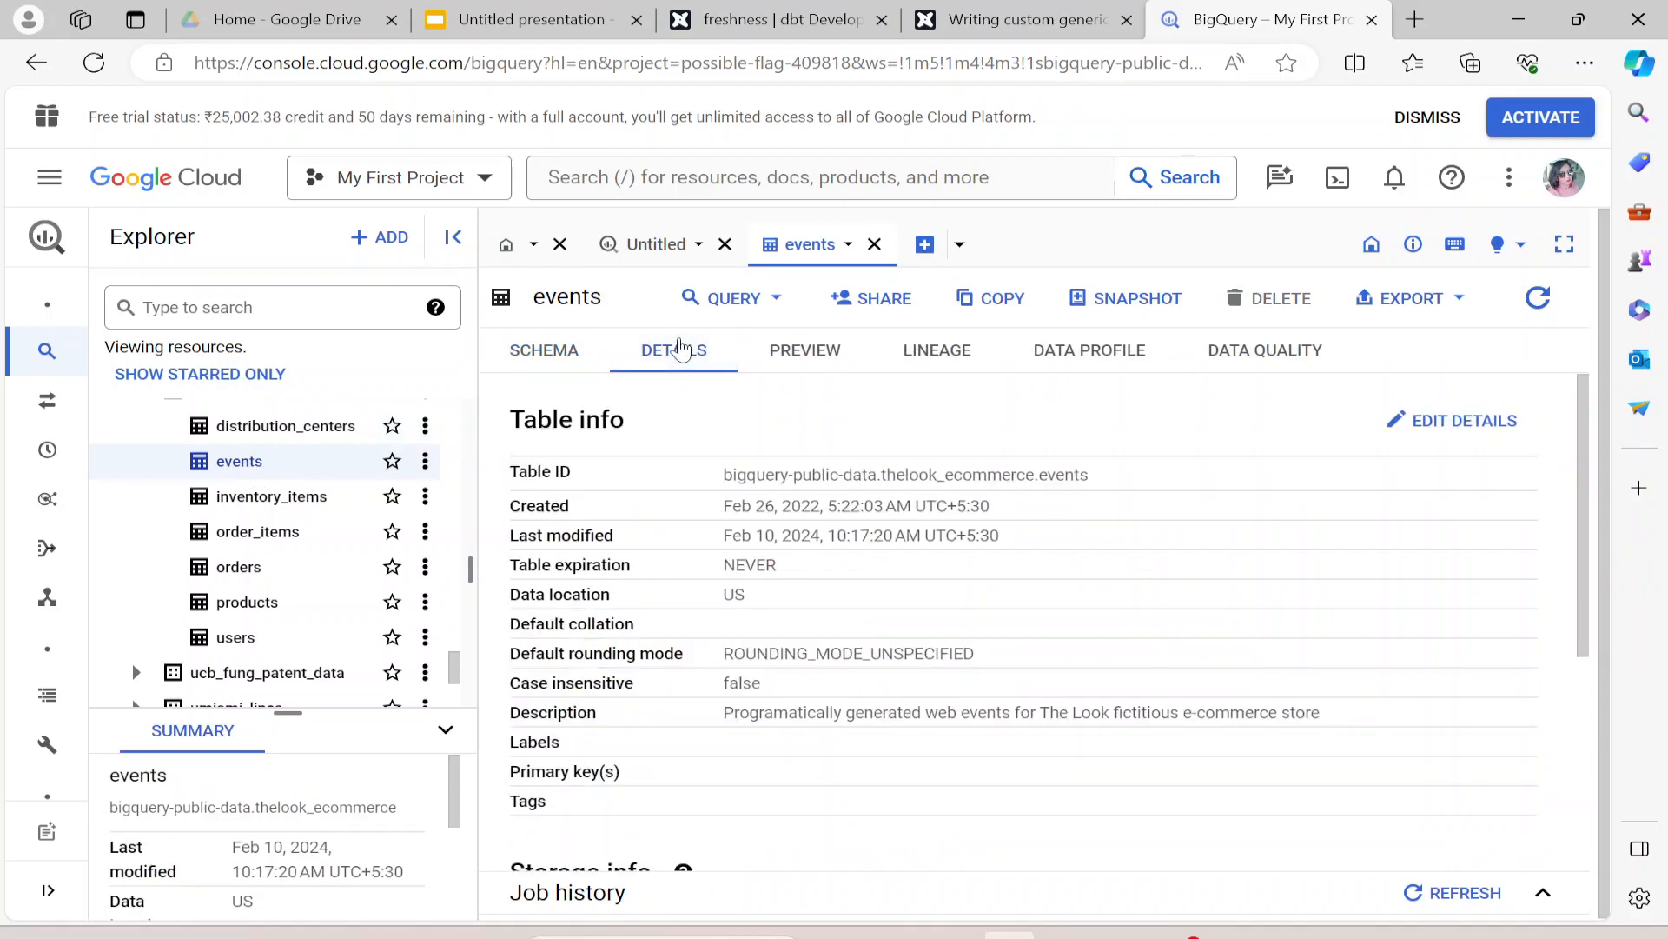
pyautogui.moveTo(673, 350)
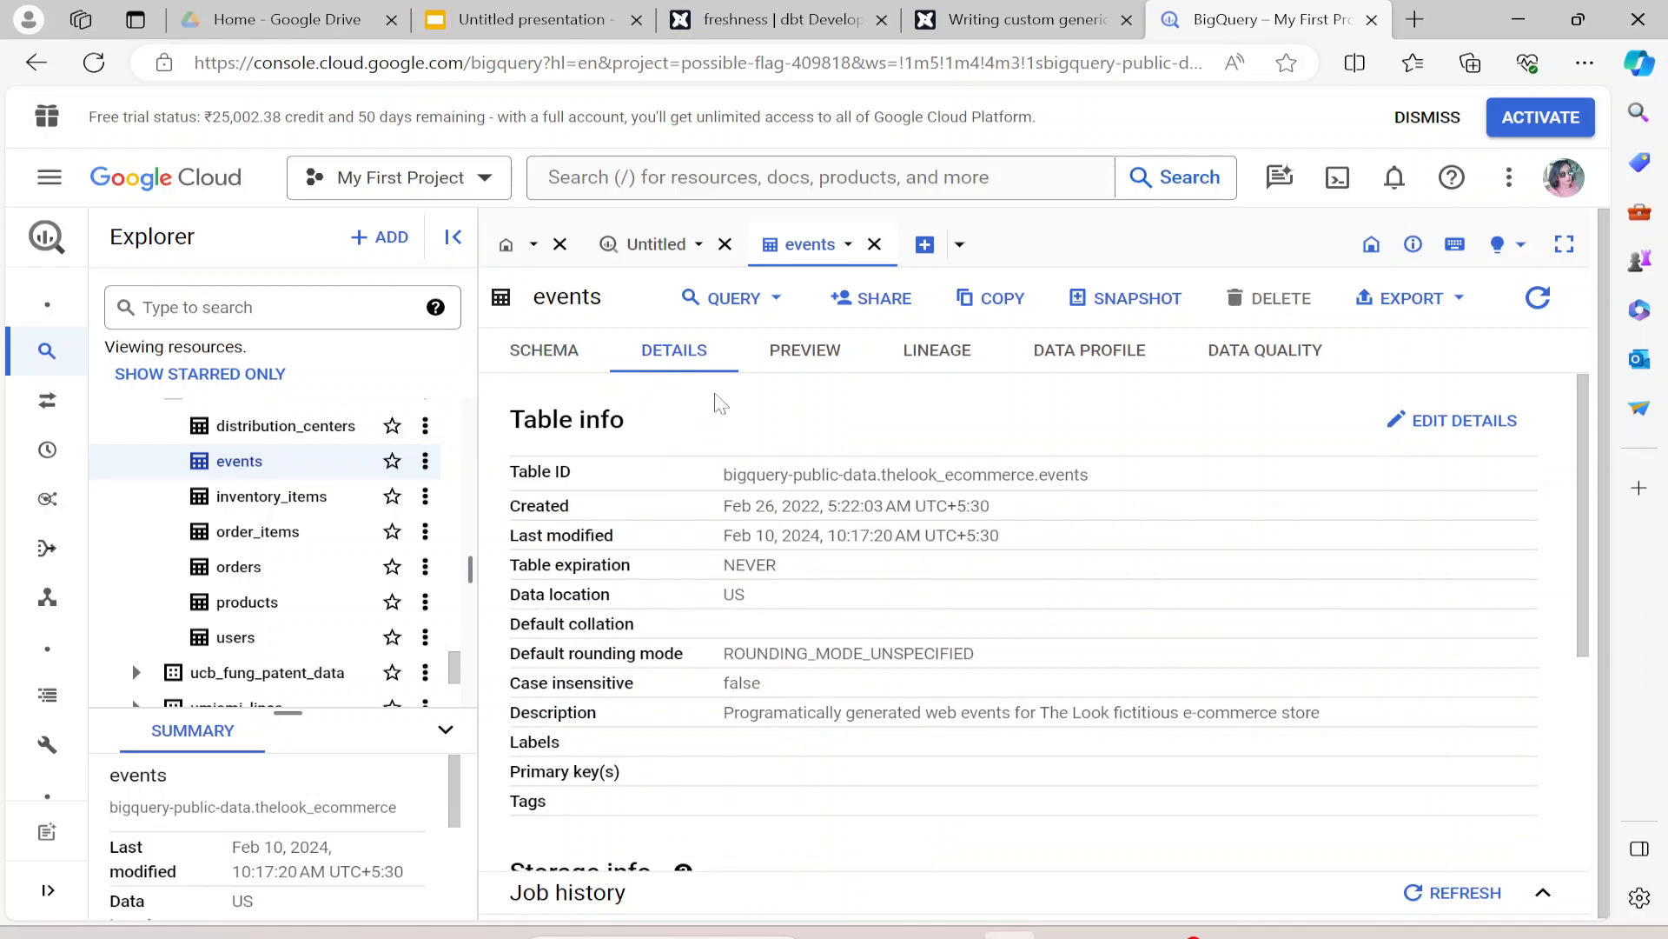
pyautogui.click(804, 350)
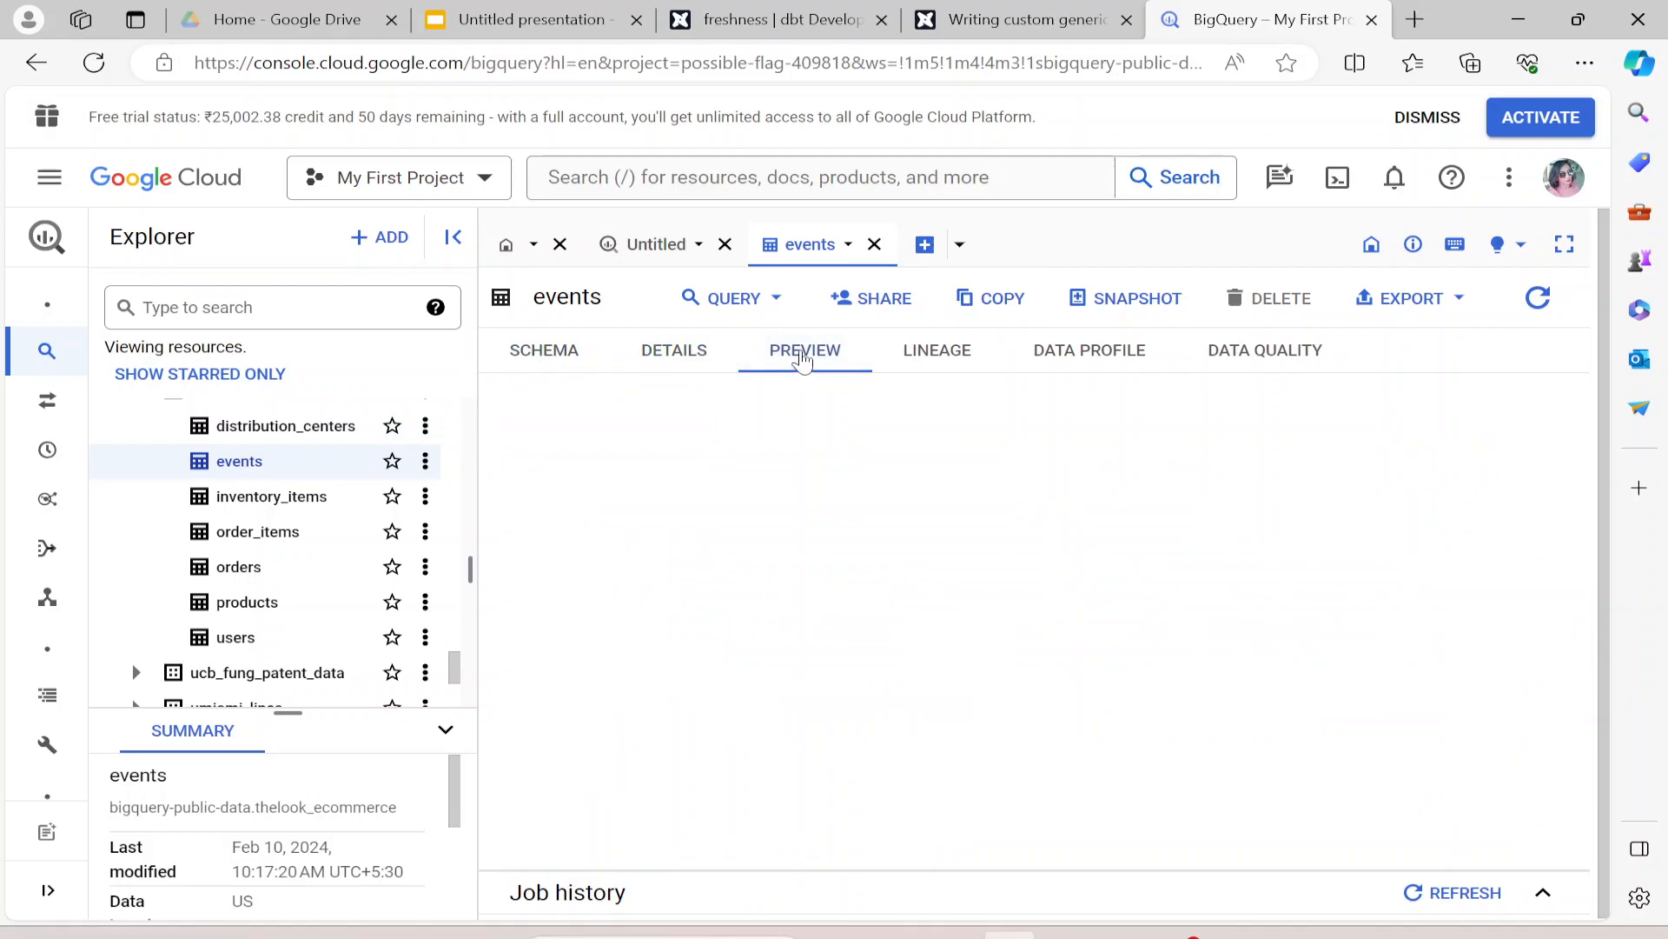
pyautogui.click(805, 351)
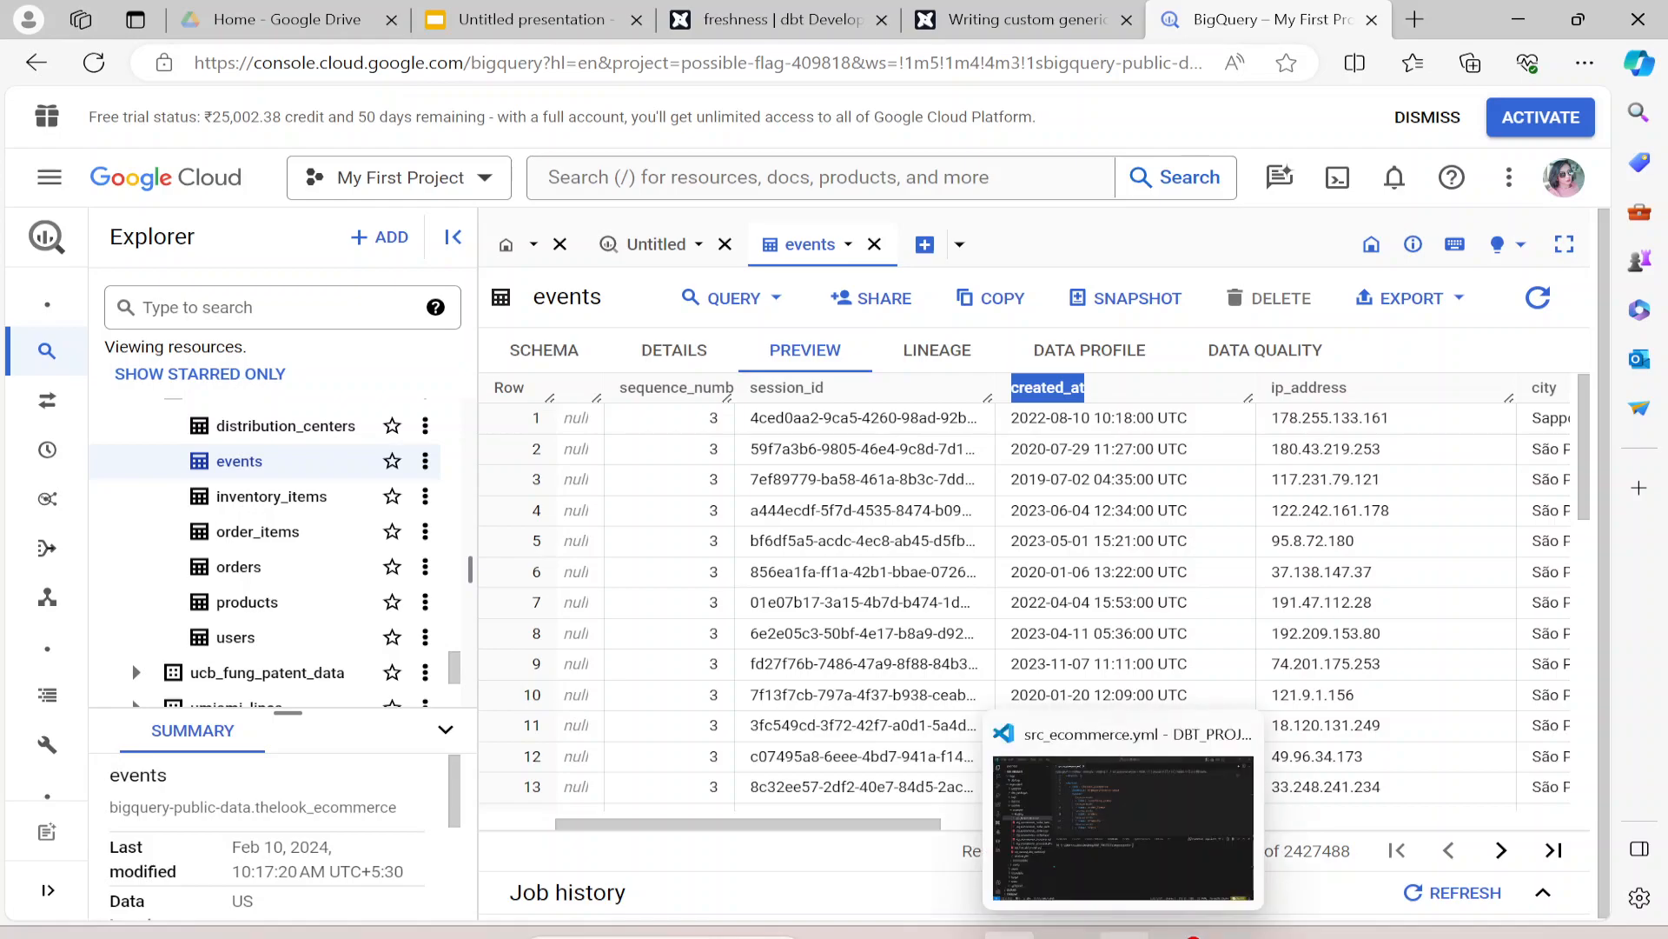
# - Add an events table entry under tables in src_ecommerce.yml with a freshness key
pyautogui.click(1121, 829)
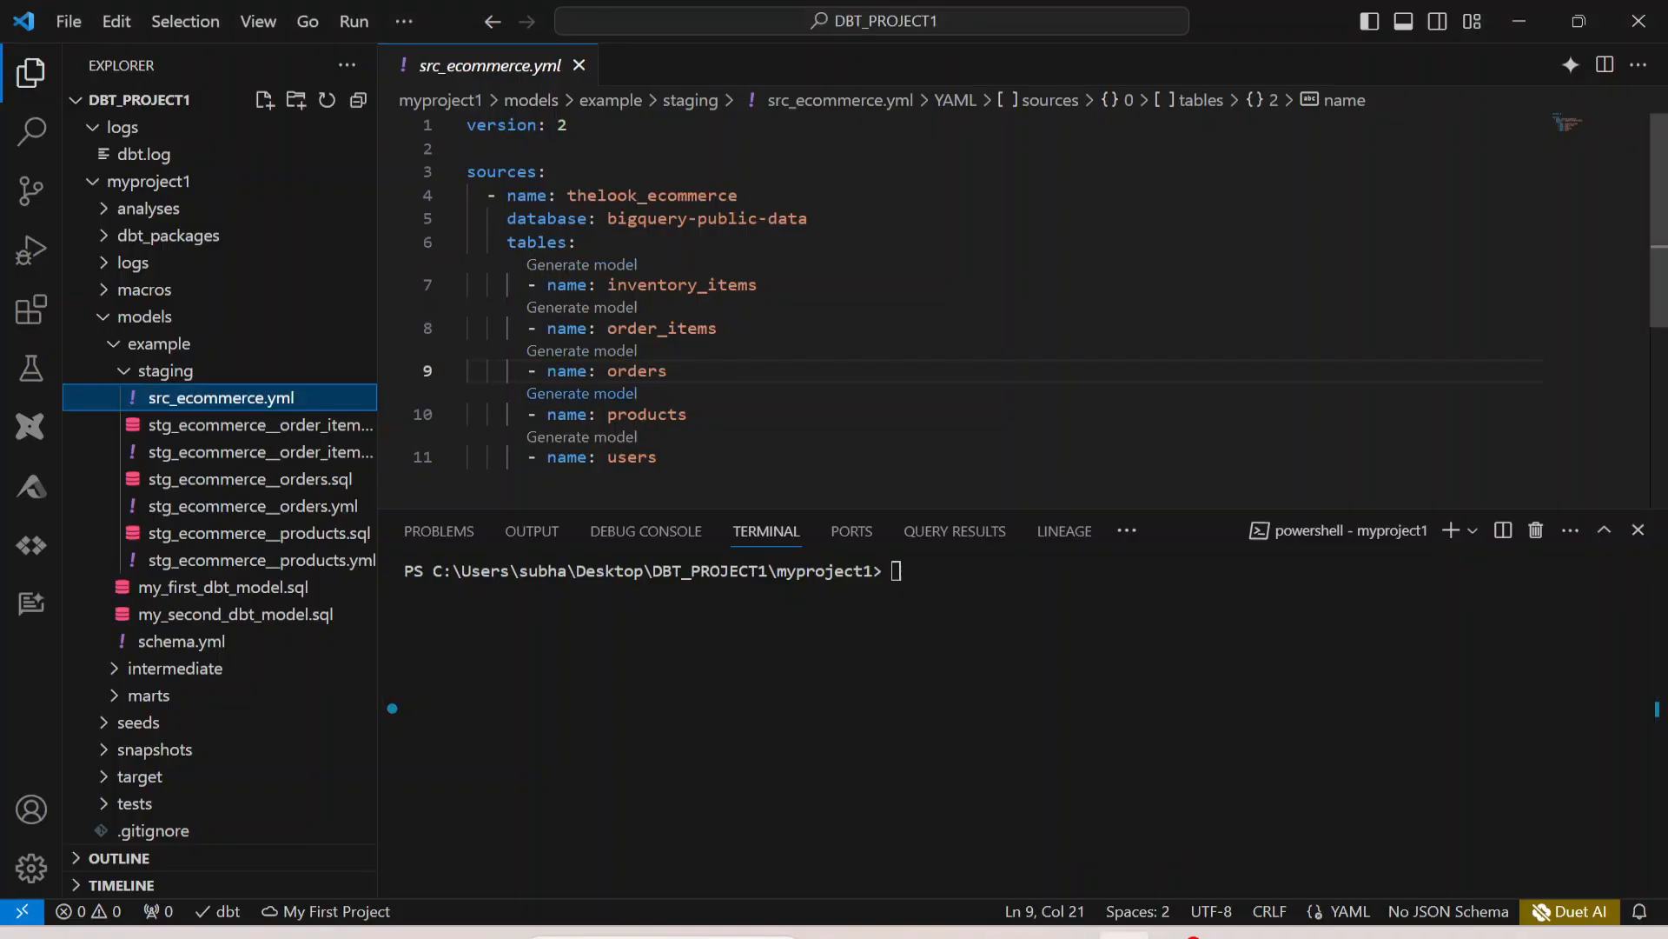
pyautogui.click(578, 242)
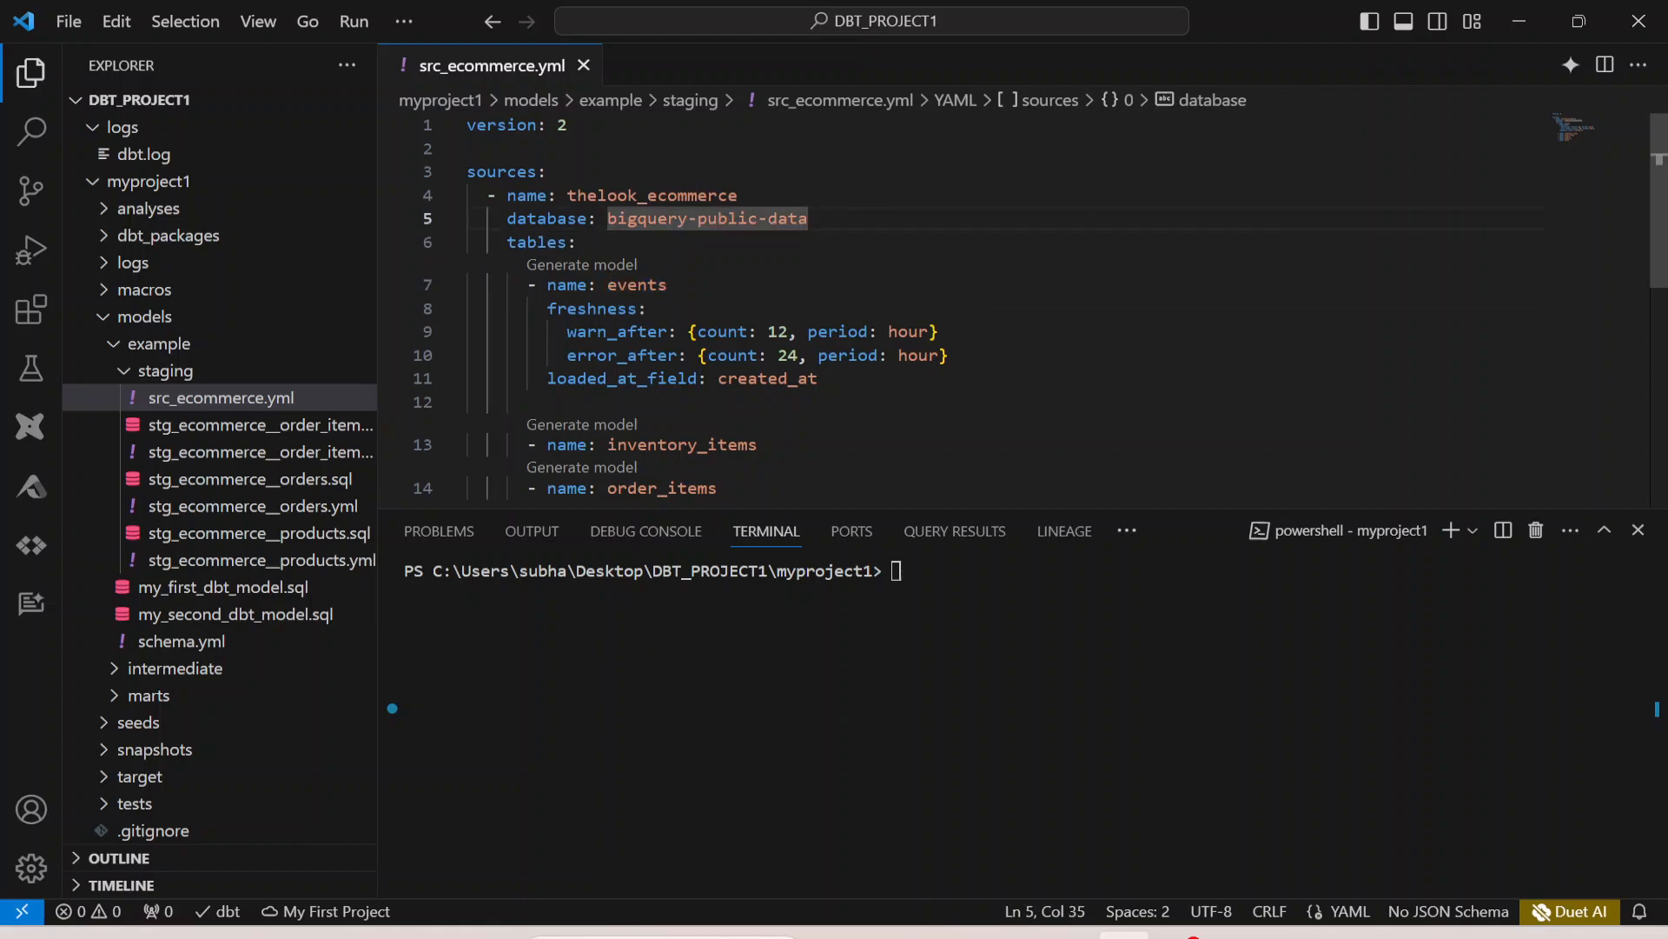
pyautogui.click(469, 284)
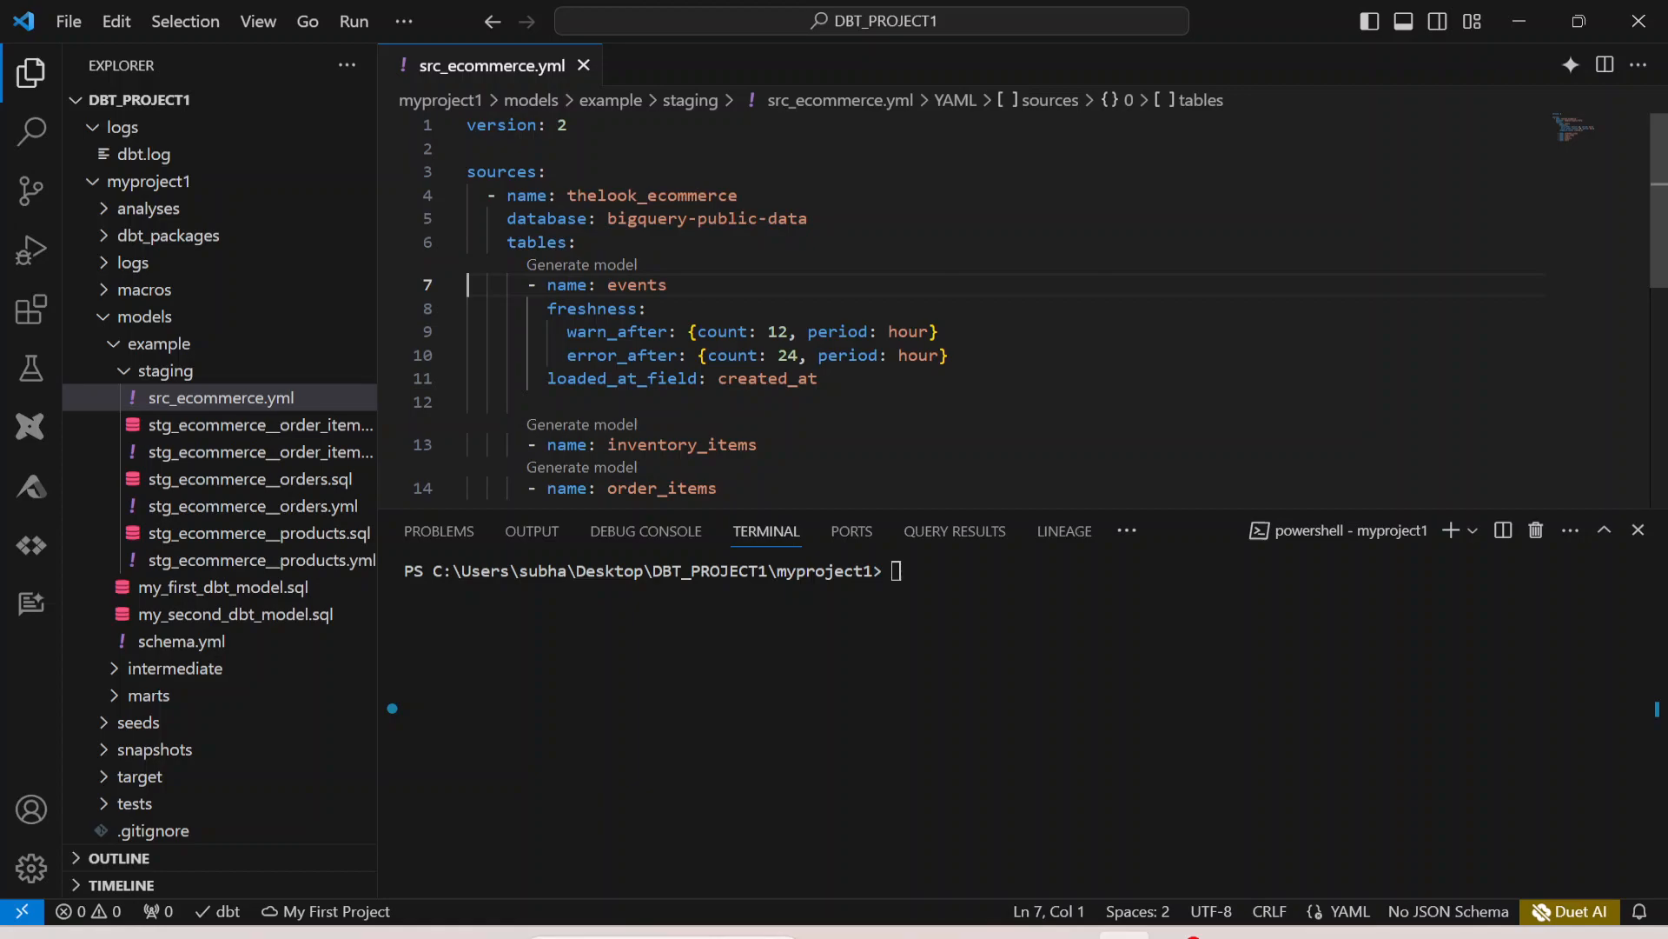
pyautogui.doubleClick(592, 308)
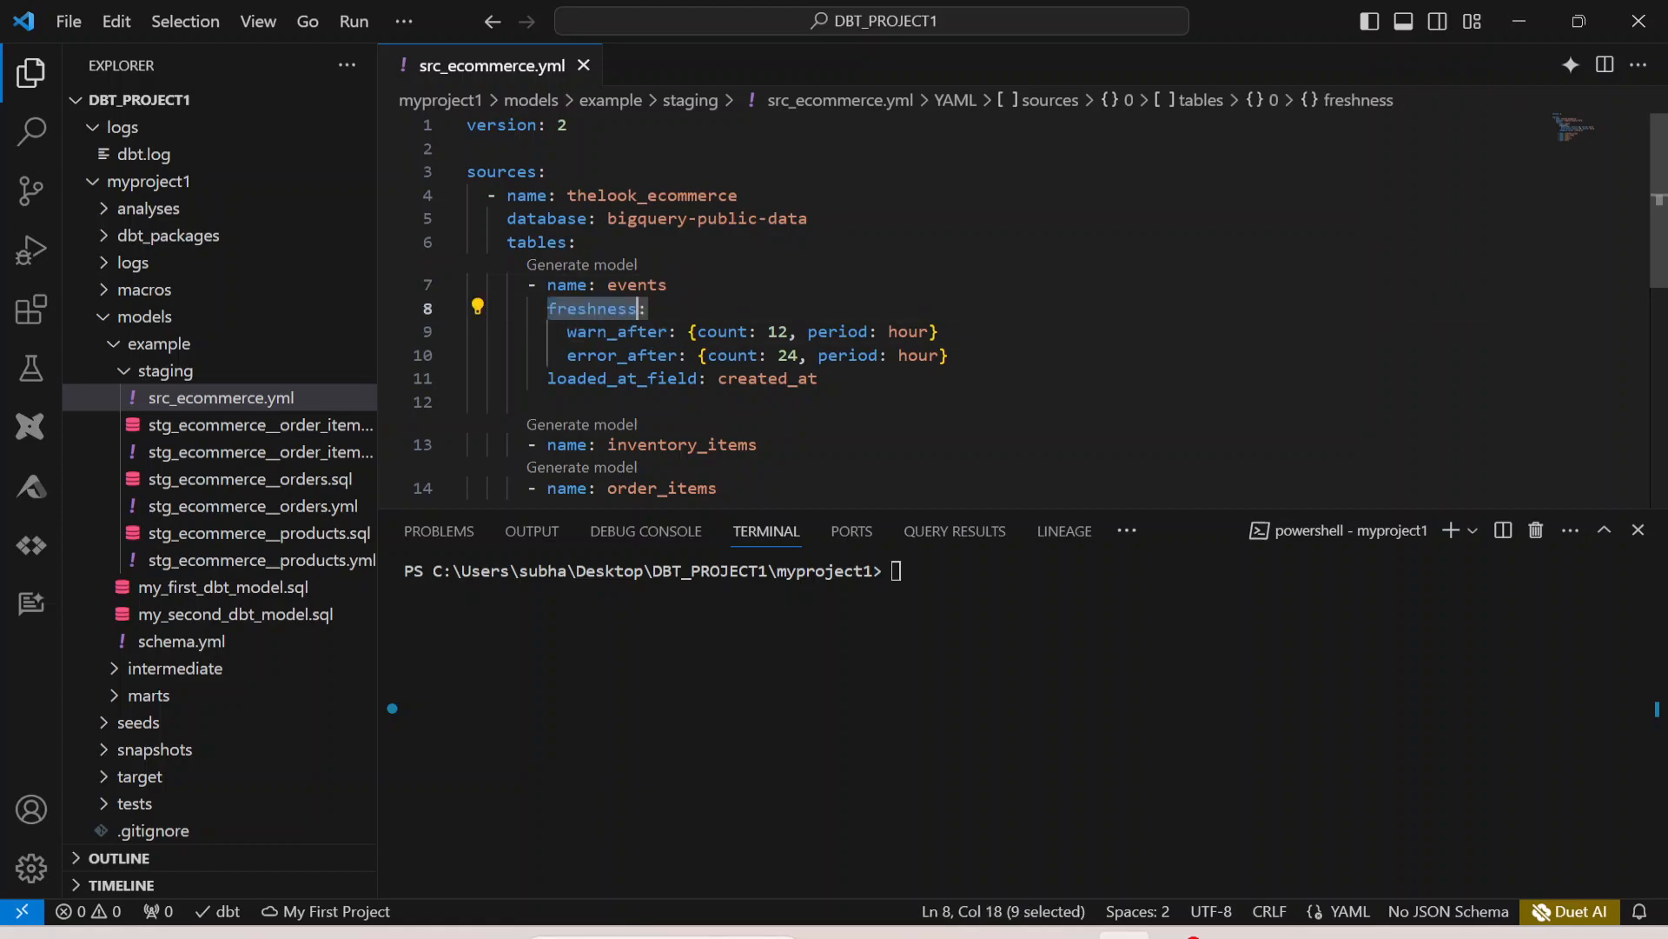
pyautogui.click(577, 242)
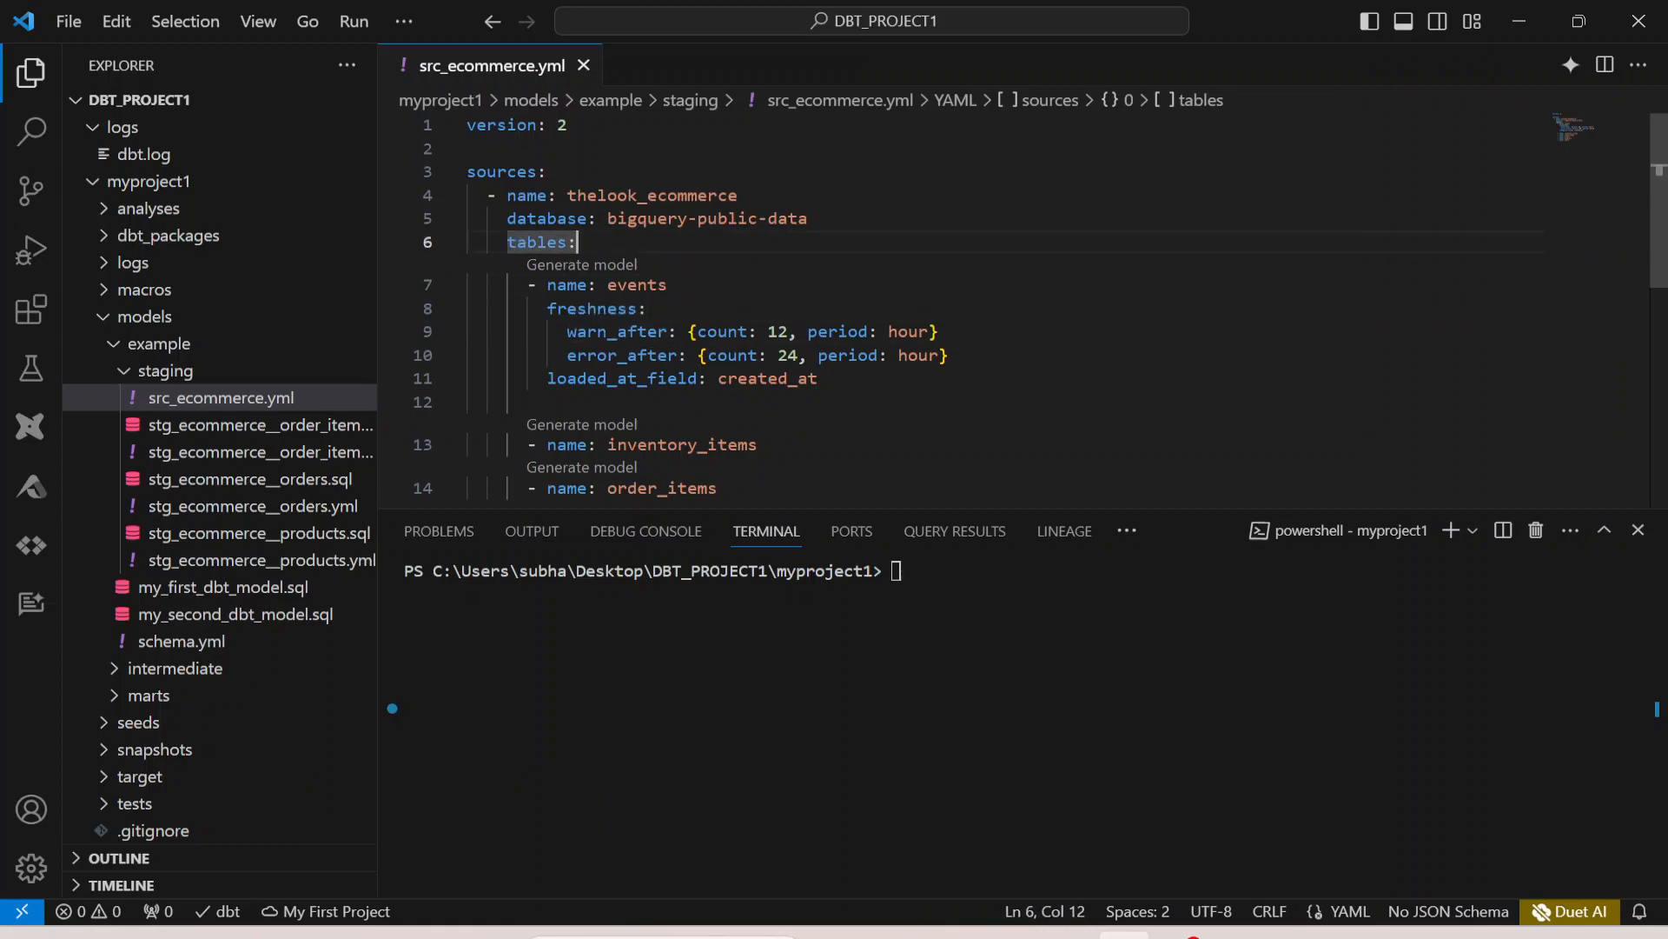
pyautogui.doubleClick(597, 308)
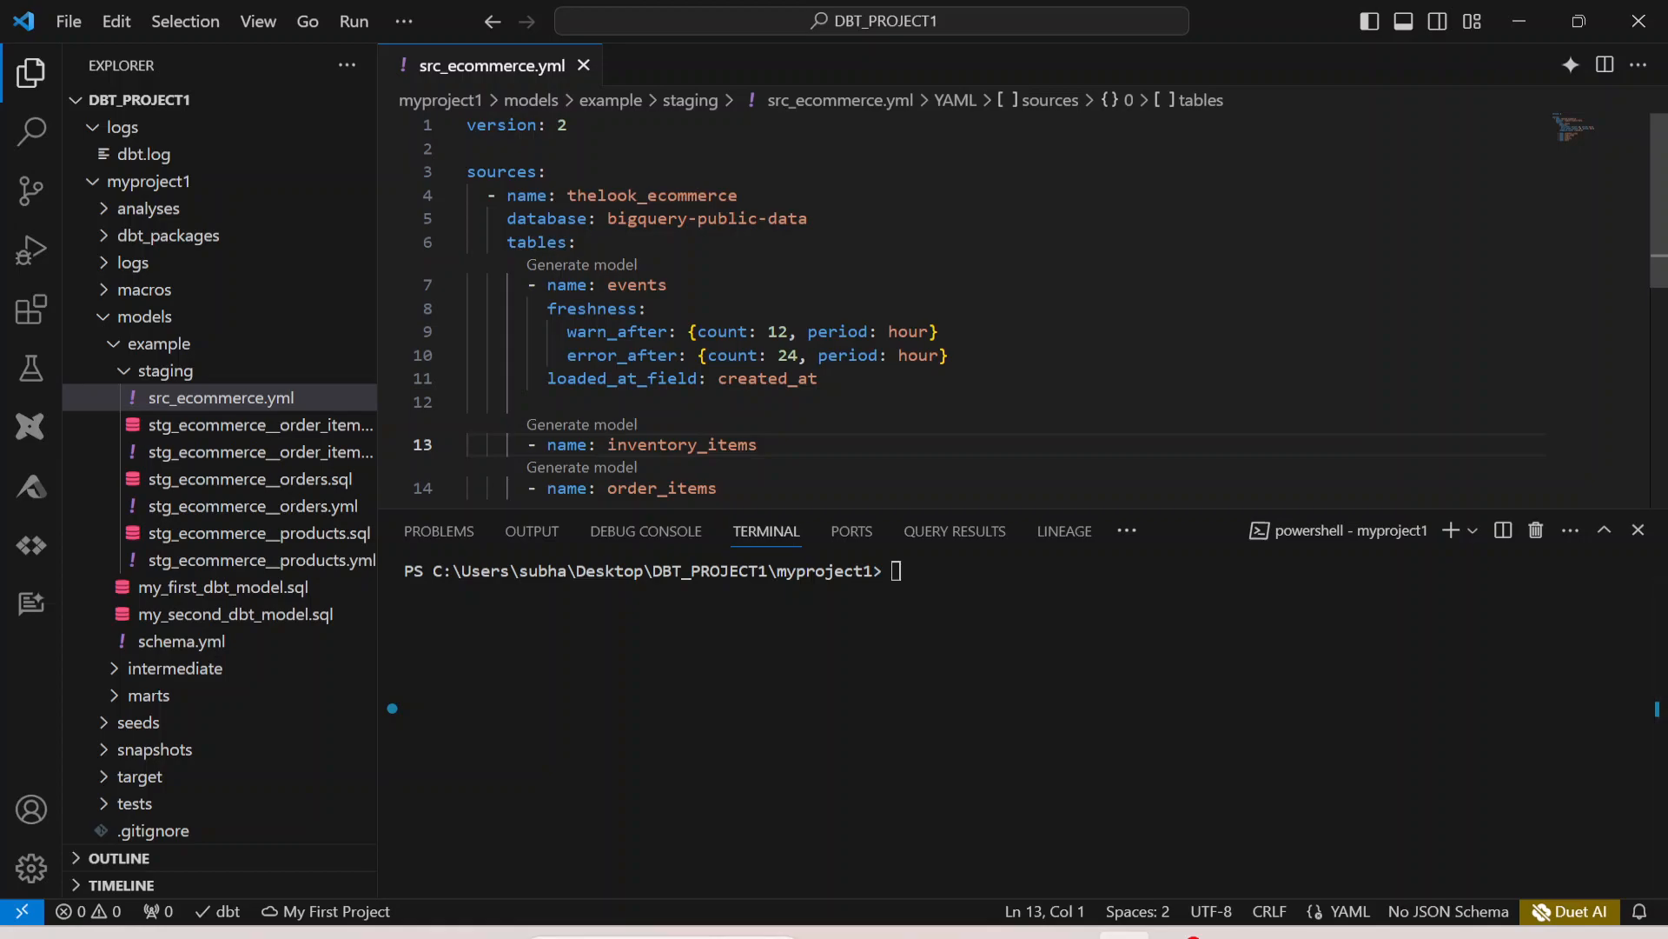
# - Fill the events freshness block: warn_after 12 hours, error_after 24 hours, loaded_at_field created_at
pyautogui.doubleClick(635, 284)
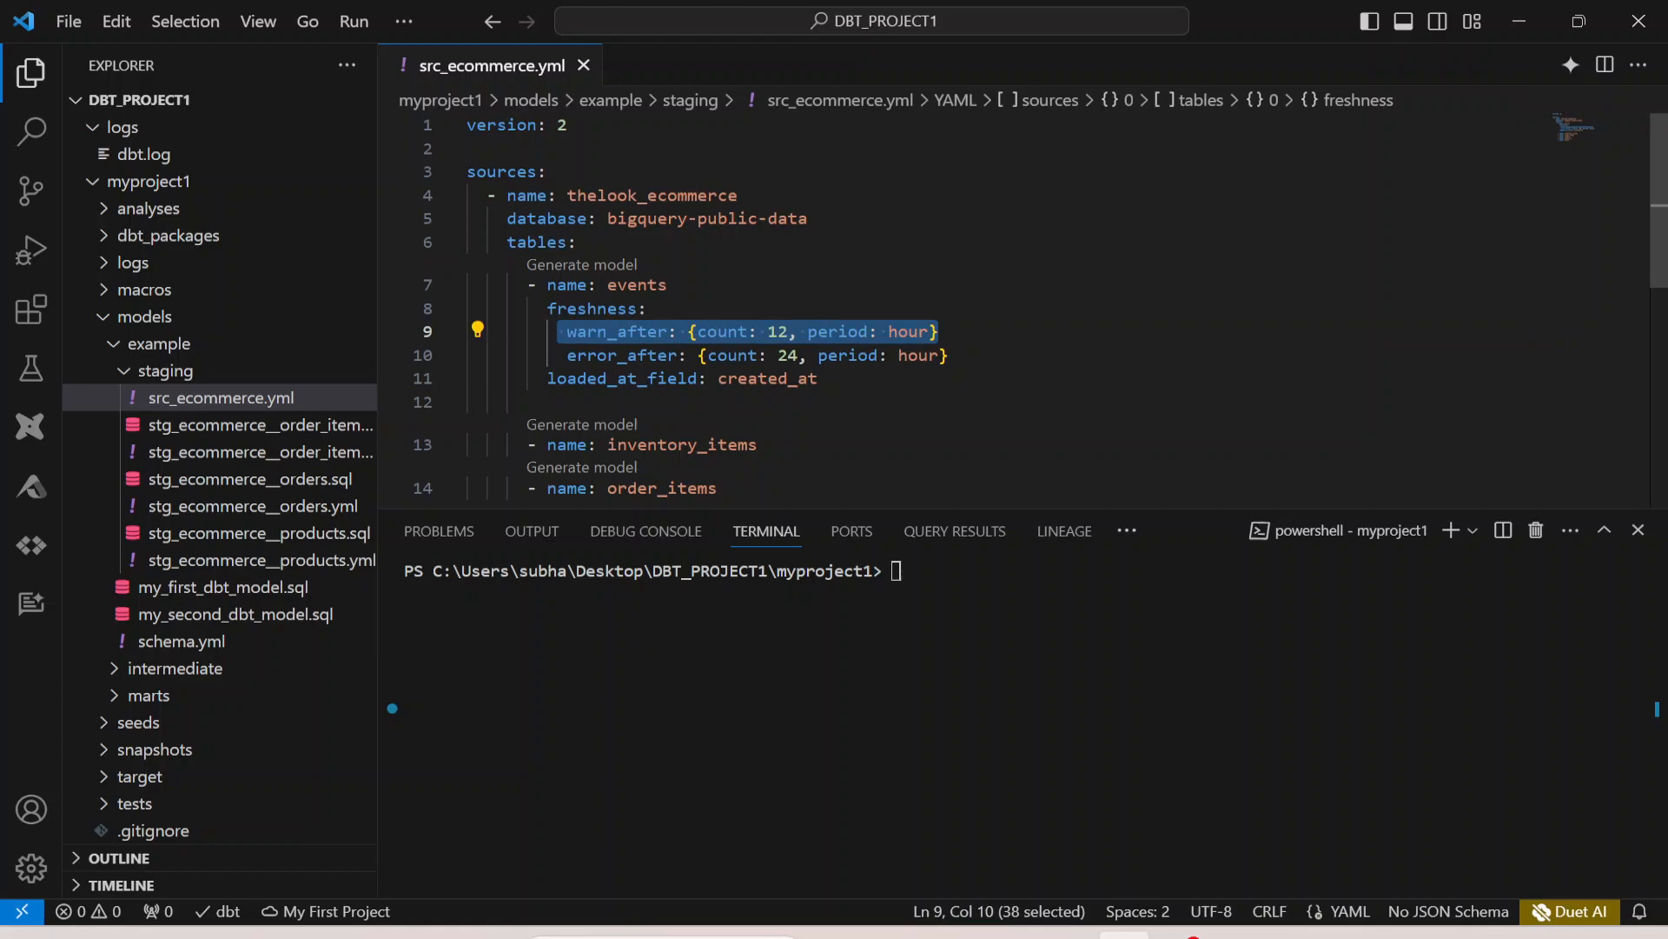
pyautogui.click(569, 354)
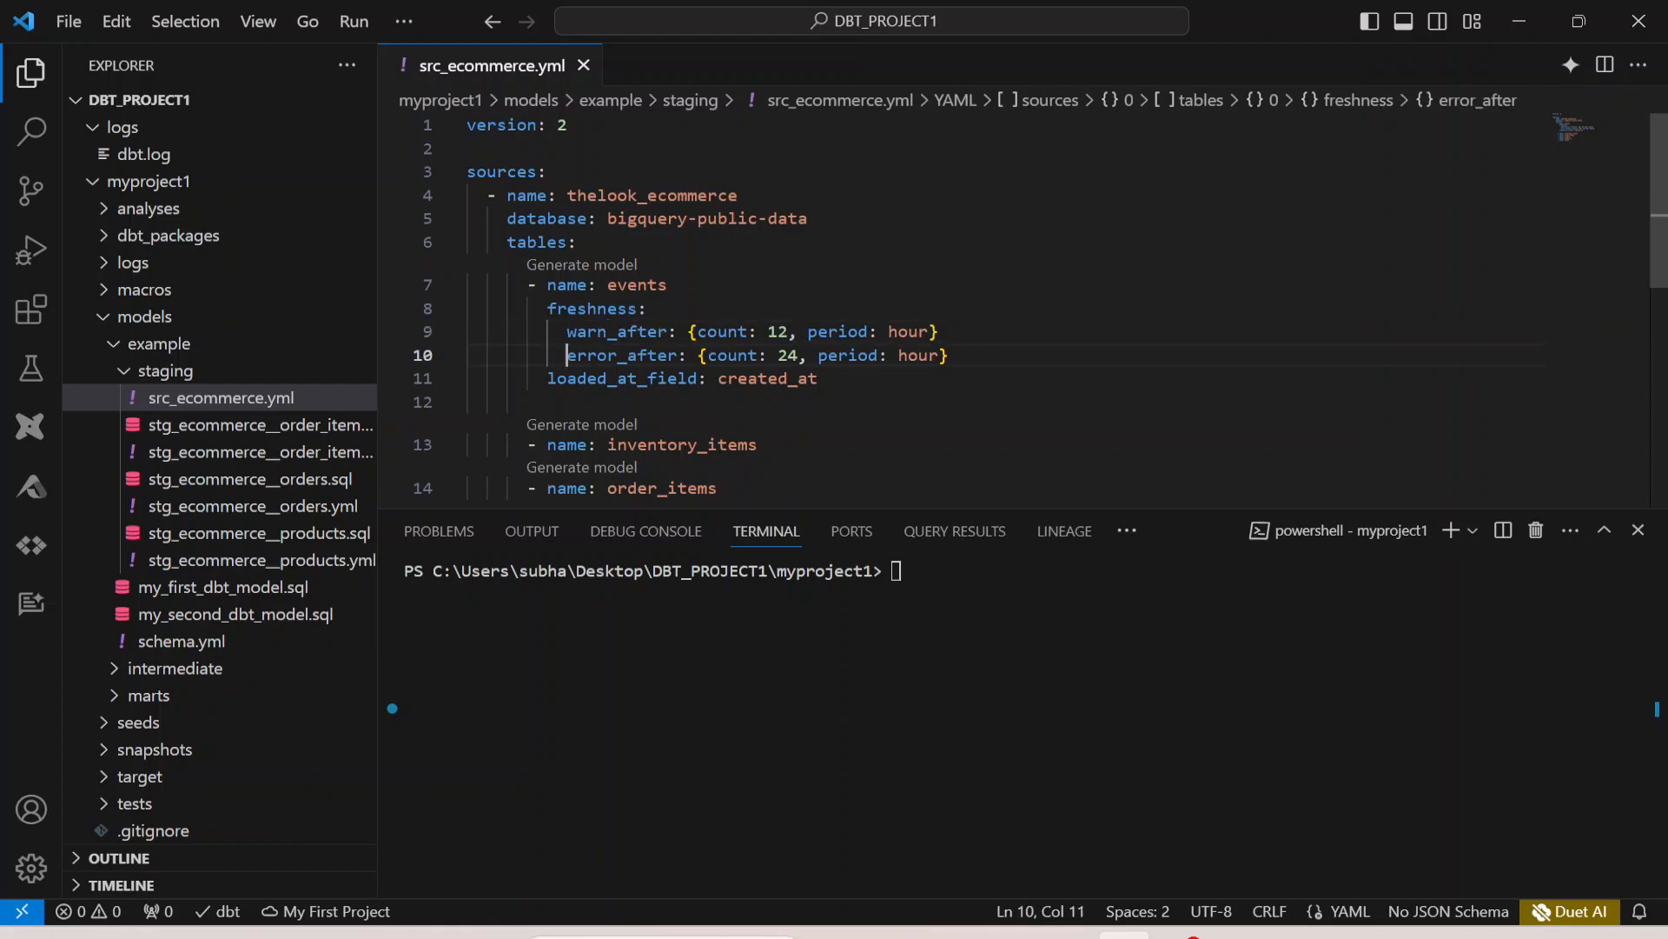
pyautogui.doubleClick(787, 354)
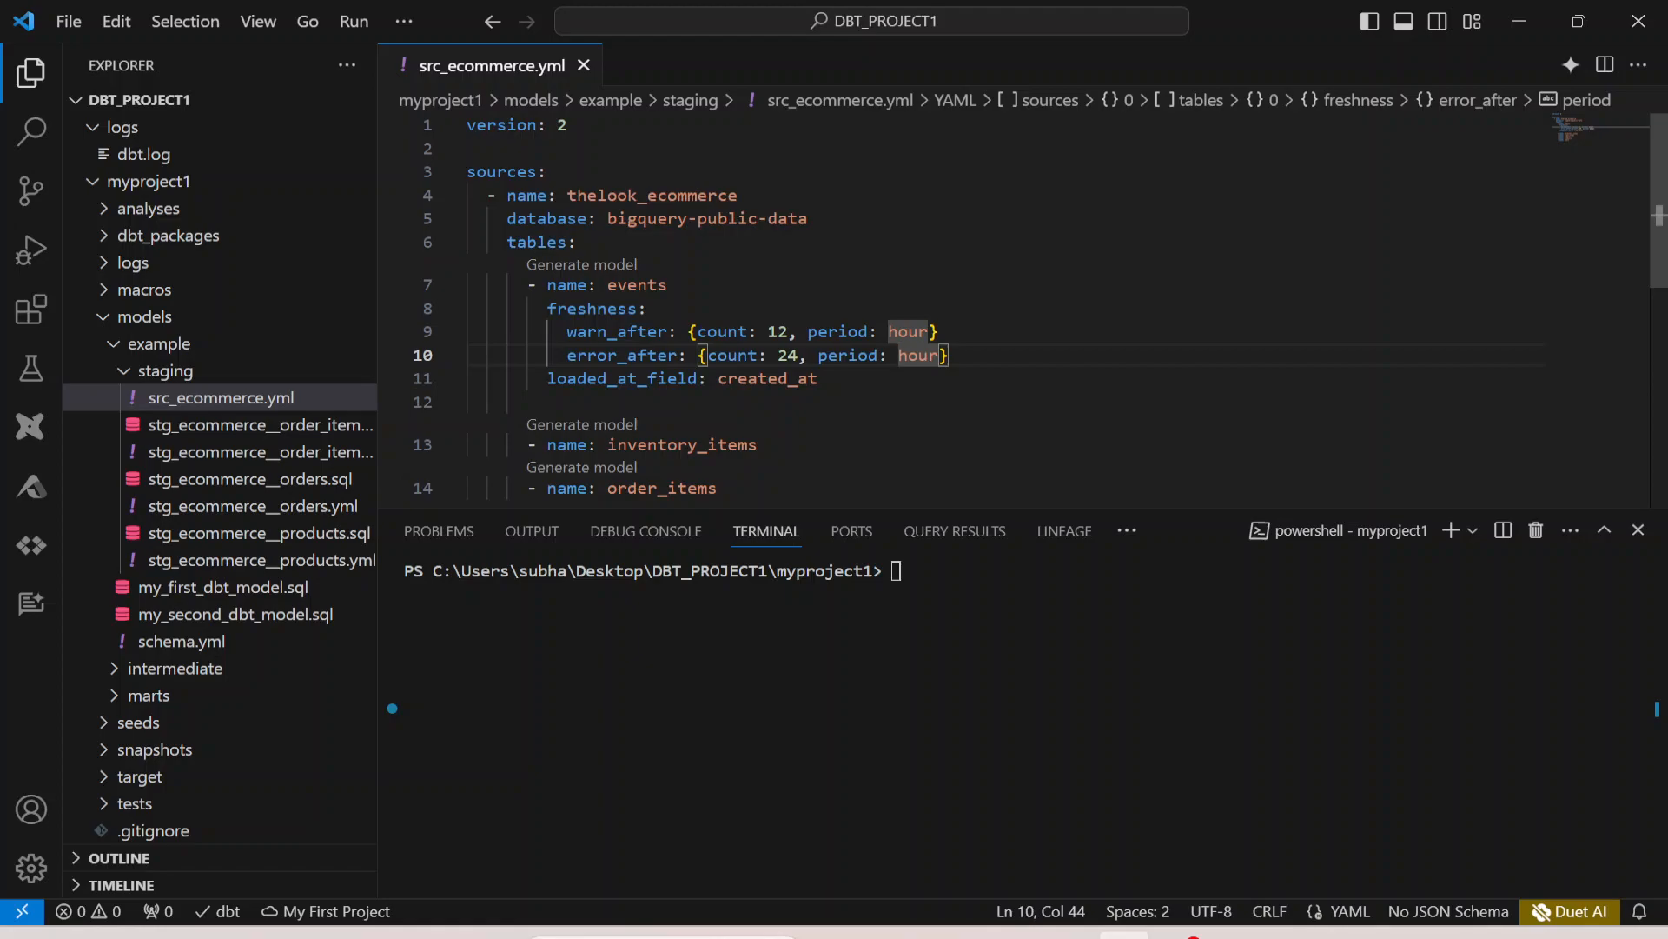
pyautogui.doubleClick(768, 378)
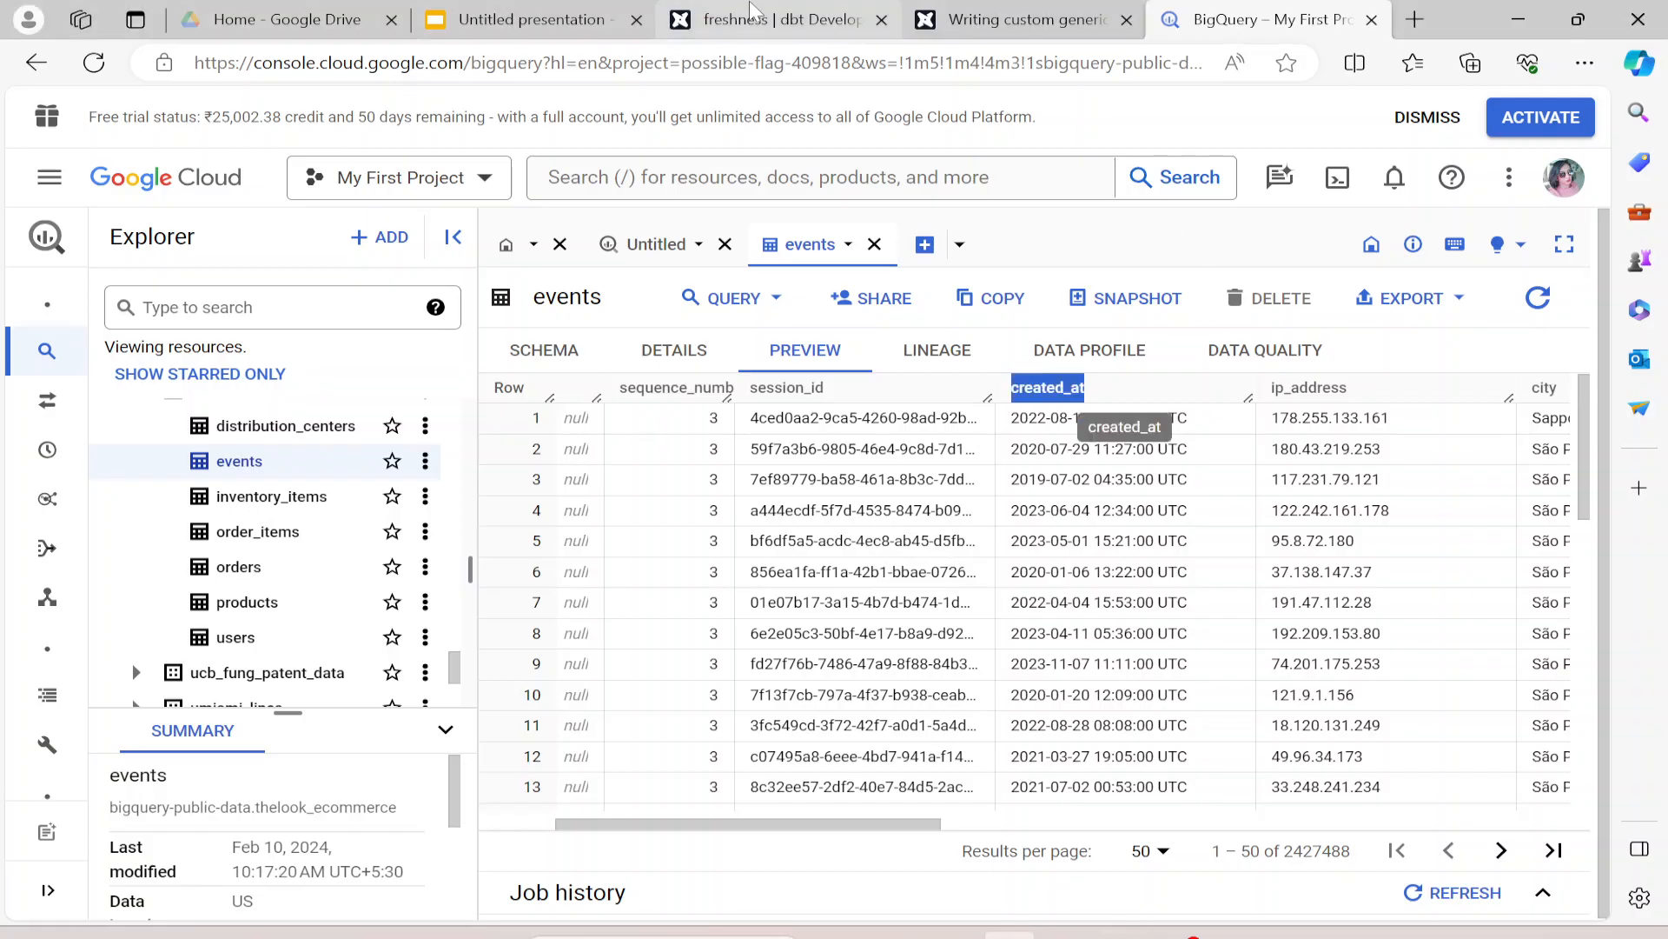
# - Review the dbt freshness reference example, checking the tables key and warn_after count line
pyautogui.click(777, 19)
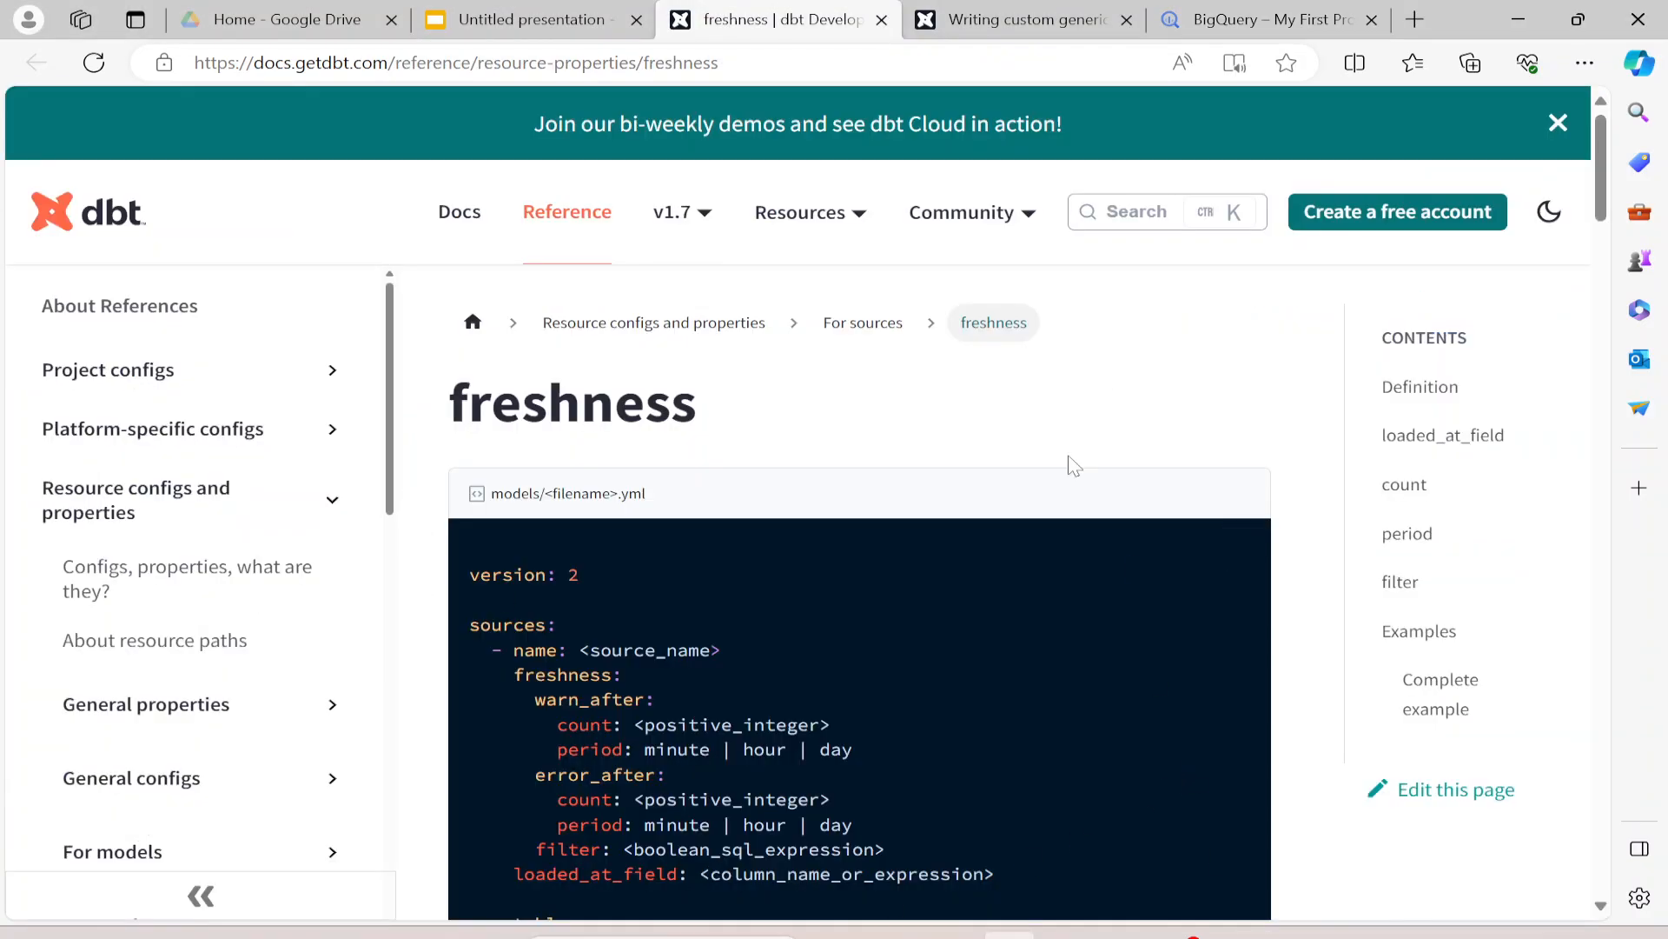
pyautogui.scroll(-3)
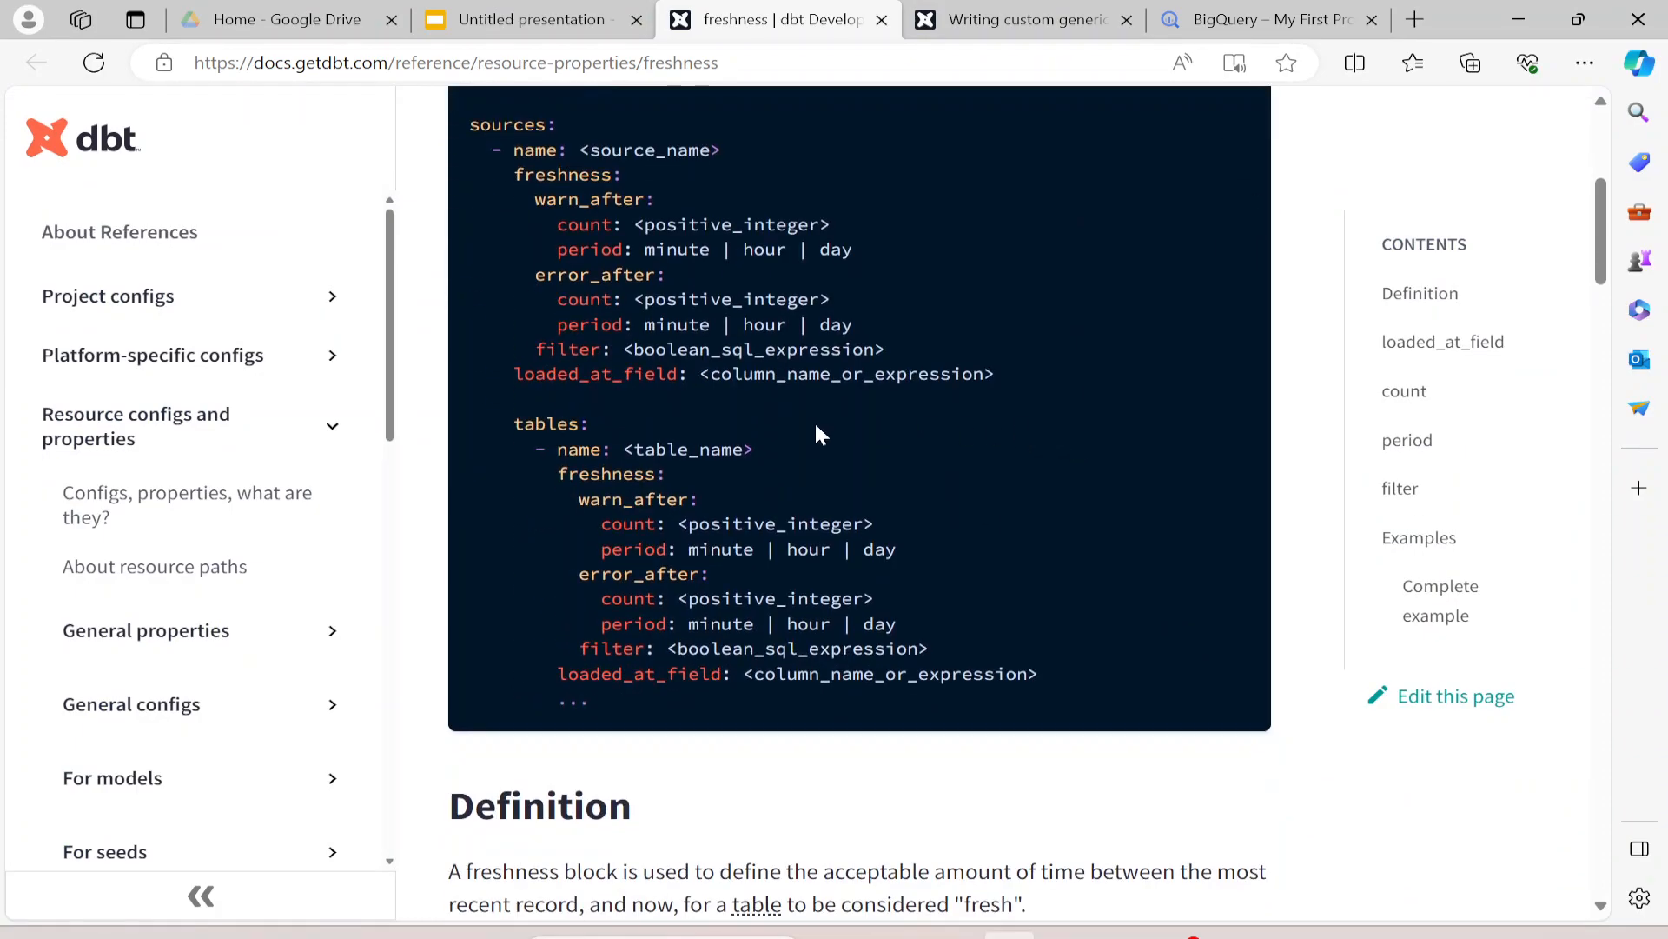
pyautogui.scroll(3)
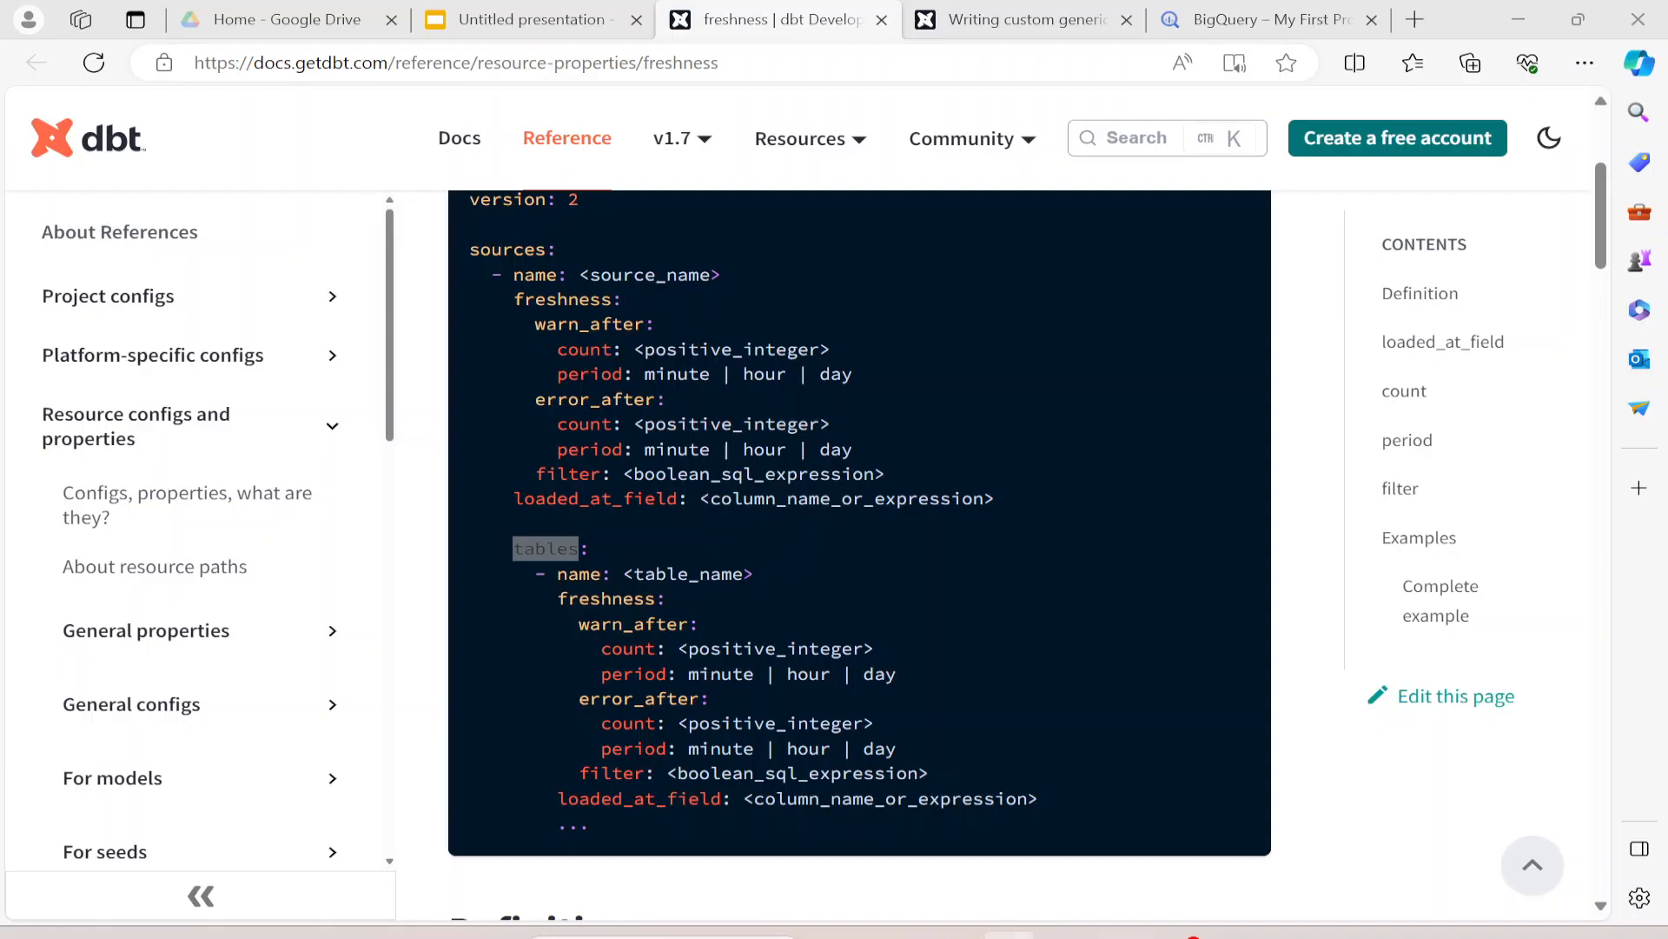
pyautogui.doubleClick(546, 549)
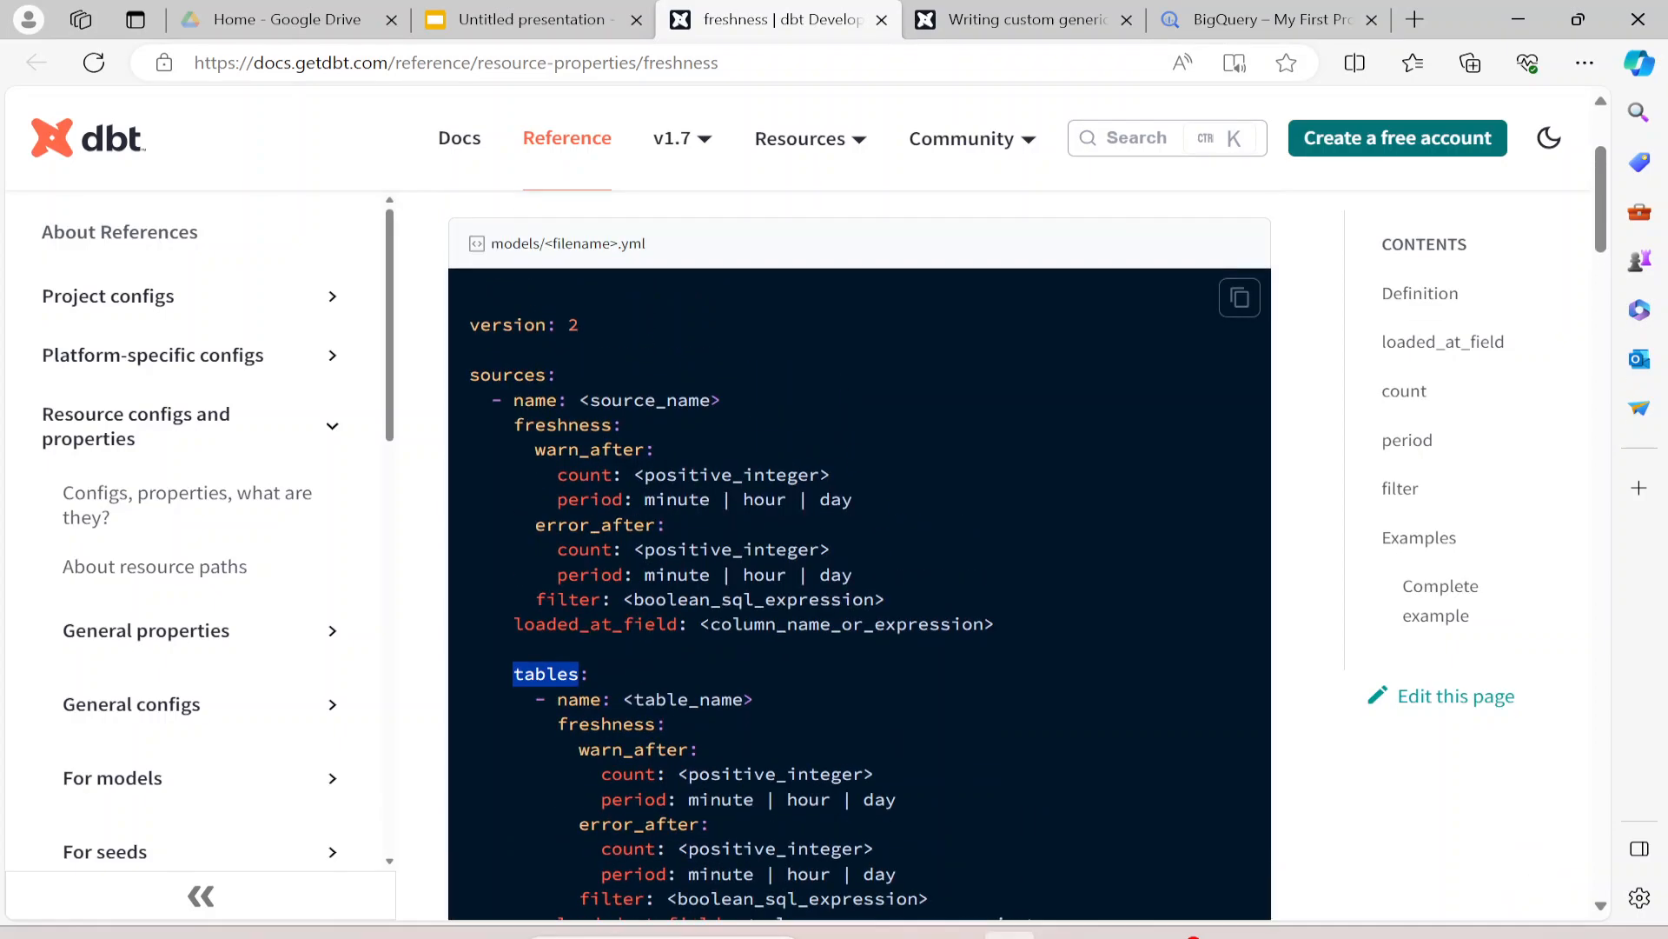
pyautogui.scroll(-3)
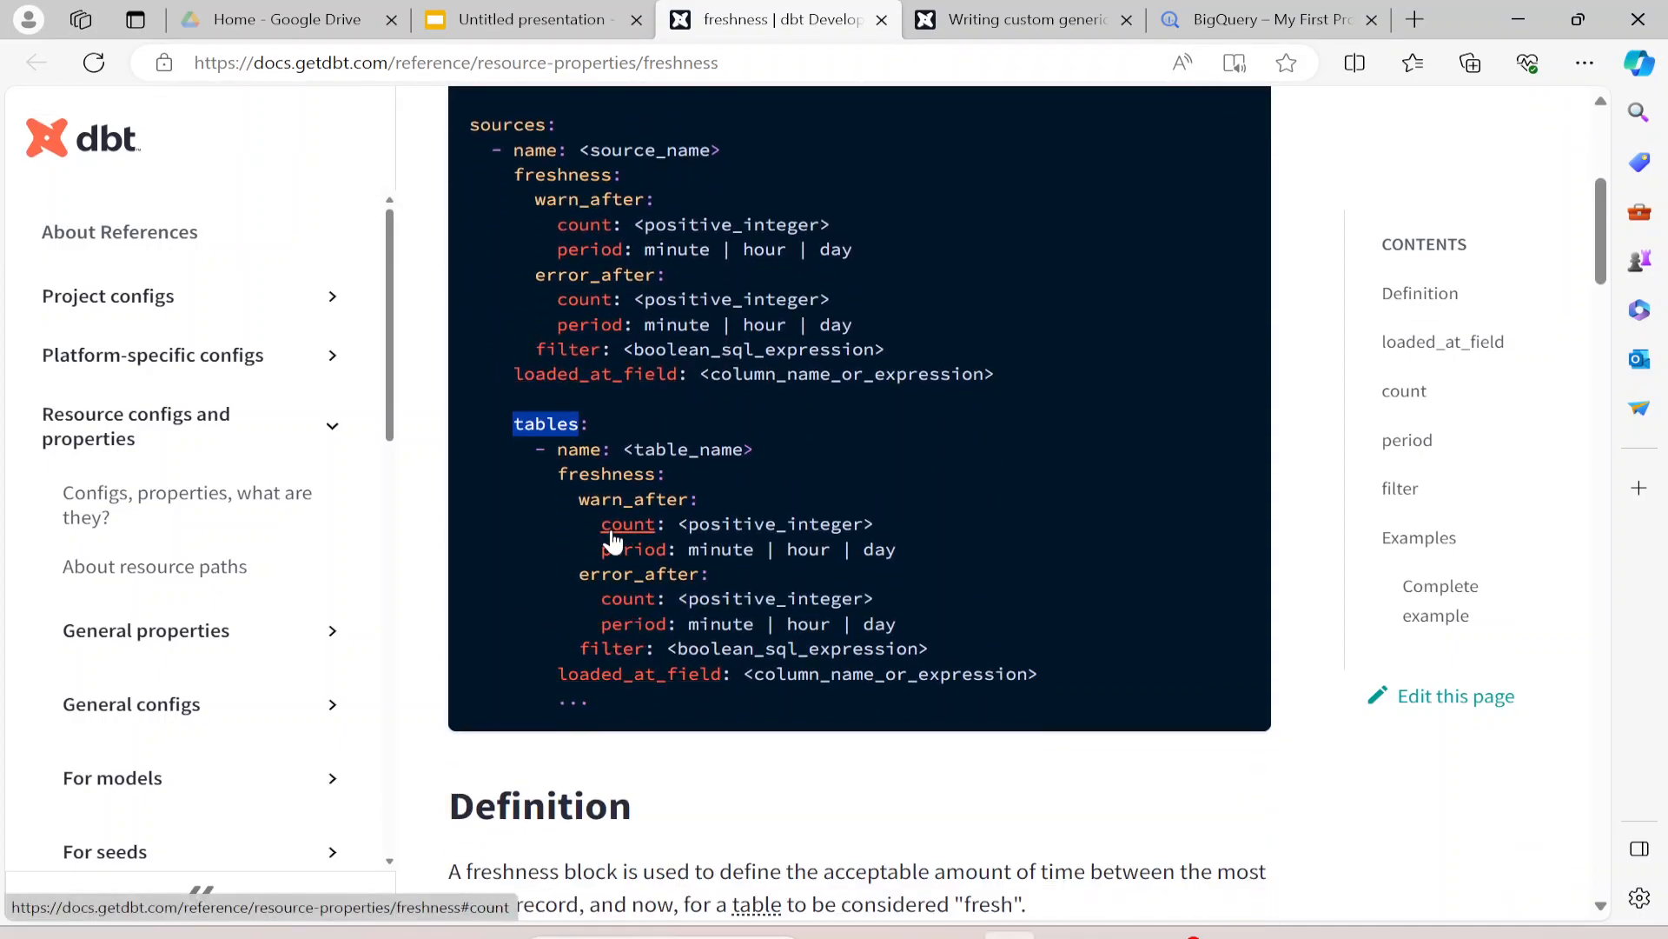
pyautogui.doubleClick(627, 523)
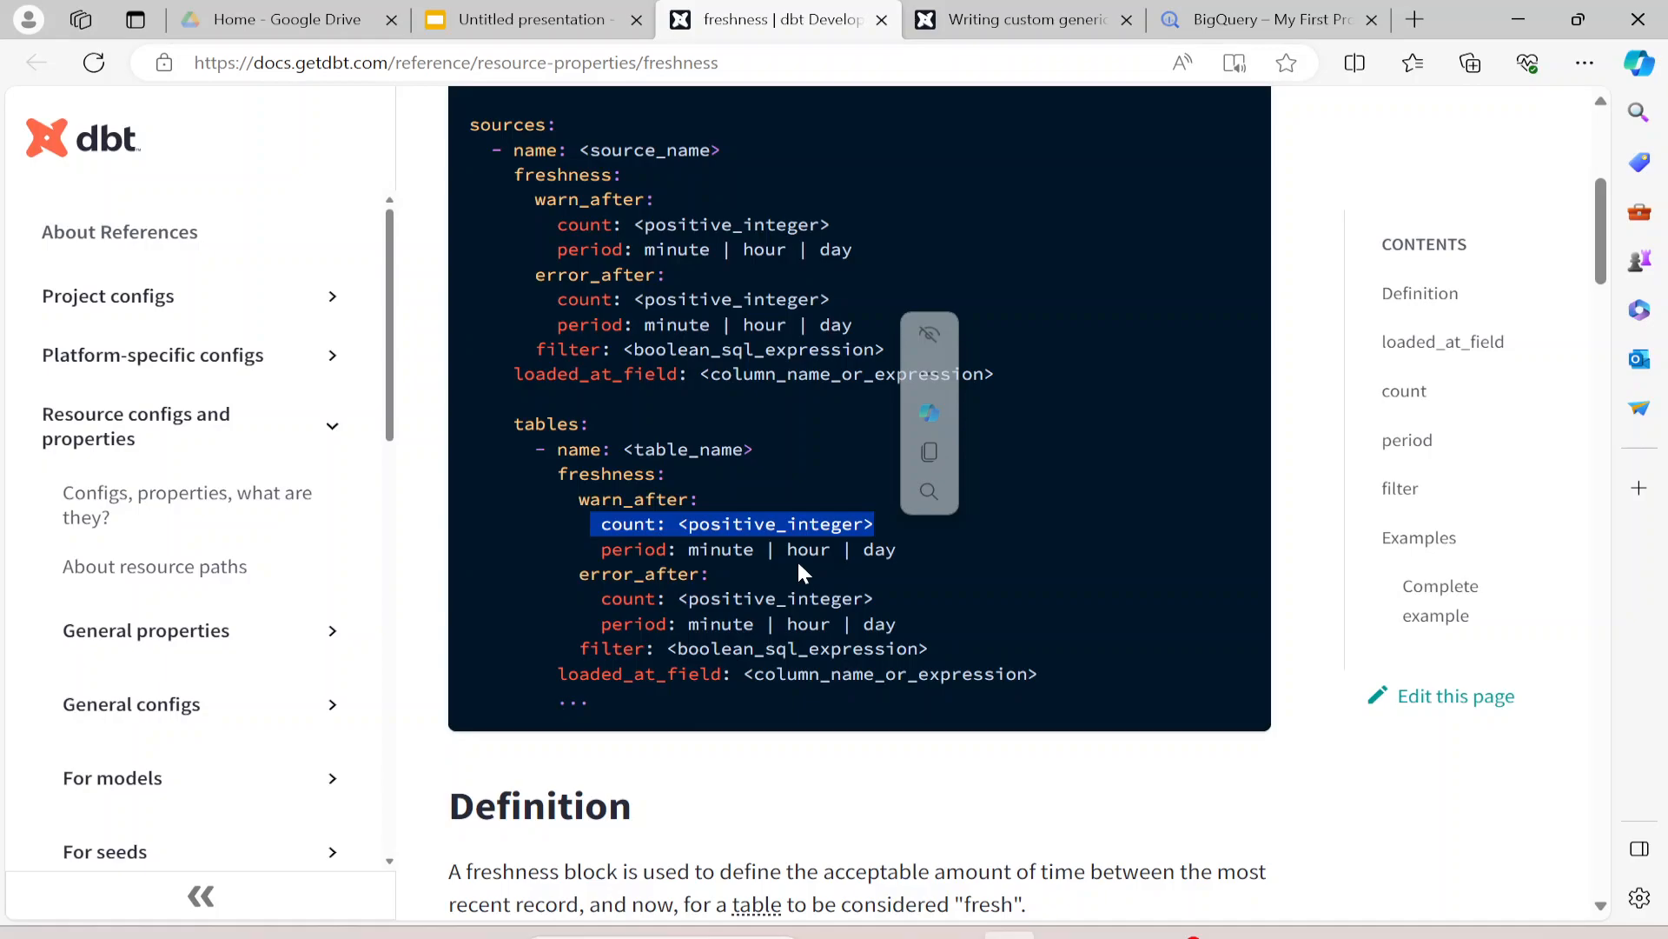
pyautogui.moveTo(761, 561)
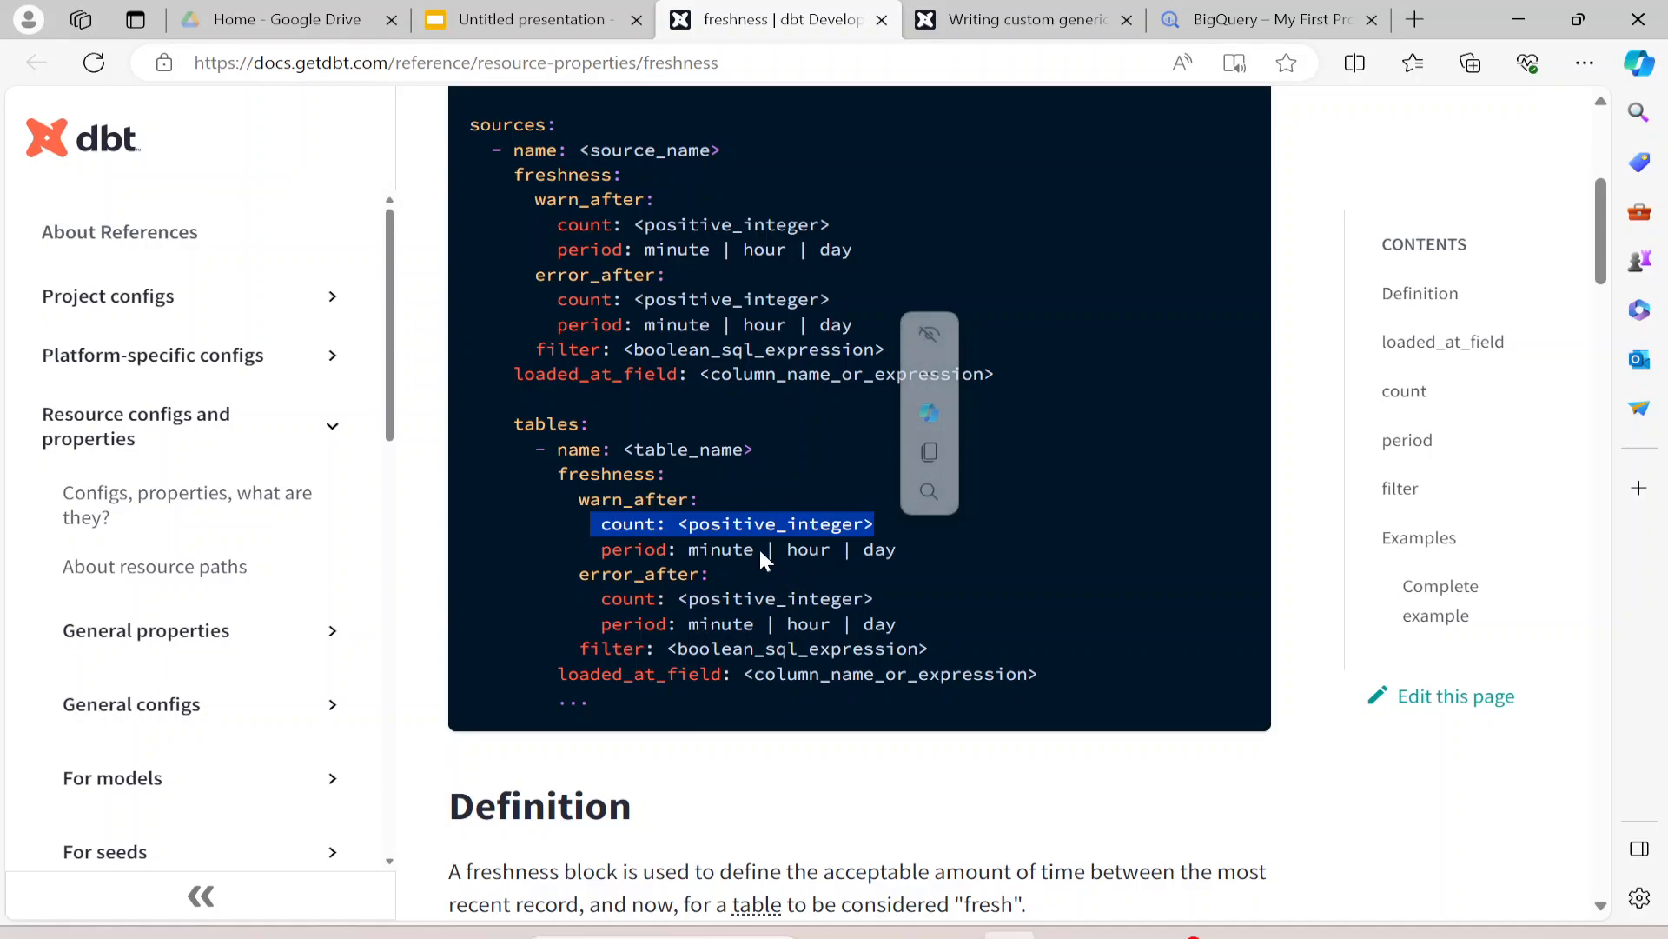
# - Read the loaded_at_field, count and period definitions, then return to the dbt project editor
pyautogui.scroll(3)
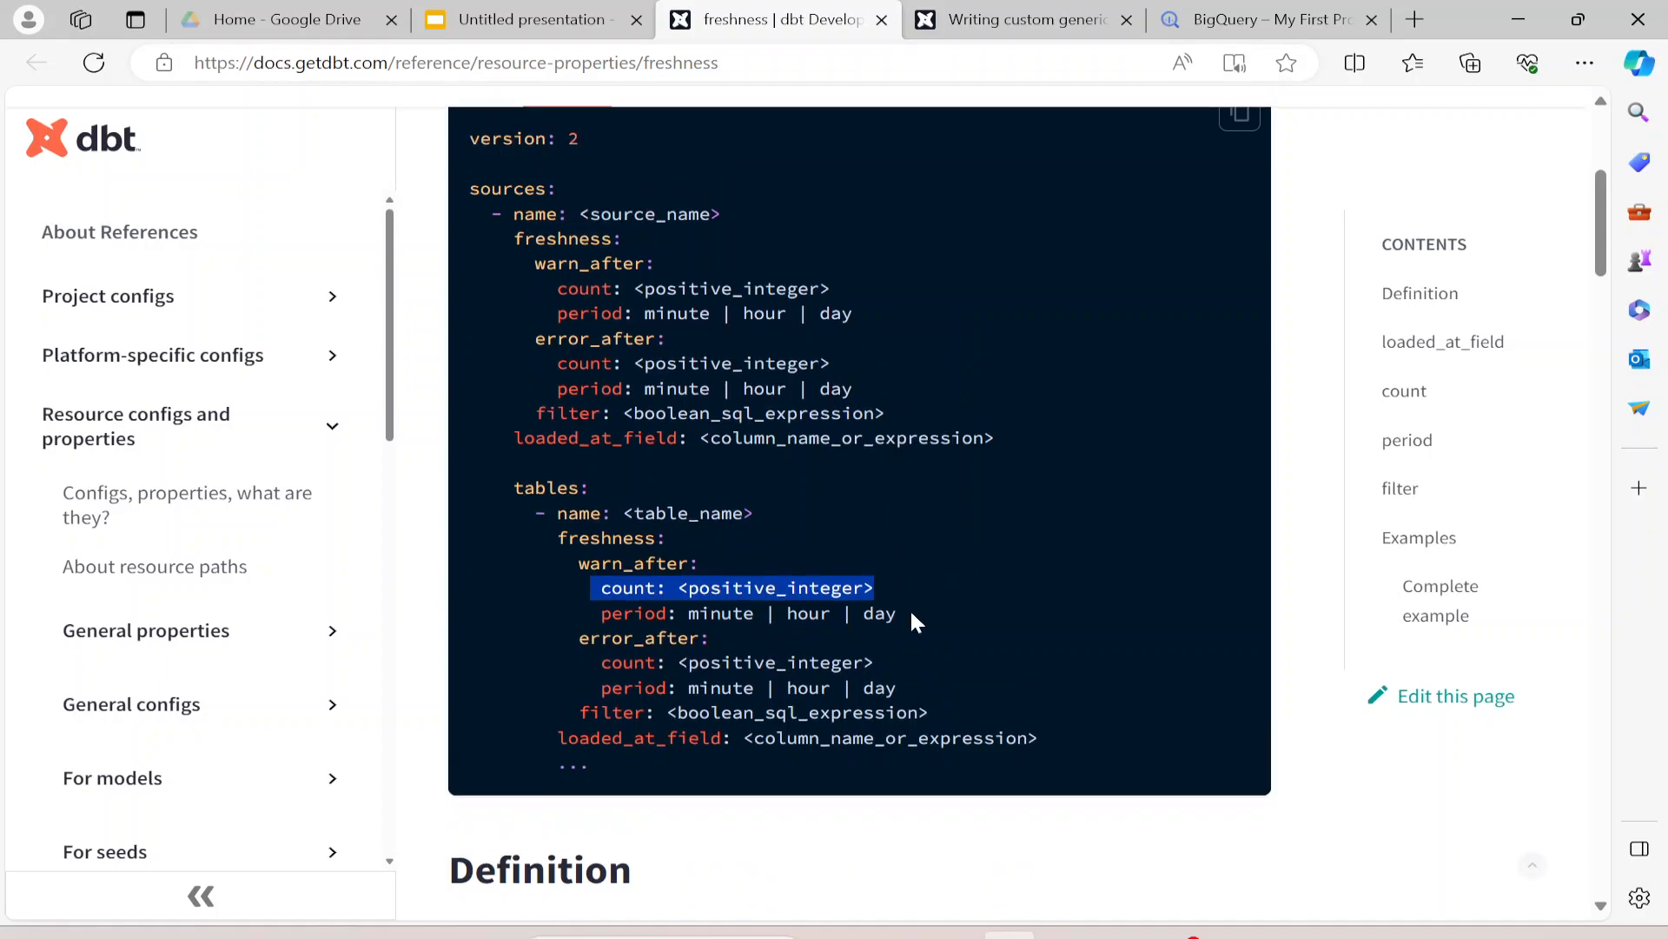
pyautogui.scroll(-3)
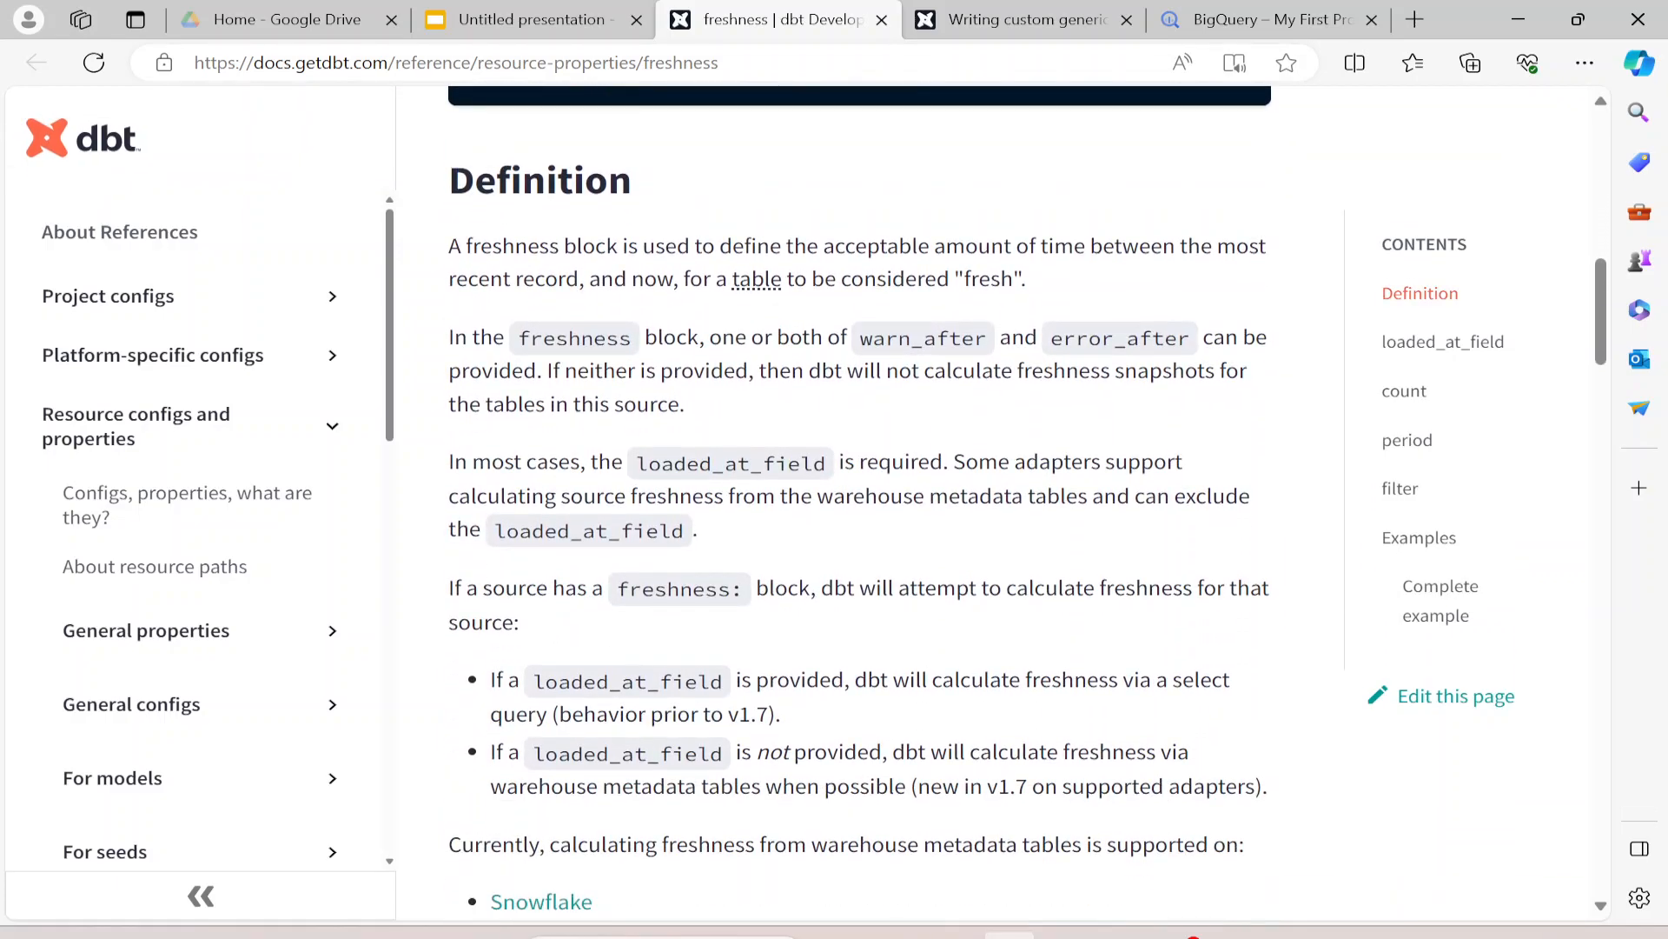
pyautogui.scroll(-3)
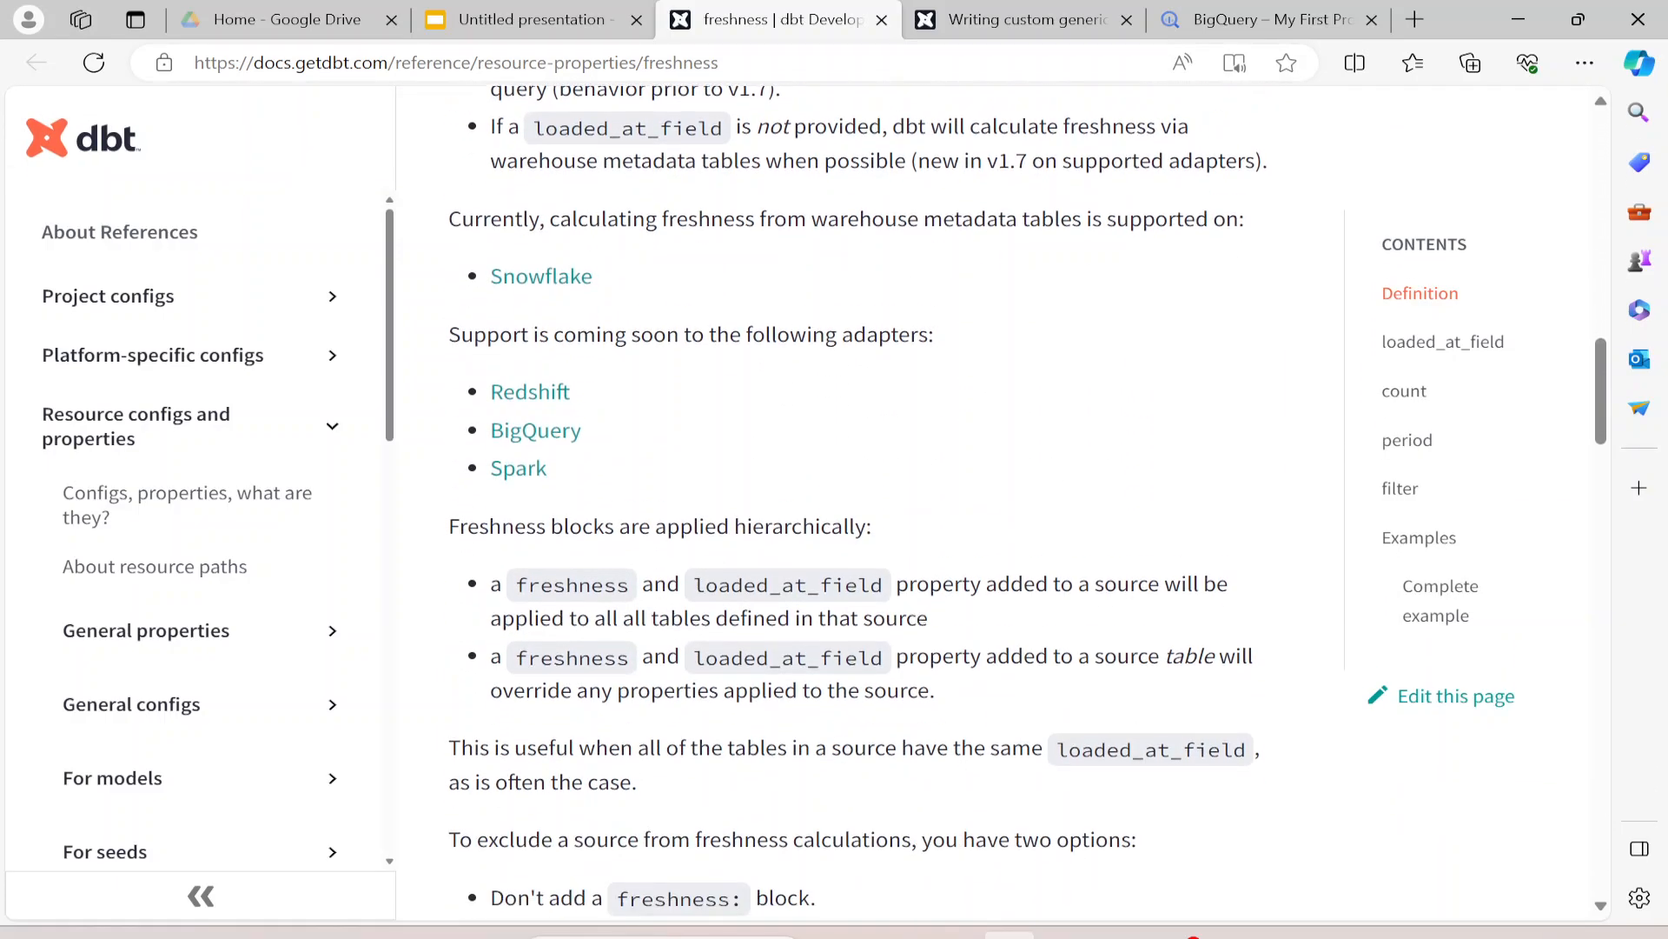
pyautogui.scroll(-3)
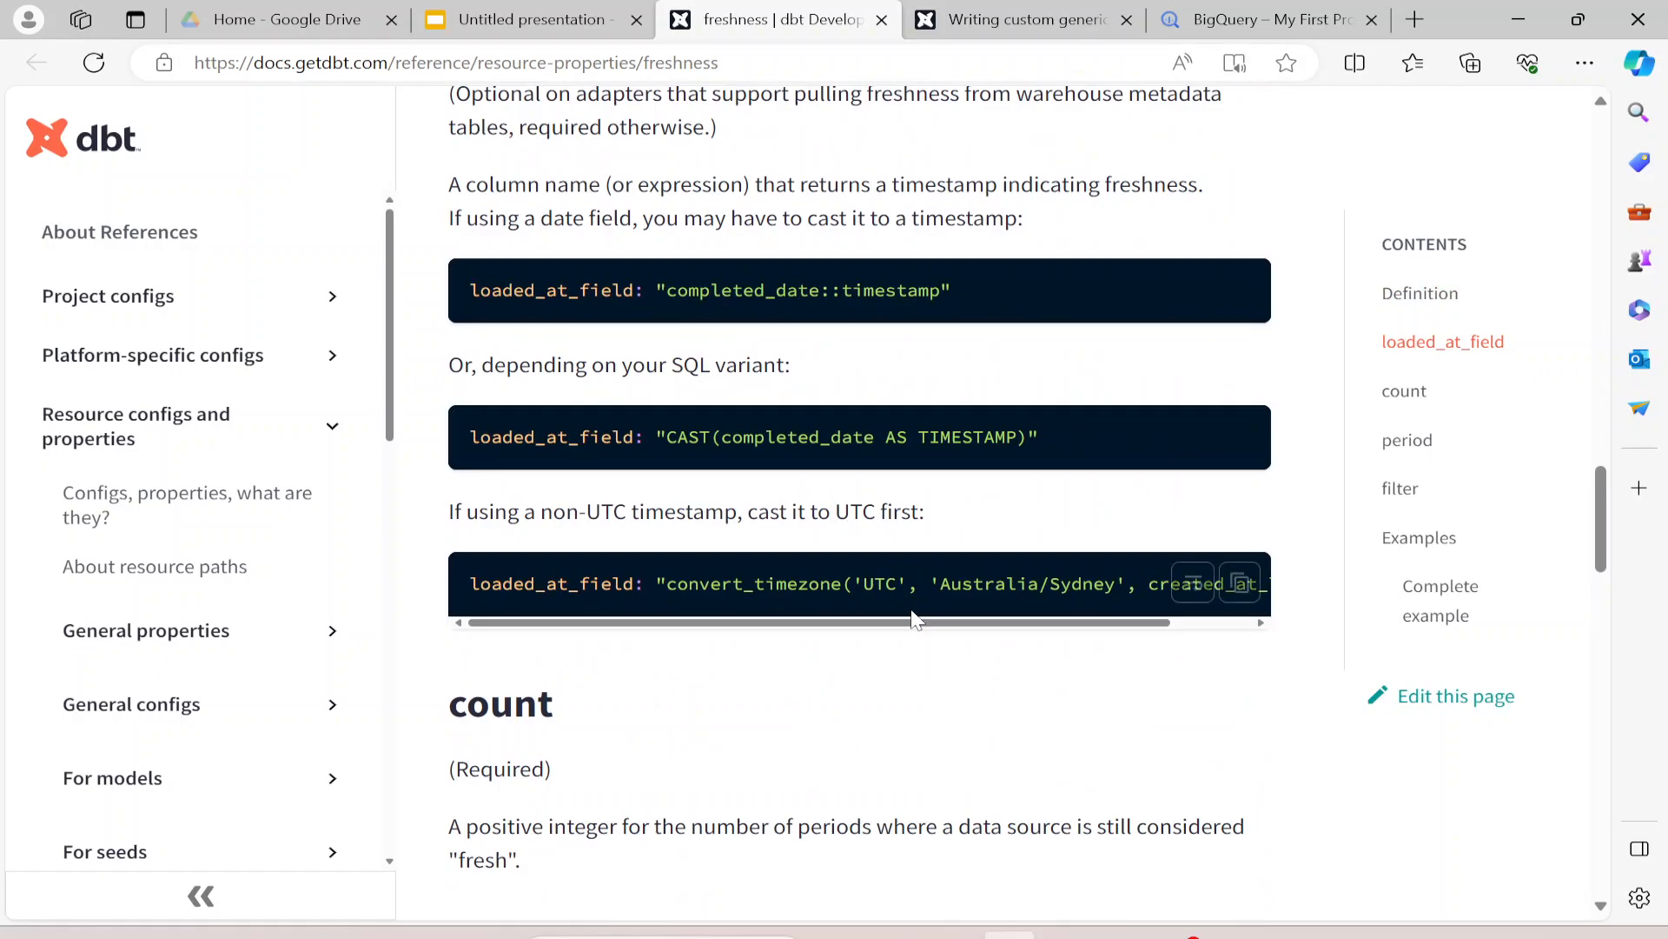
pyautogui.scroll(-3)
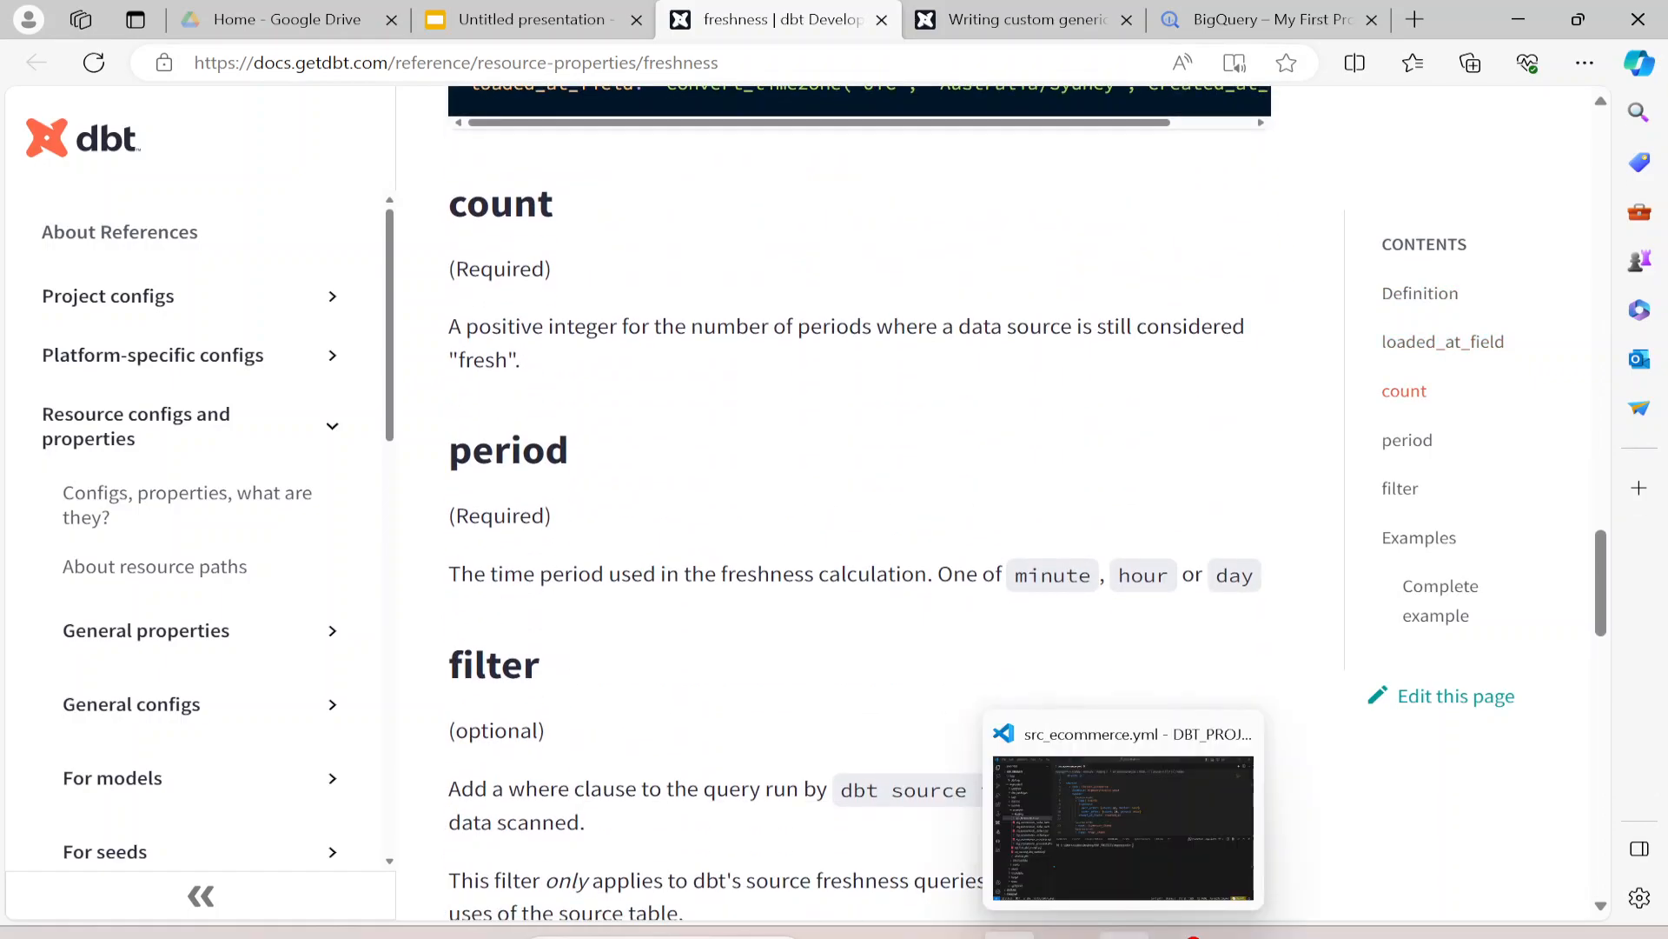
pyautogui.click(1122, 828)
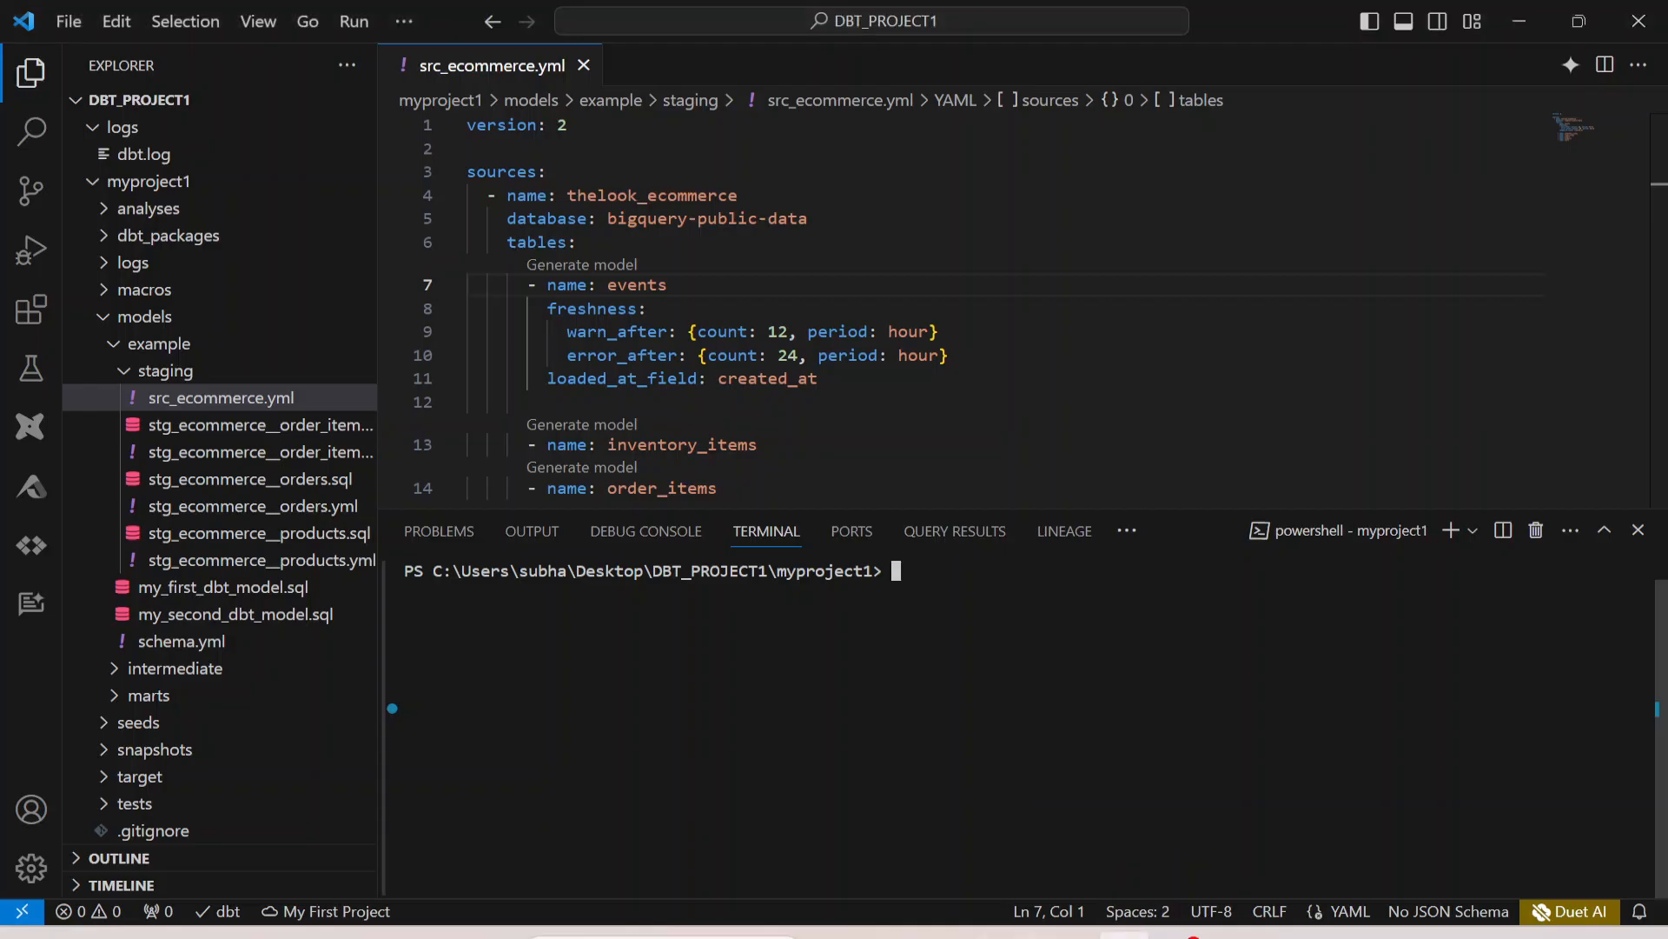
# - Run 'source freshness test' in the terminal, which fails as an unrecognized command
pyautogui.write('source f')
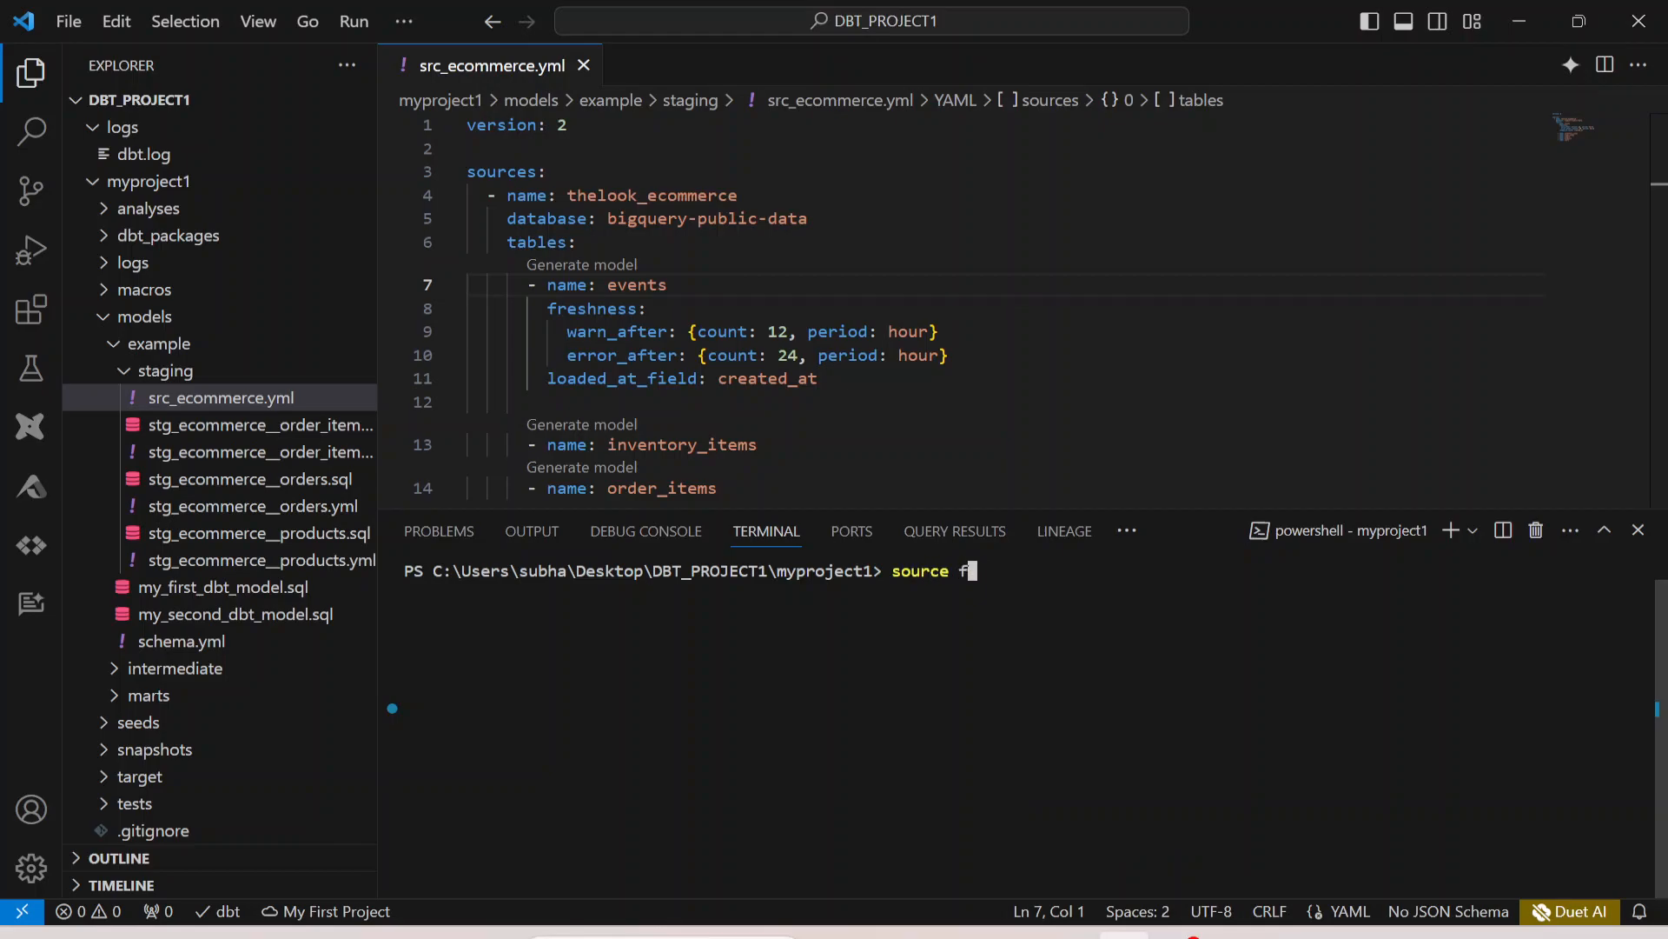
pyautogui.write('reshness test')
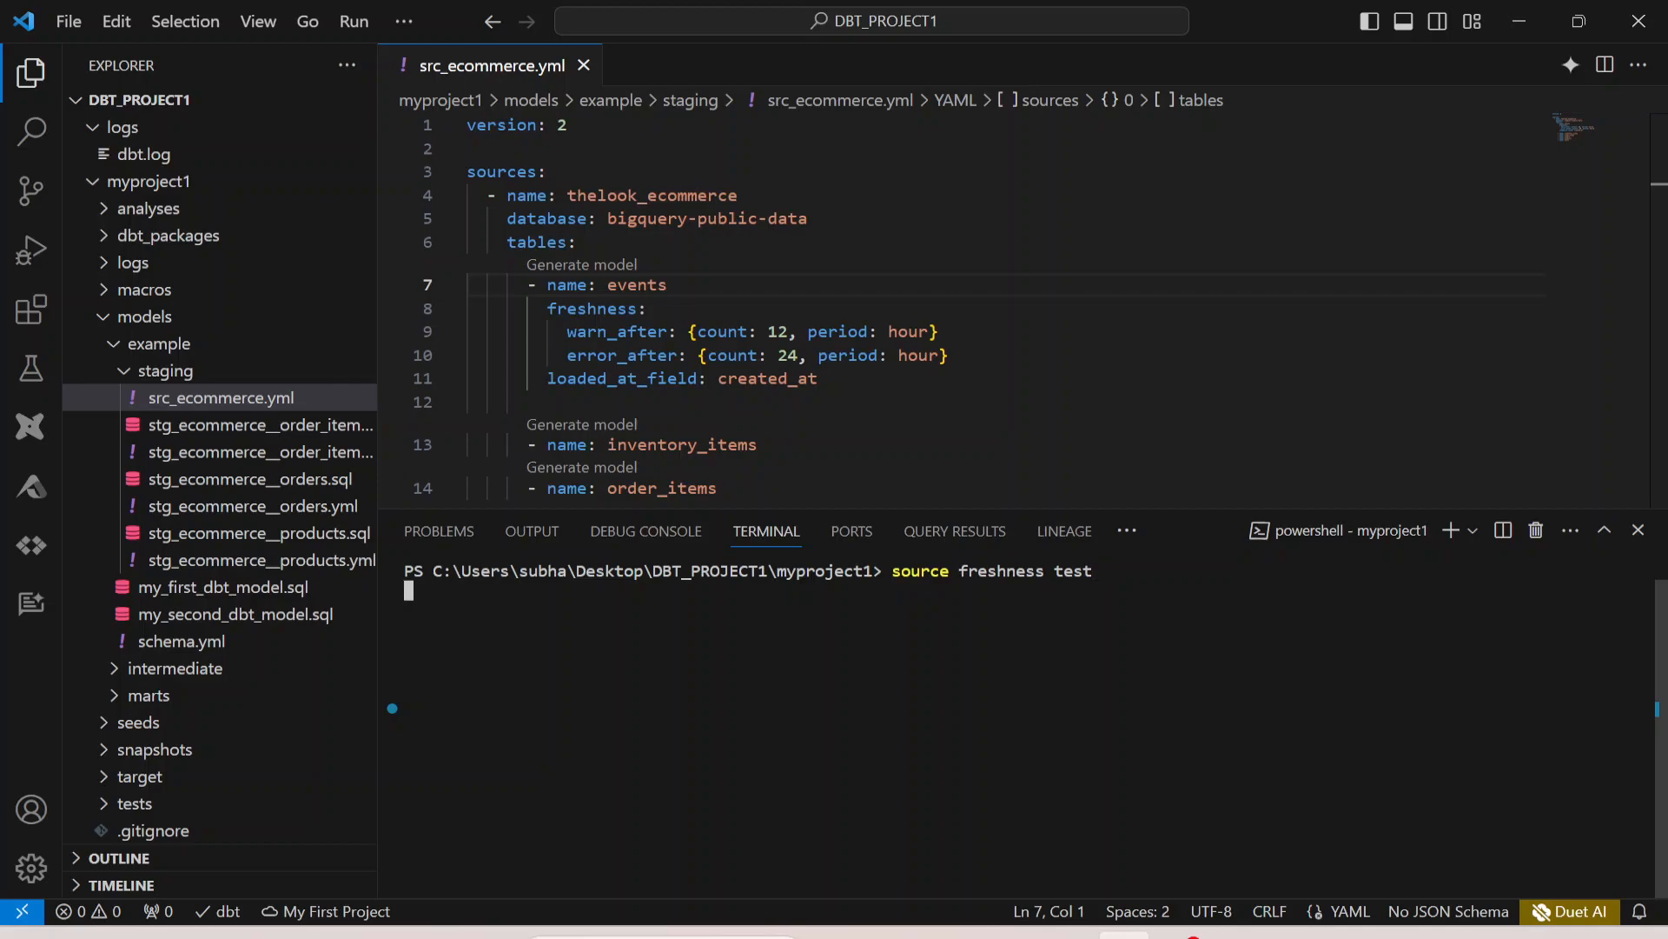
pyautogui.press('Return')
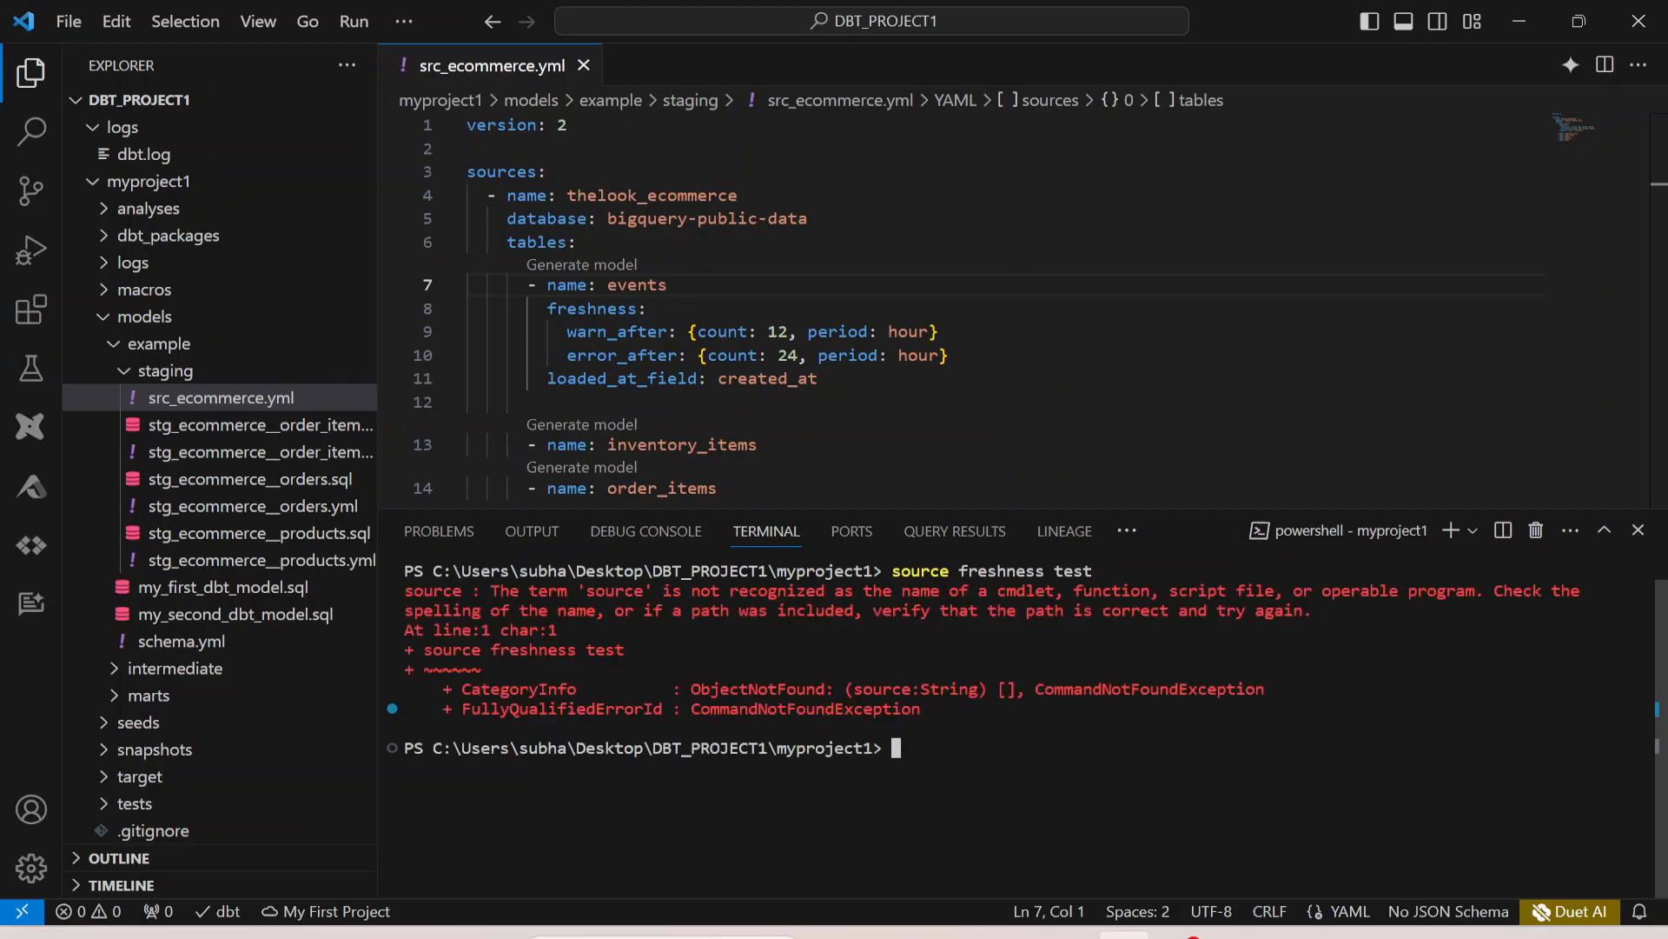
# - Run 'dbt freshness test', which fails with no such command 'freshness'
pyautogui.write('dbt freshness tes')
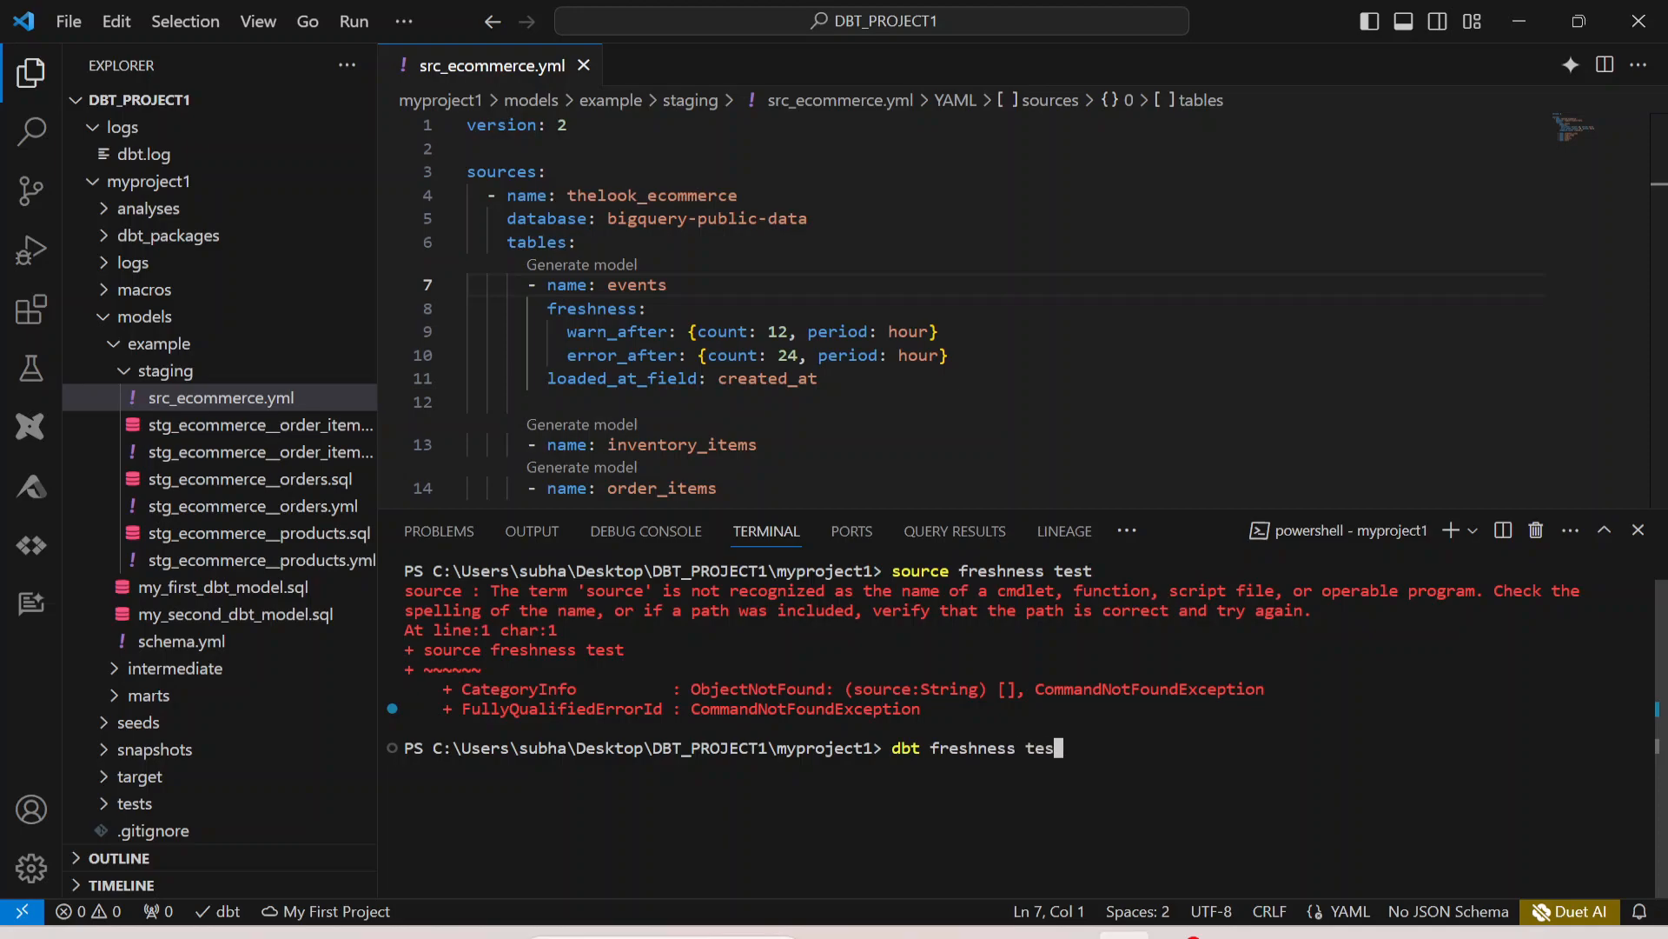
pyautogui.press('Return')
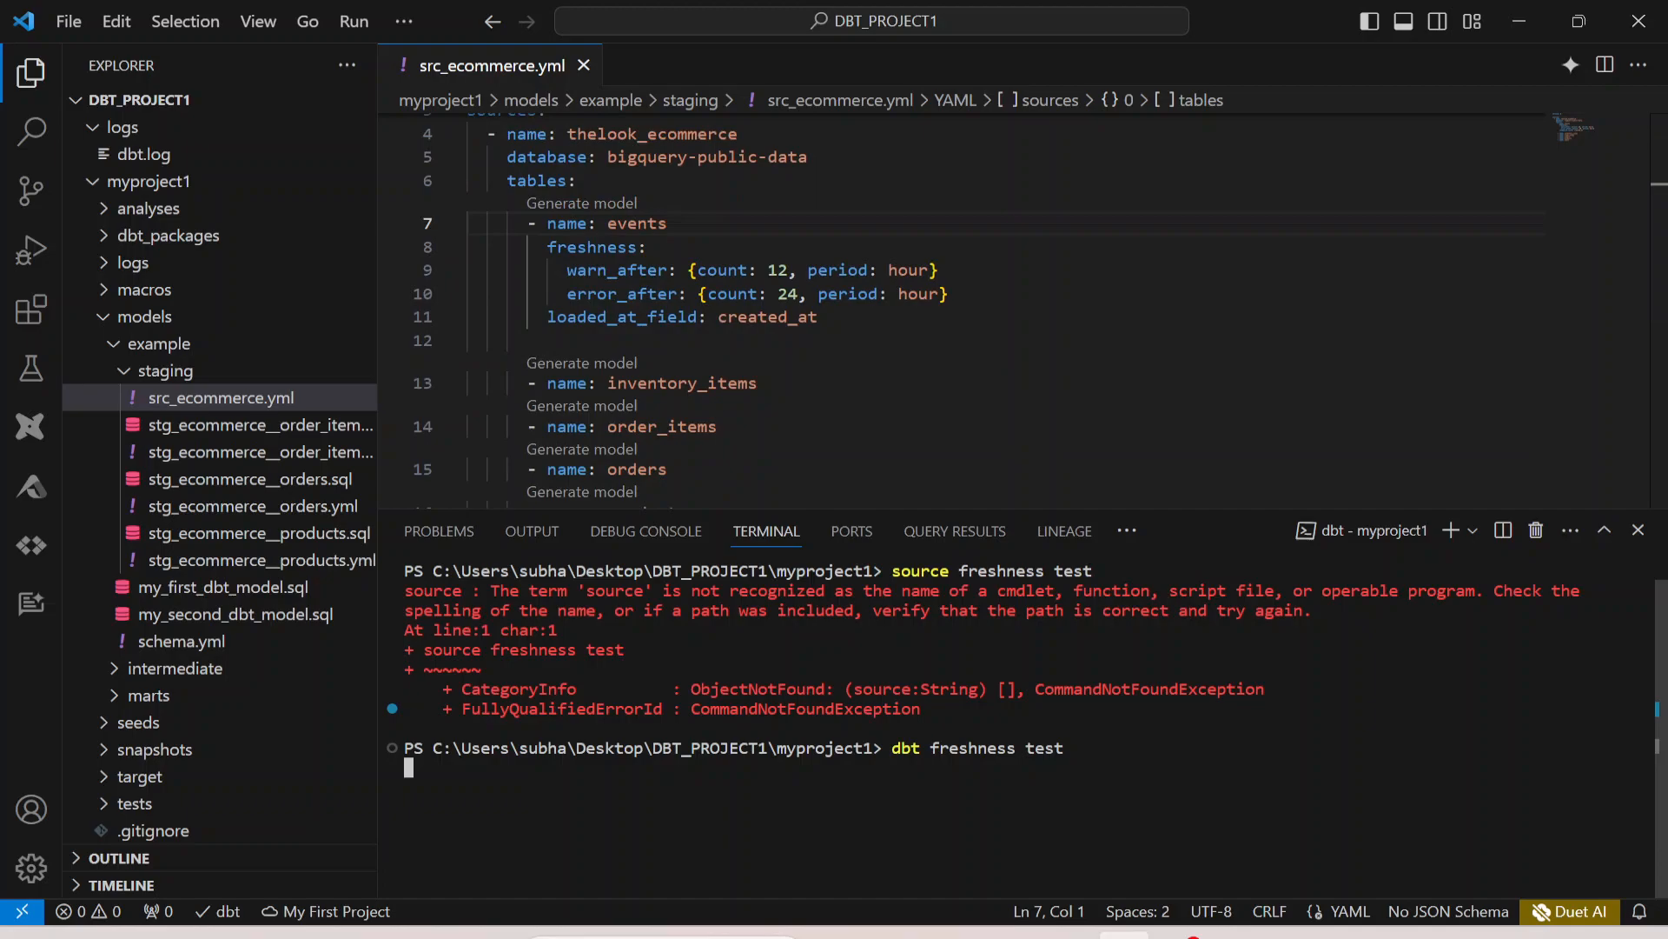
pyautogui.press('Return')
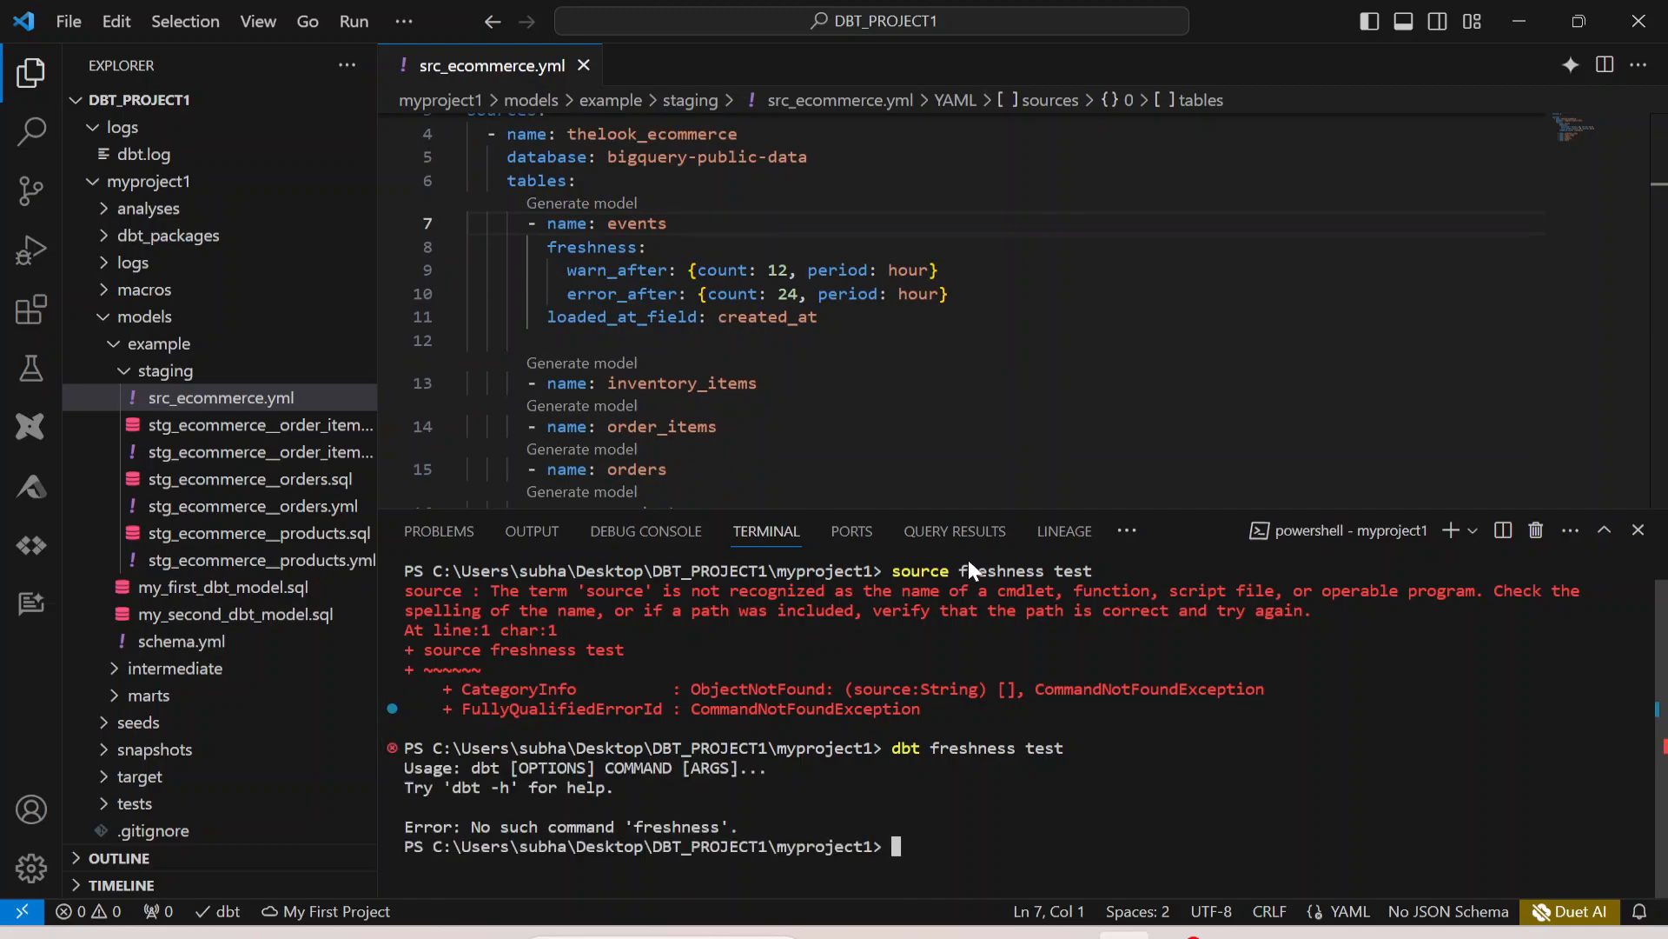
pyautogui.write('dbt')
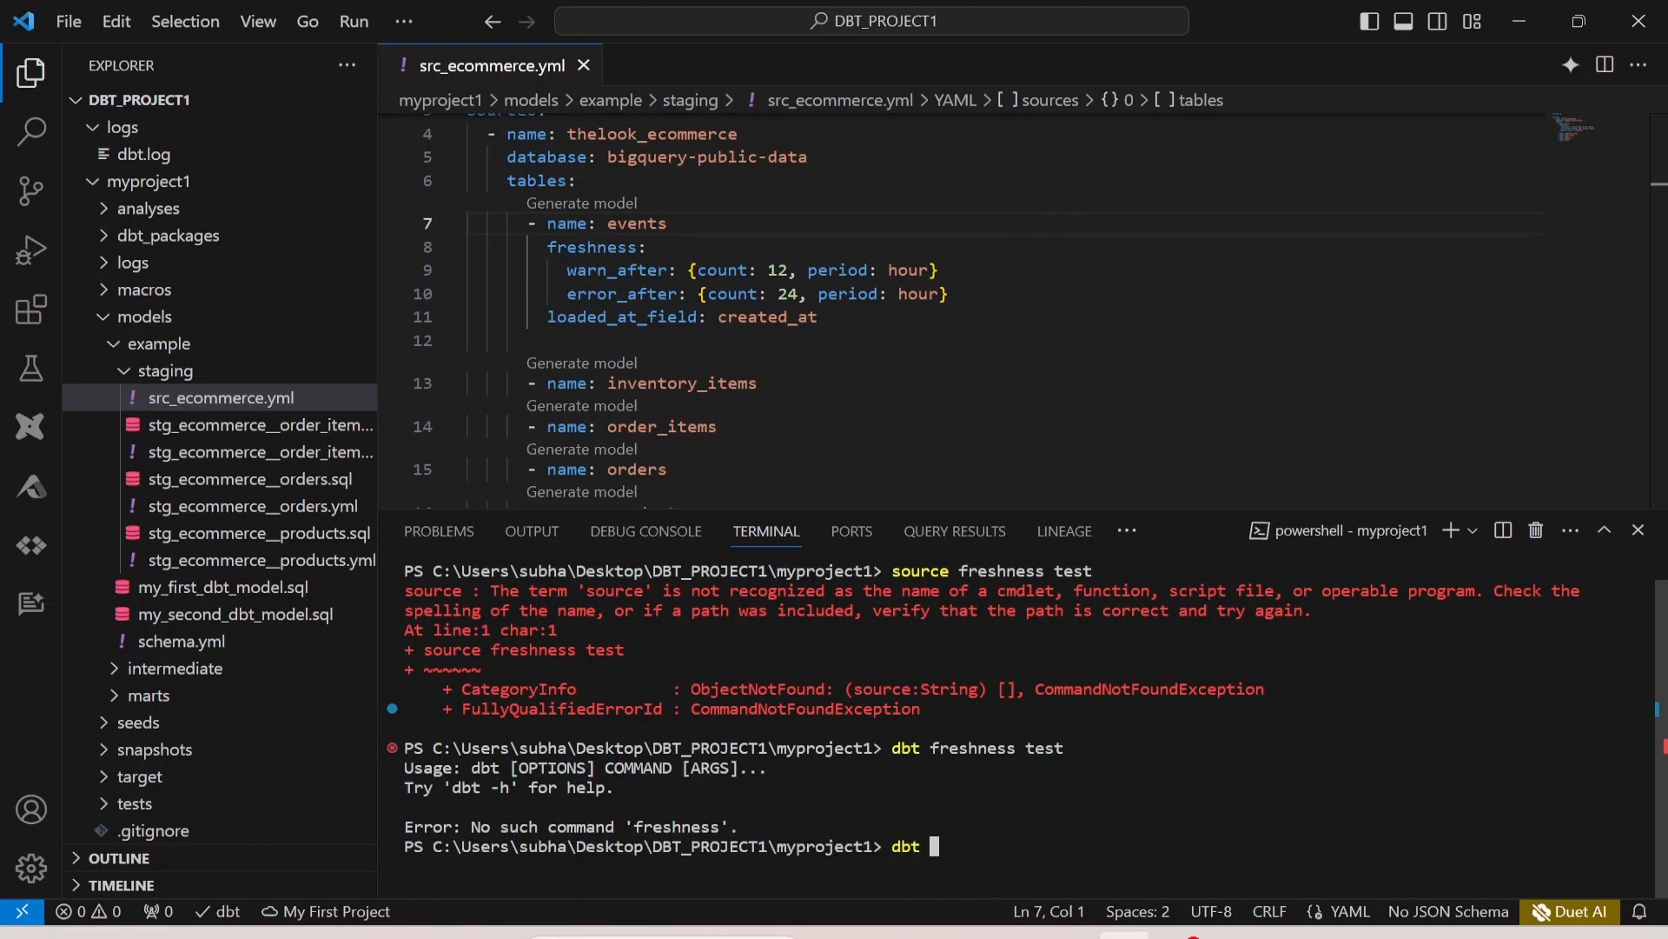
# - Run 'dbt source freshness' and confirm thelook_ecommerce.events passes its freshness check
pyautogui.write('source freshness')
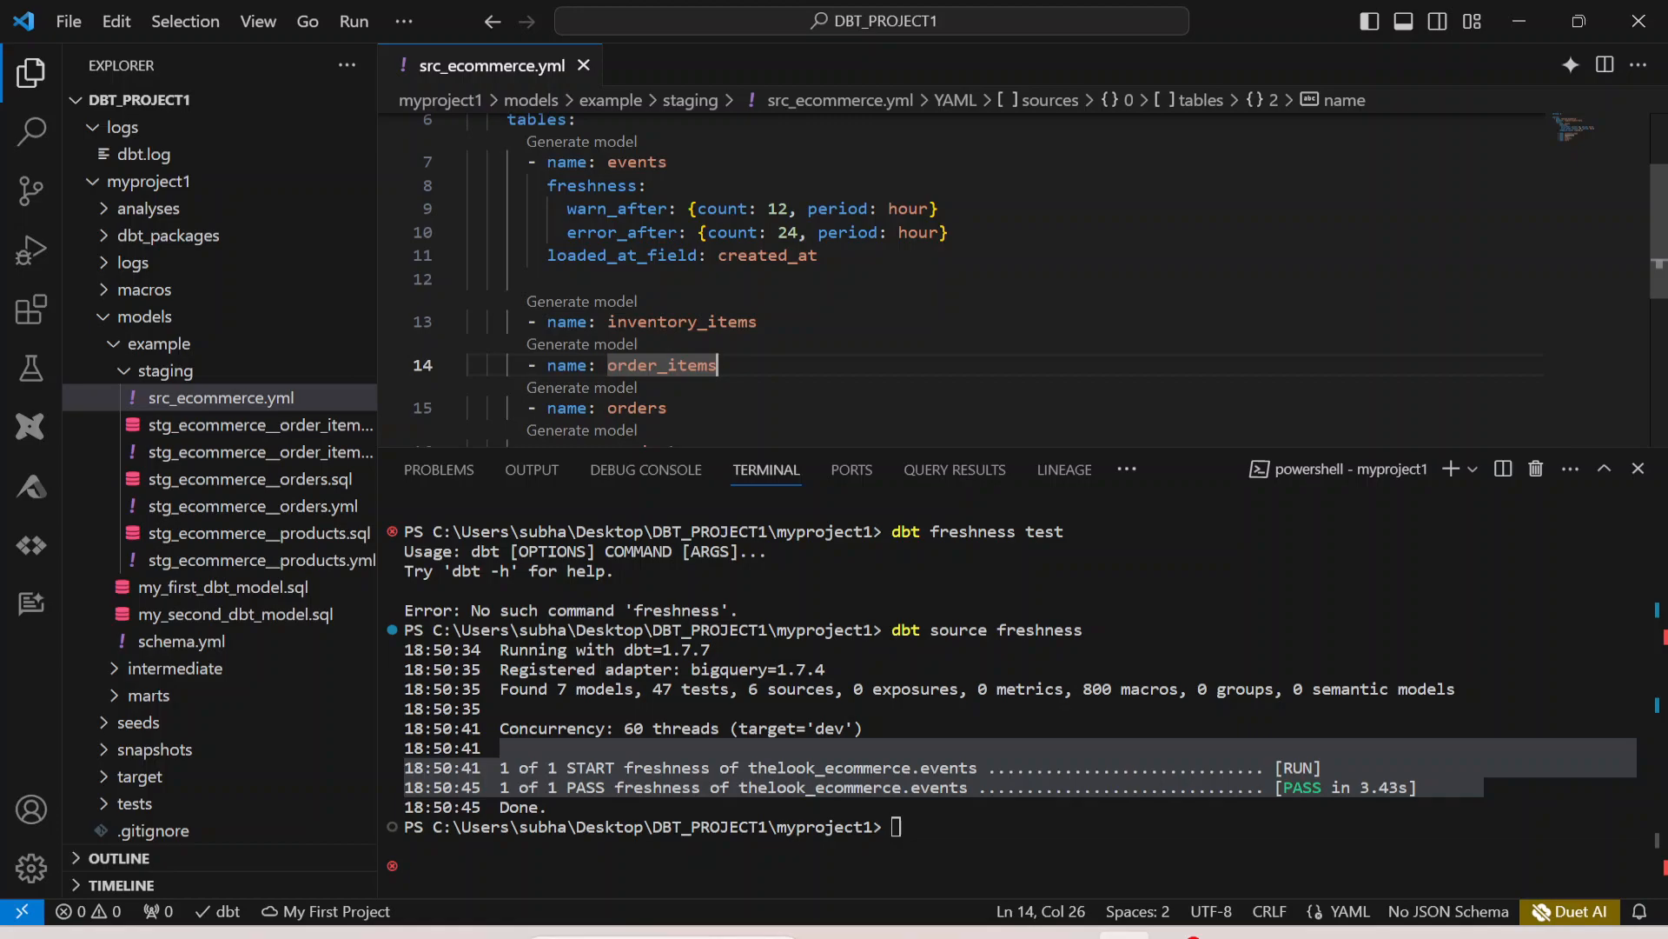
pyautogui.click(468, 279)
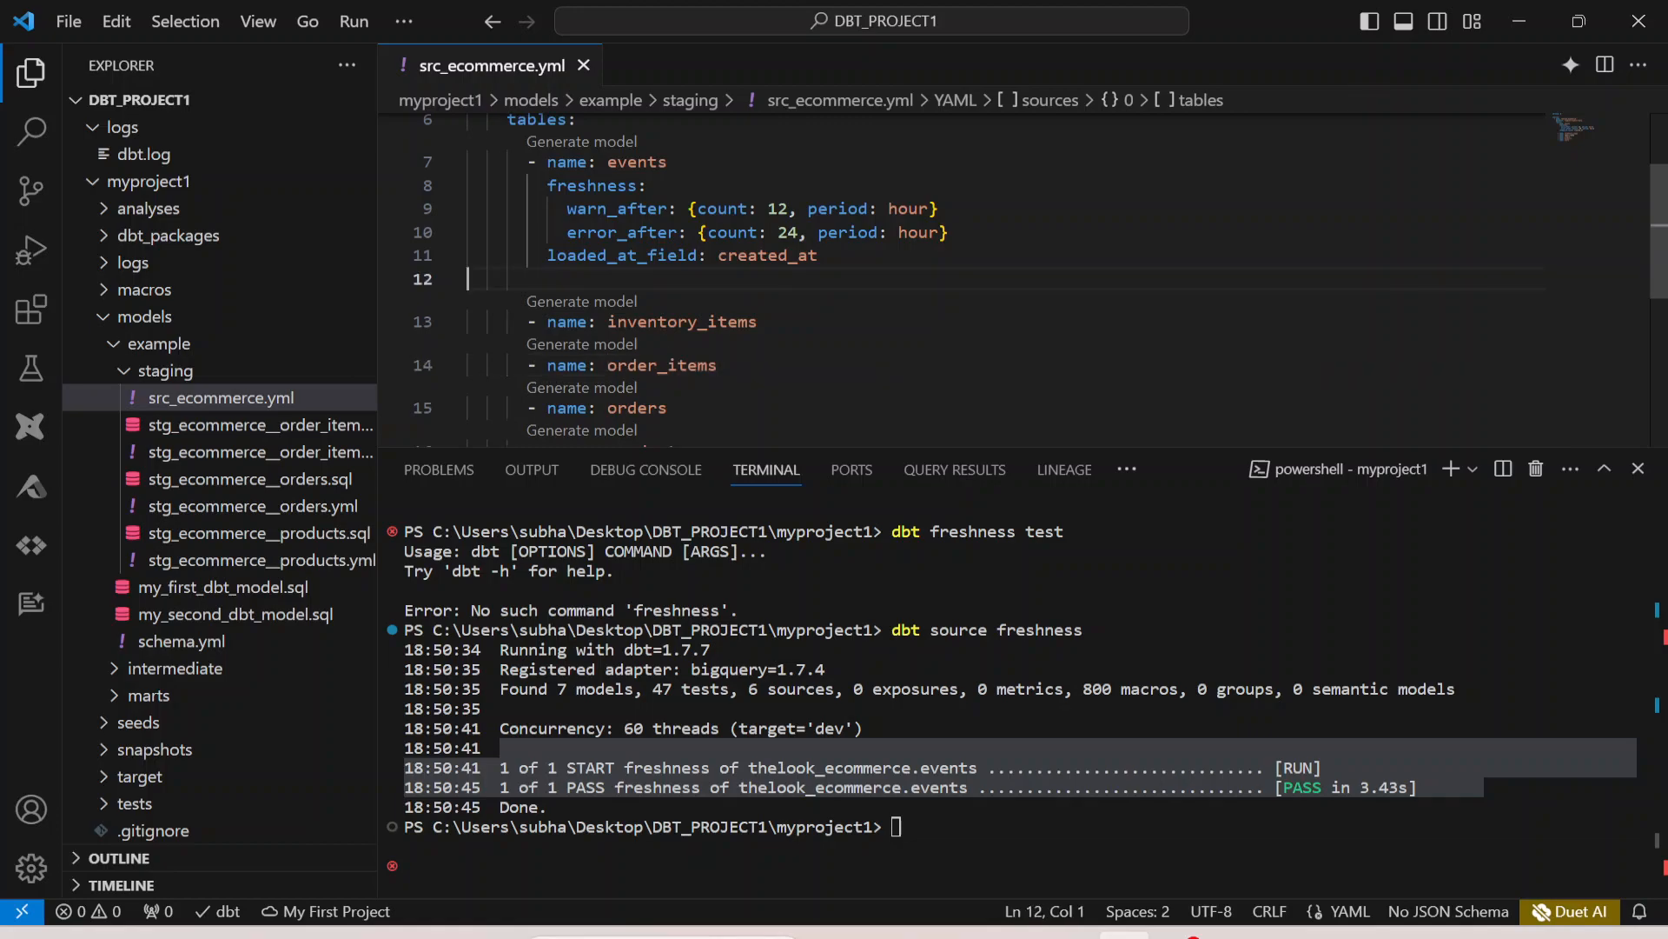